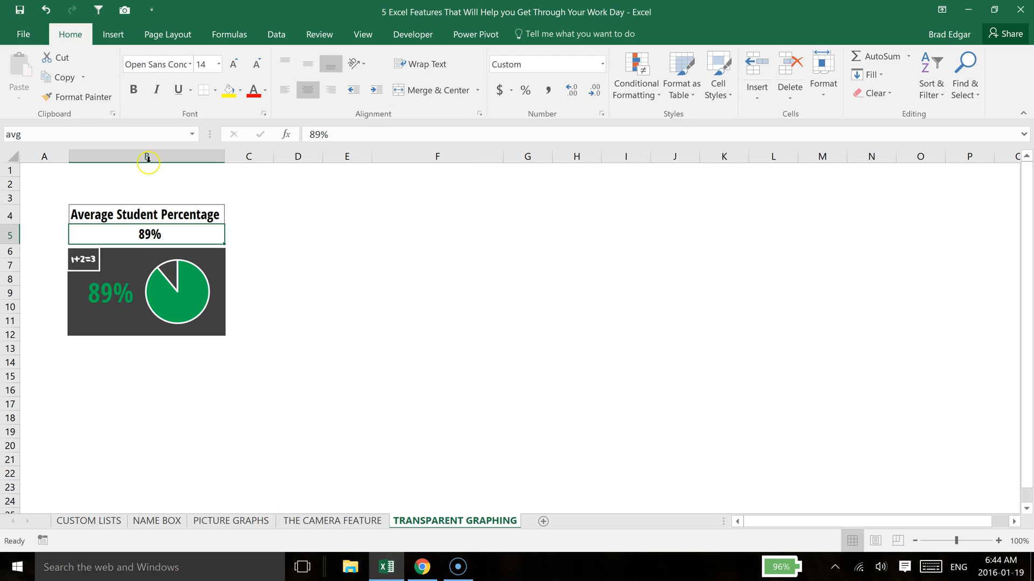
mouse_move(204, 275)
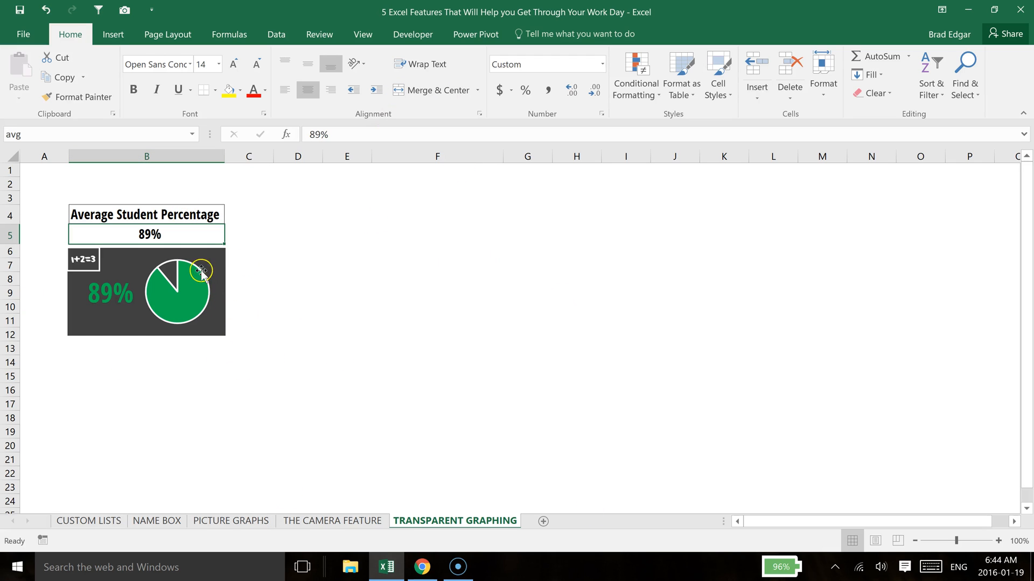
mouse_move(242, 380)
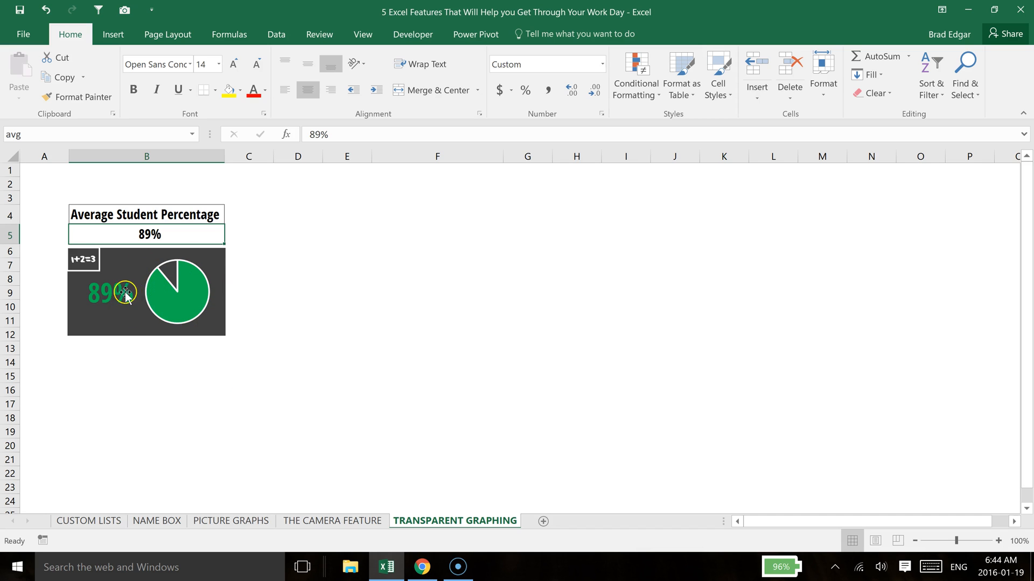
mouse_move(177, 289)
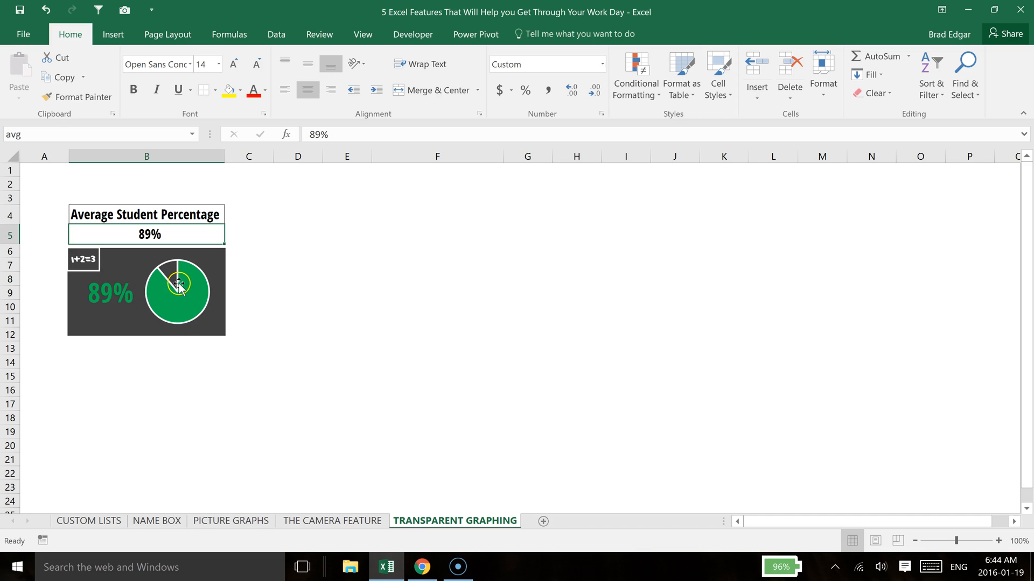
mouse_move(173, 305)
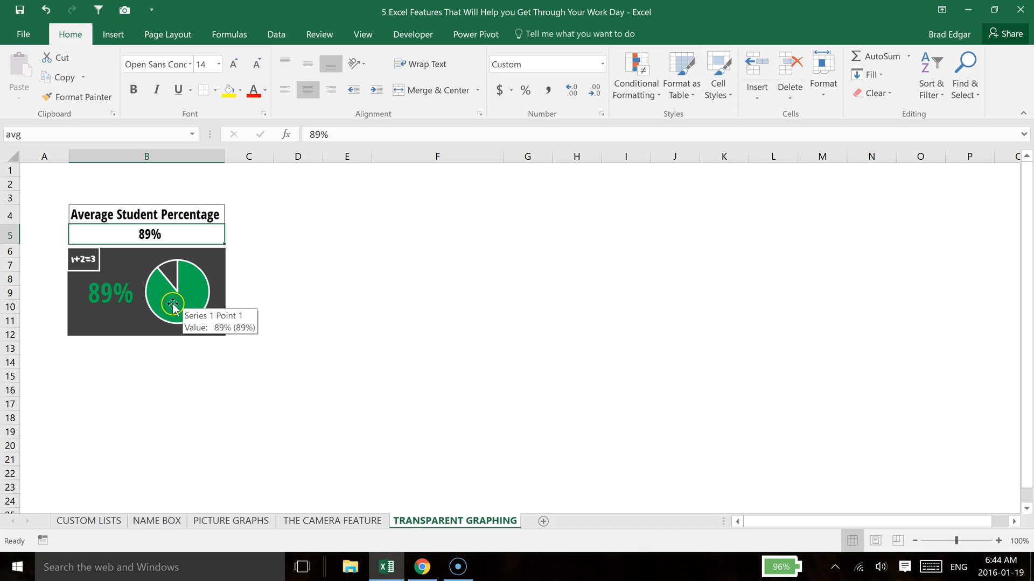
mouse_move(123, 310)
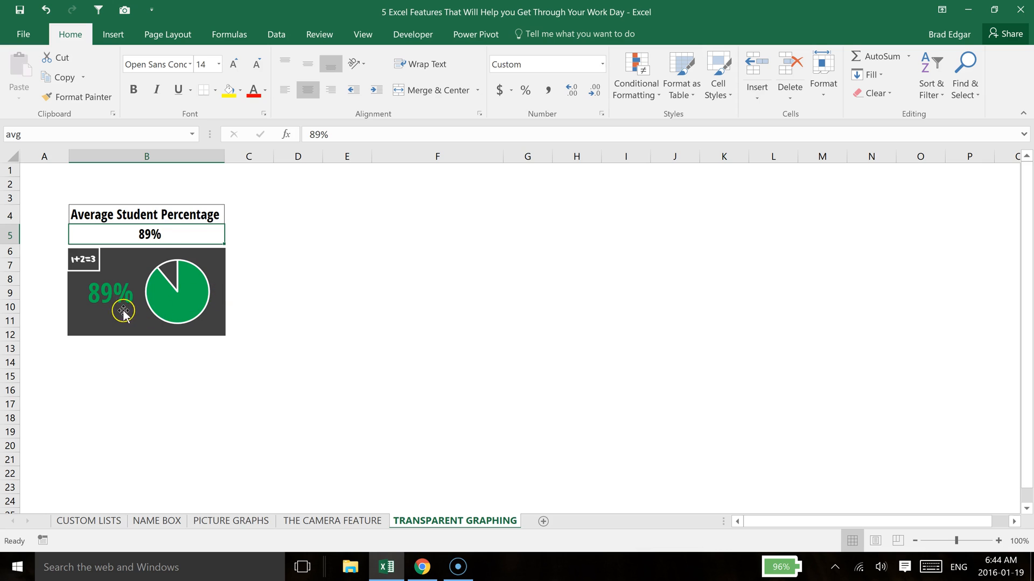
- Change the average cell B5 to 70% and enter =1-B5 in C5 as its complement
click(335, 274)
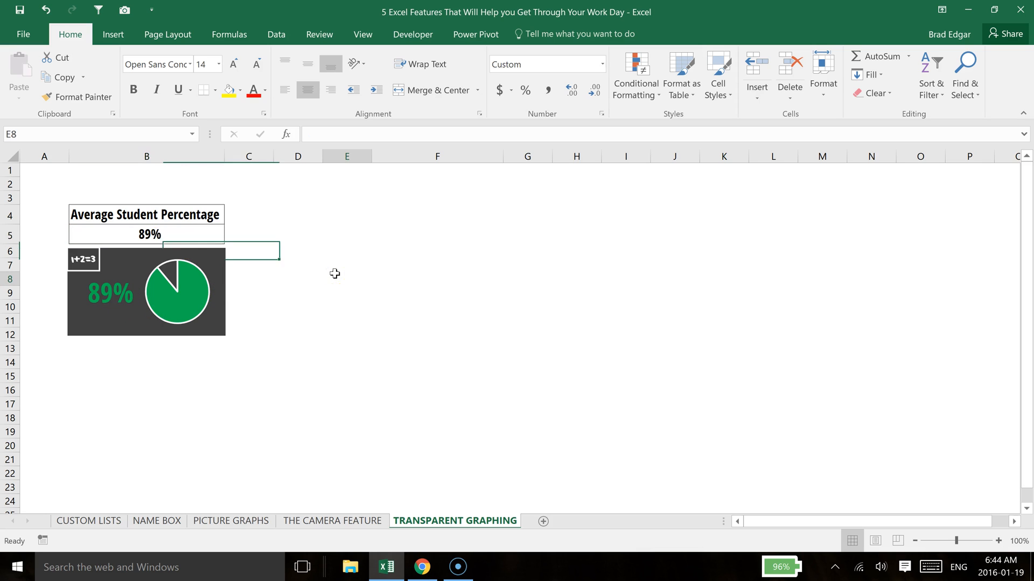
click(146, 235)
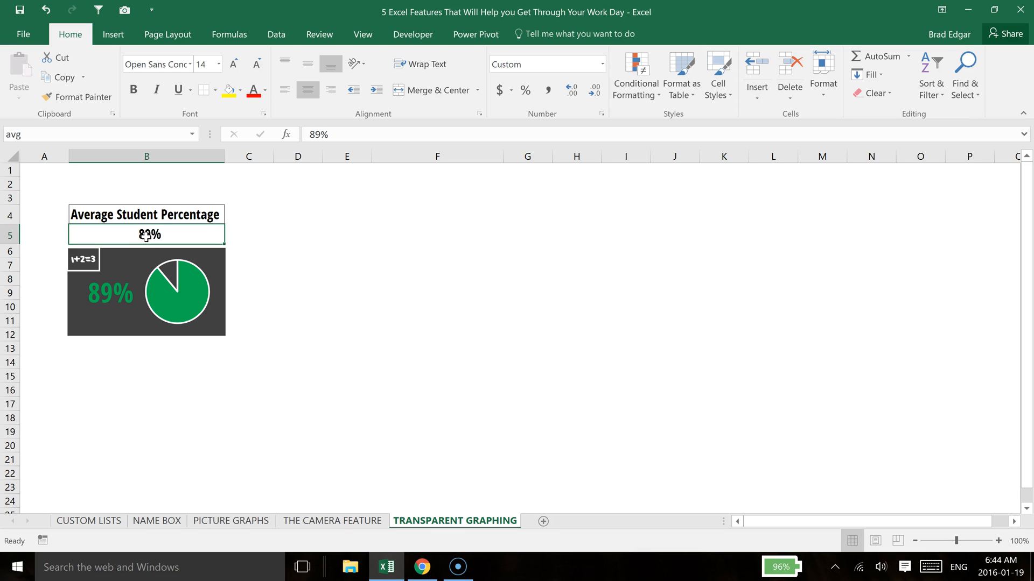
click(147, 249)
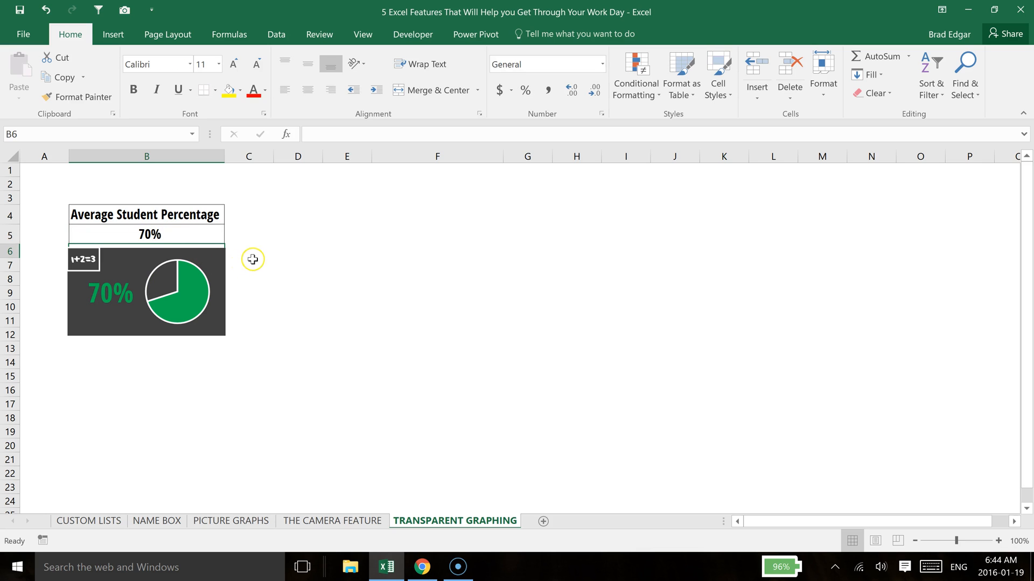
click(249, 234)
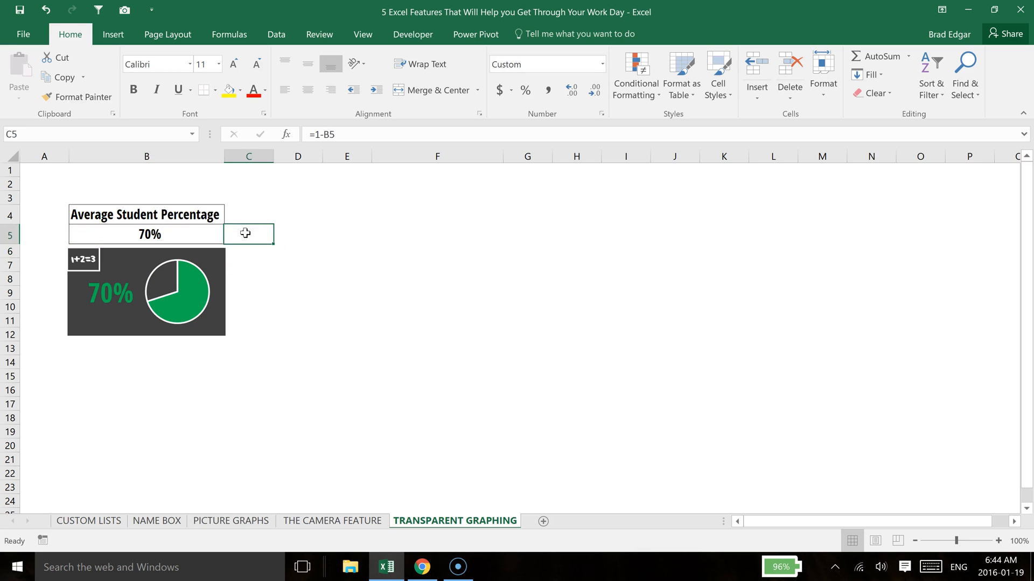
click(146, 234)
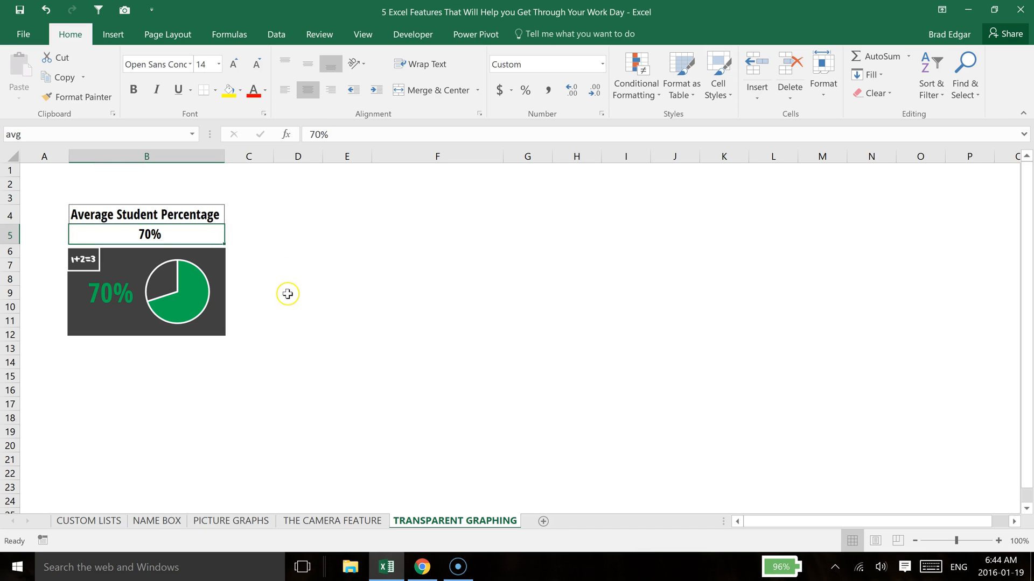
click(249, 234)
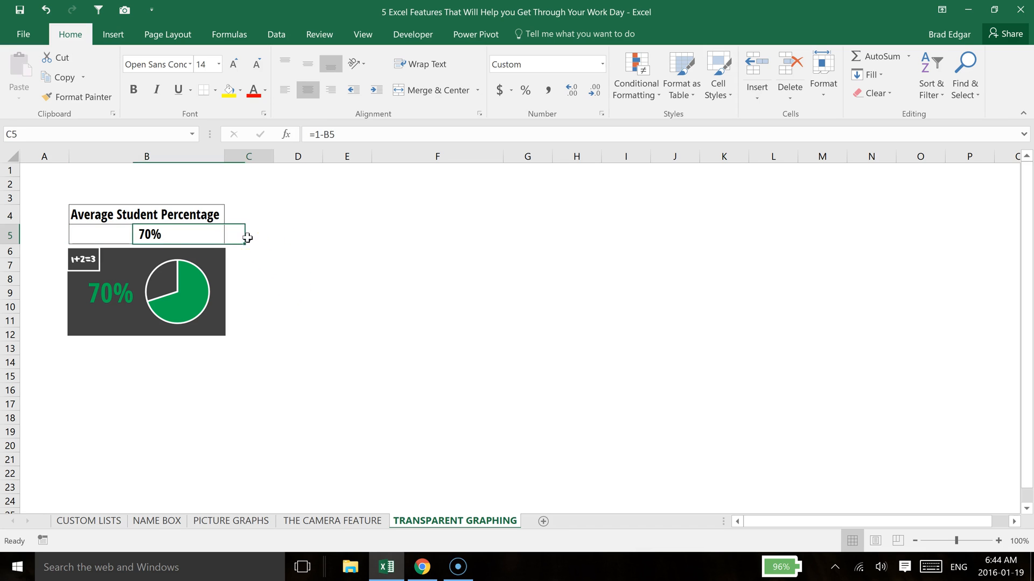
click(146, 233)
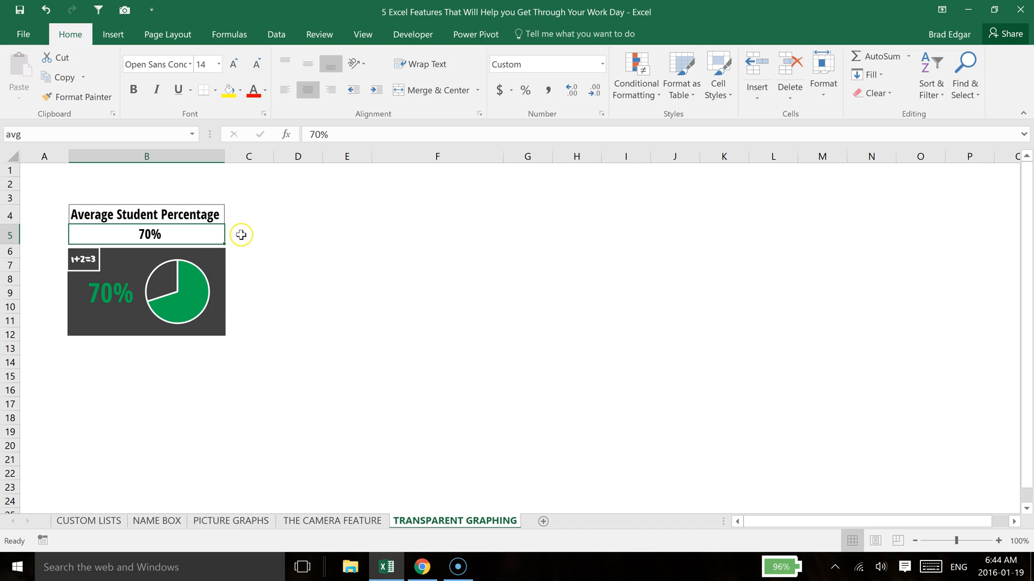
click(249, 233)
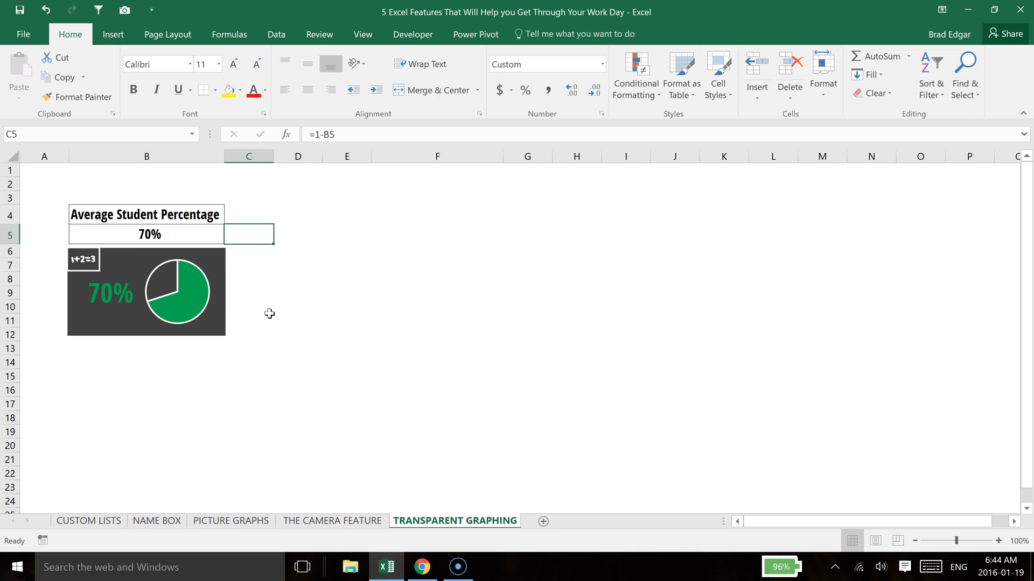
mouse_move(285, 233)
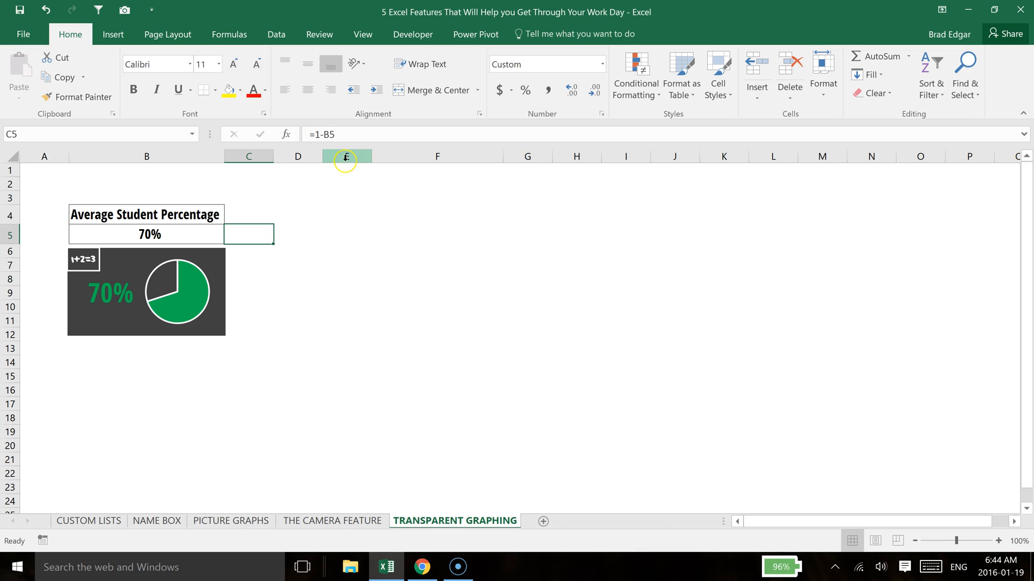
mouse_move(348, 126)
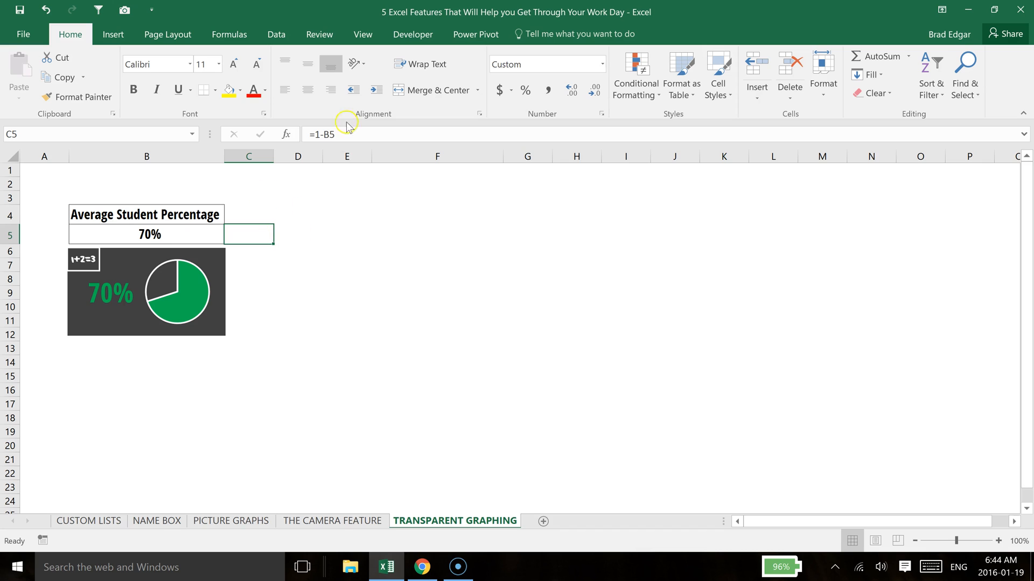
mouse_move(201, 239)
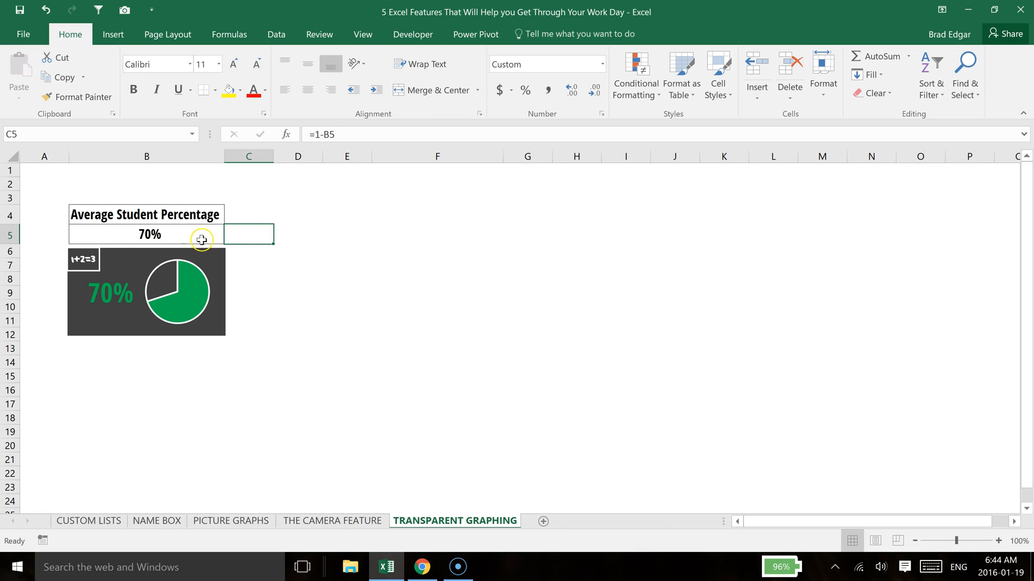
mouse_move(212, 235)
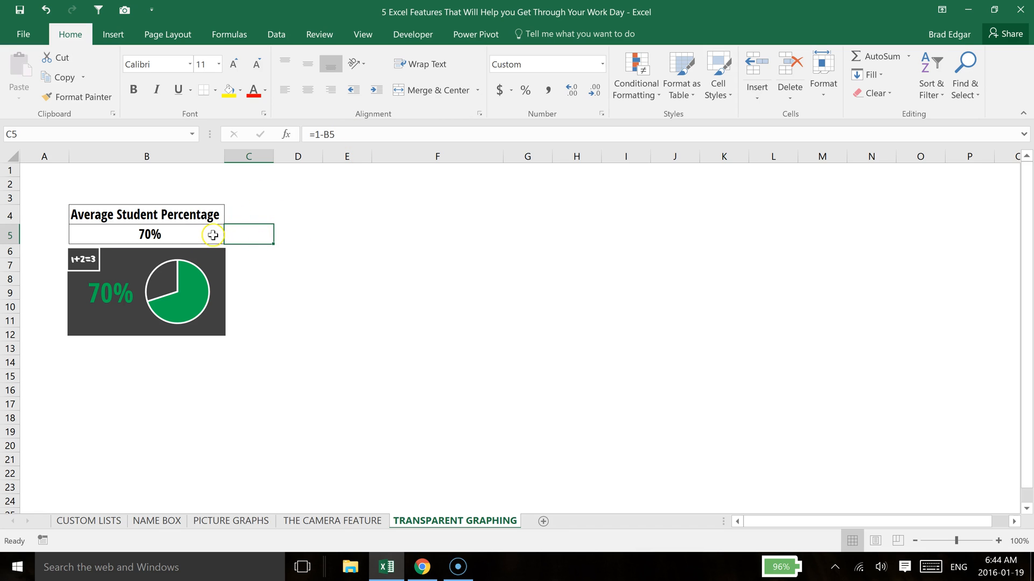
mouse_move(260, 233)
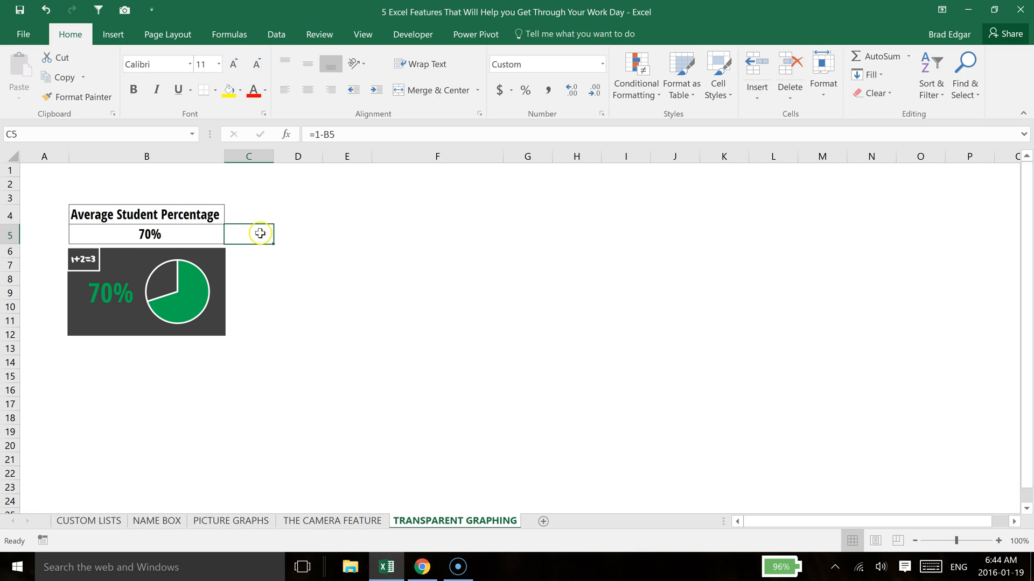
mouse_move(212, 295)
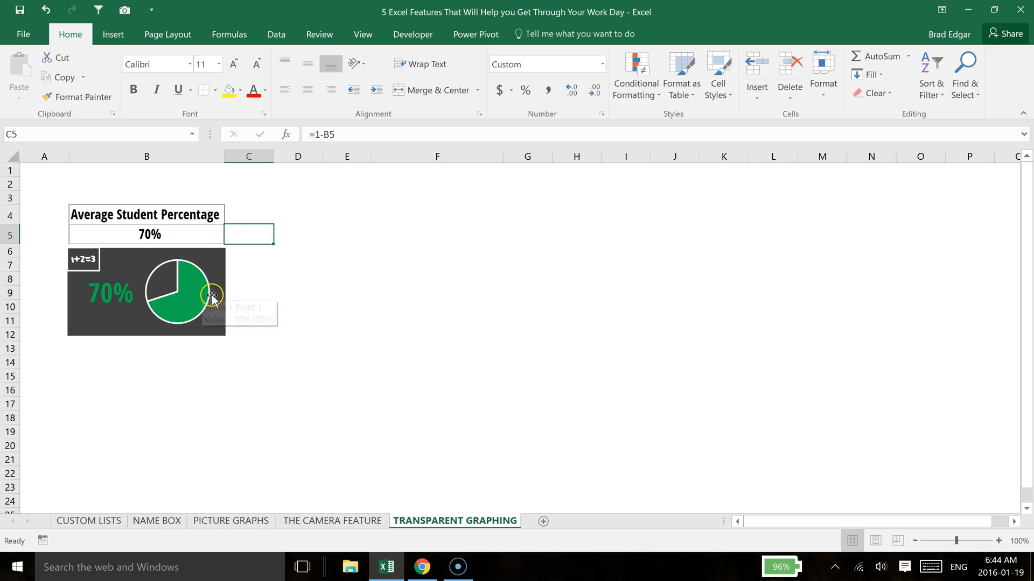
mouse_move(183, 239)
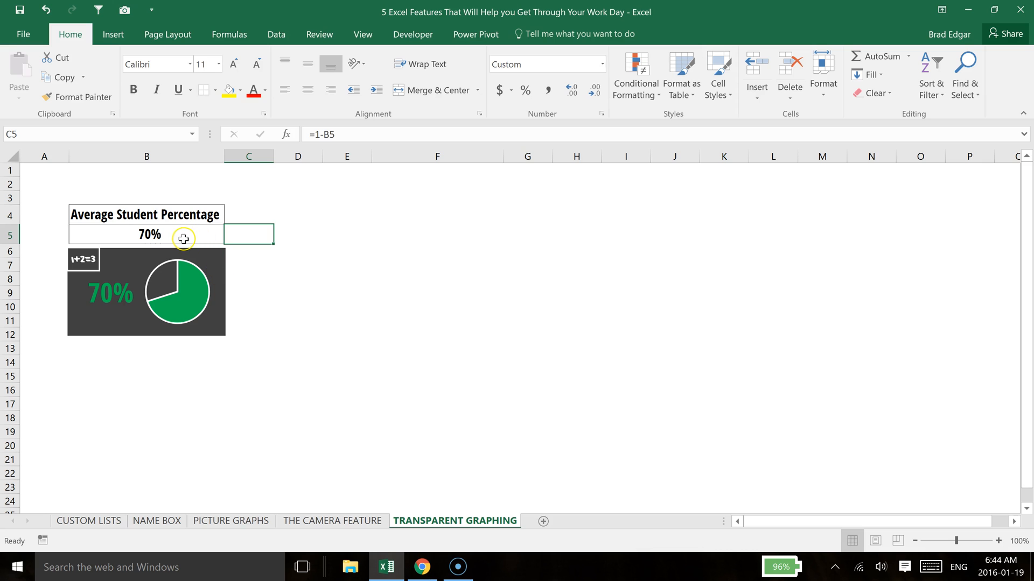
mouse_move(200, 274)
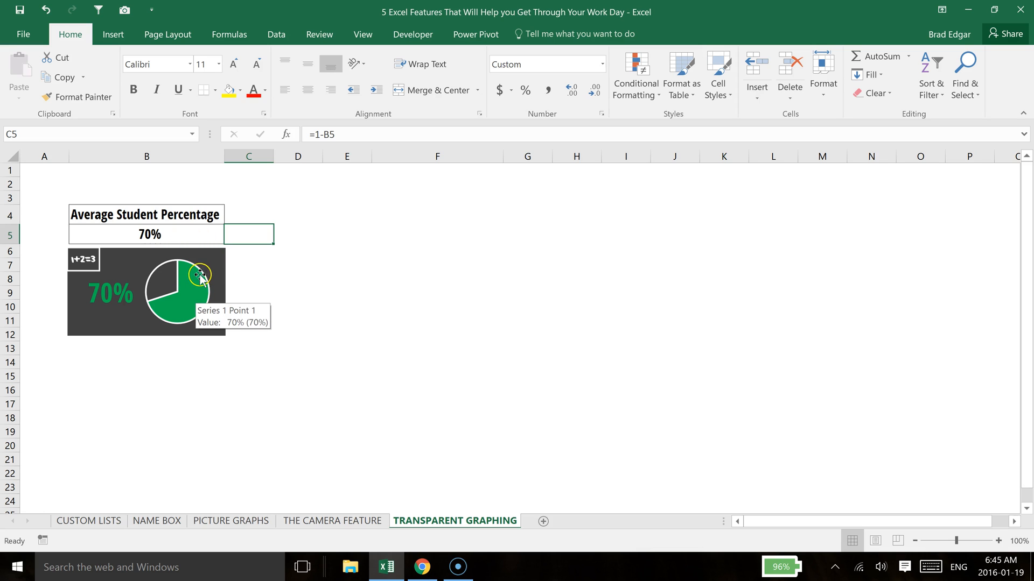
mouse_move(206, 284)
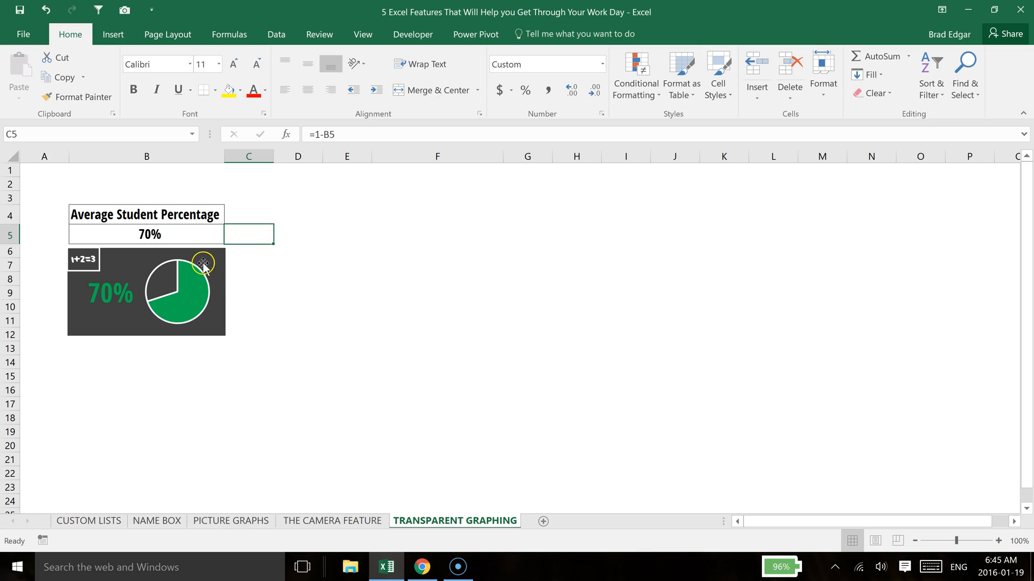
- Insert a 2-D pie chart from the B5:C5 average and complement values
drag(249, 233, 147, 233)
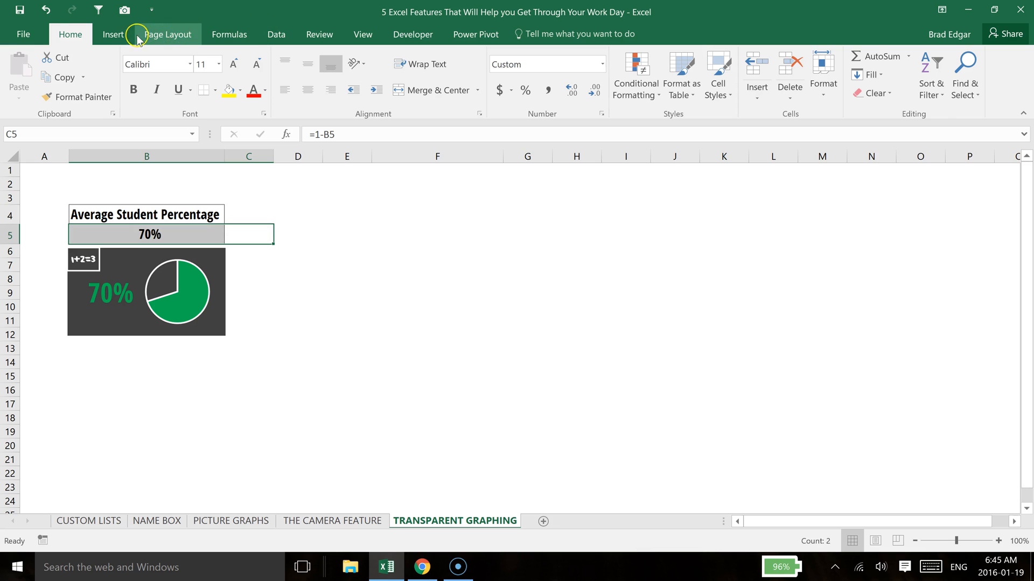
click(113, 34)
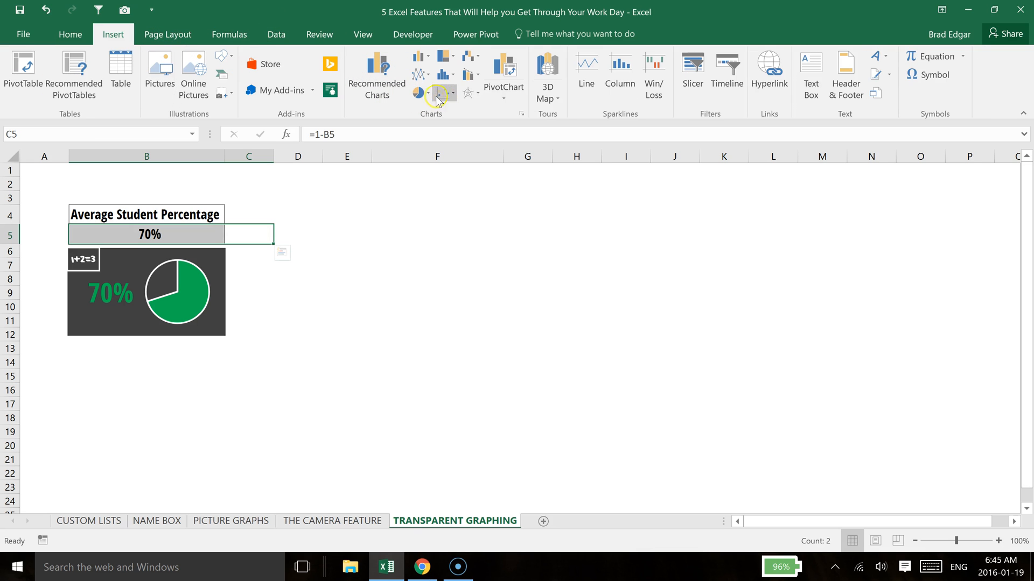
click(419, 93)
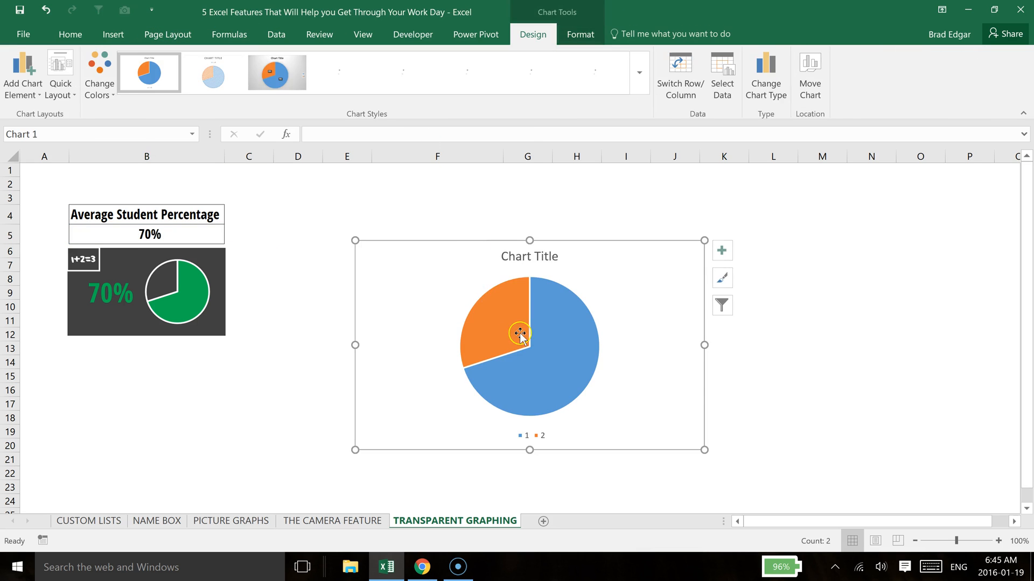
mouse_move(577, 338)
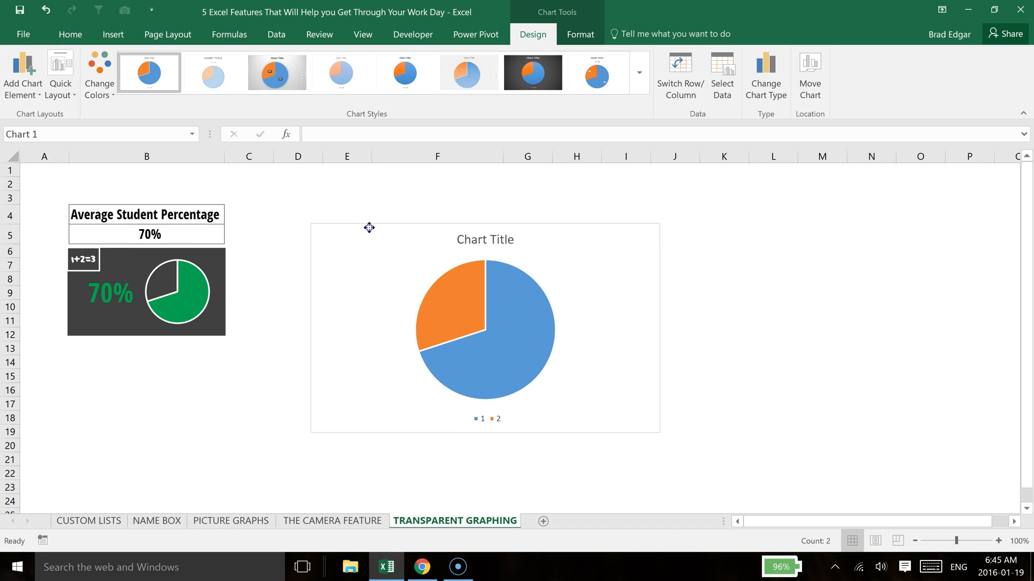
- Set the chart area to No fill and No line so it sits transparently on the sheet
right_click(380, 220)
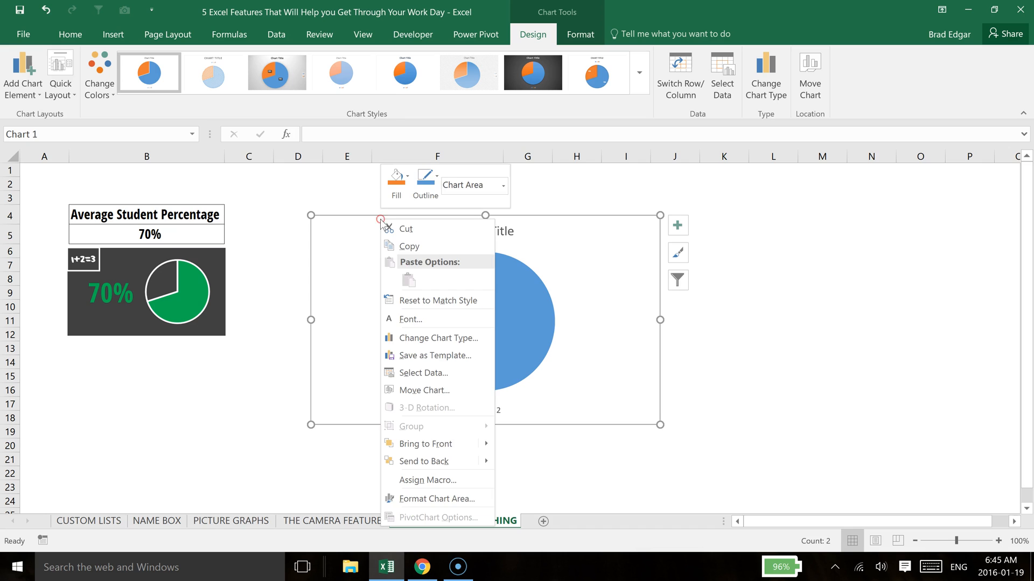
mouse_move(471, 435)
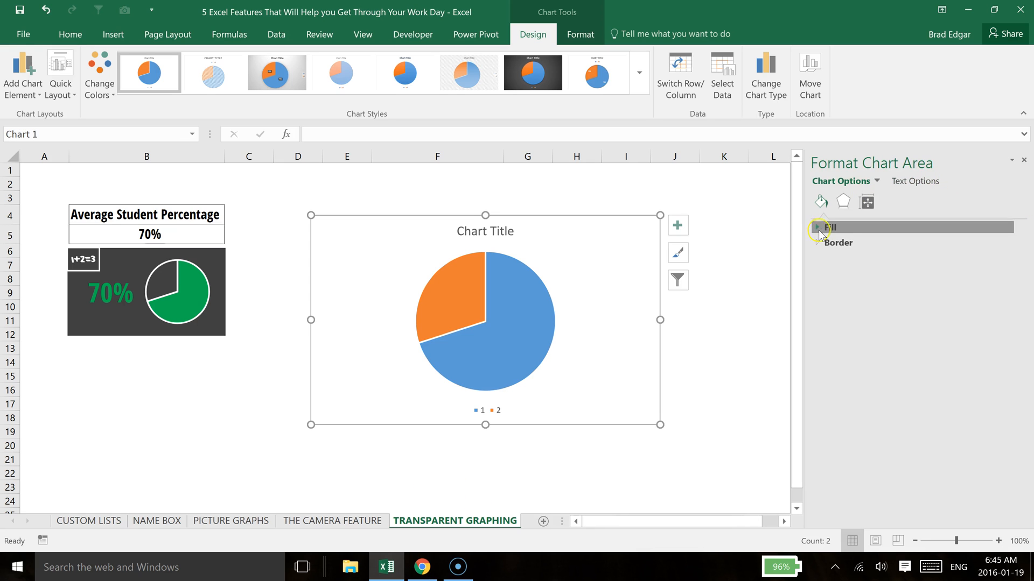
click(829, 227)
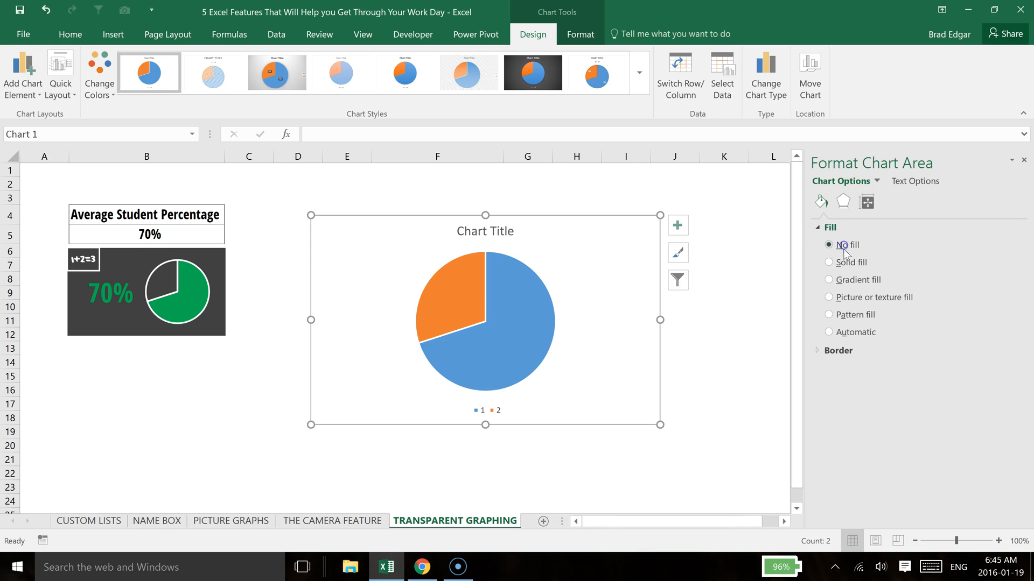
click(838, 350)
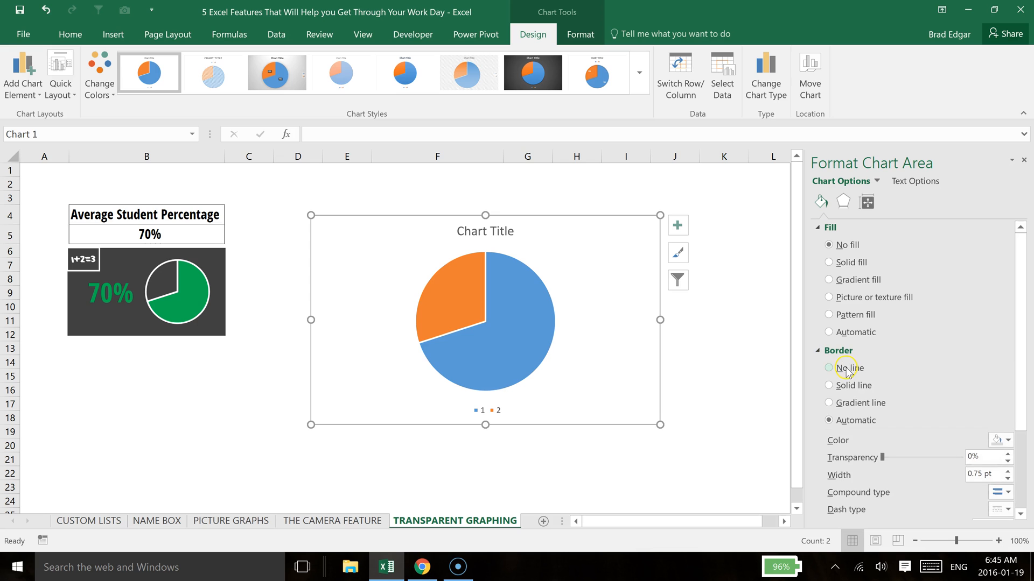
click(722, 321)
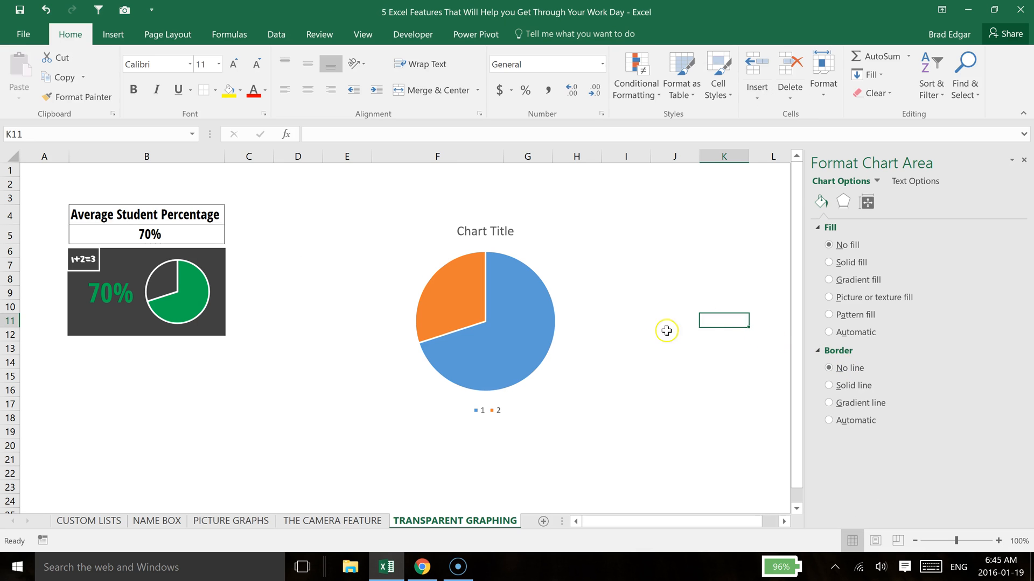
click(483, 412)
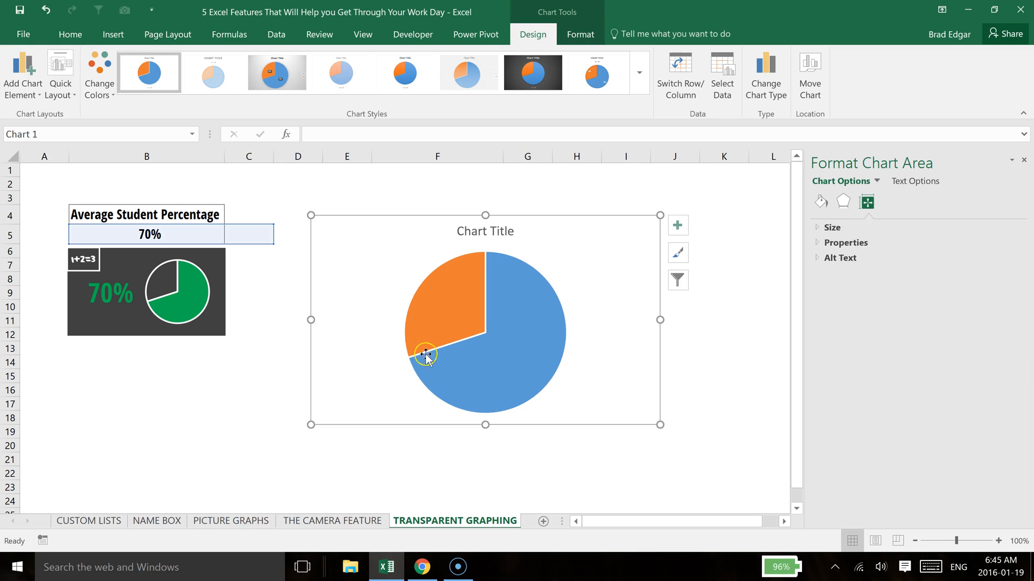
mouse_move(493, 232)
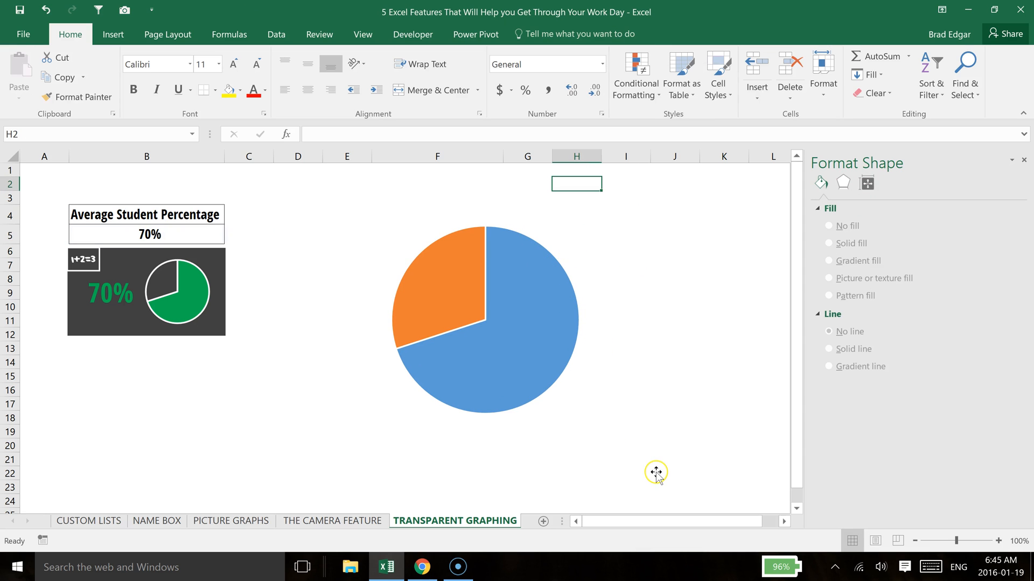
- Remove the chart's title and legend, leaving only the pie, and return to cell C5
click(484, 320)
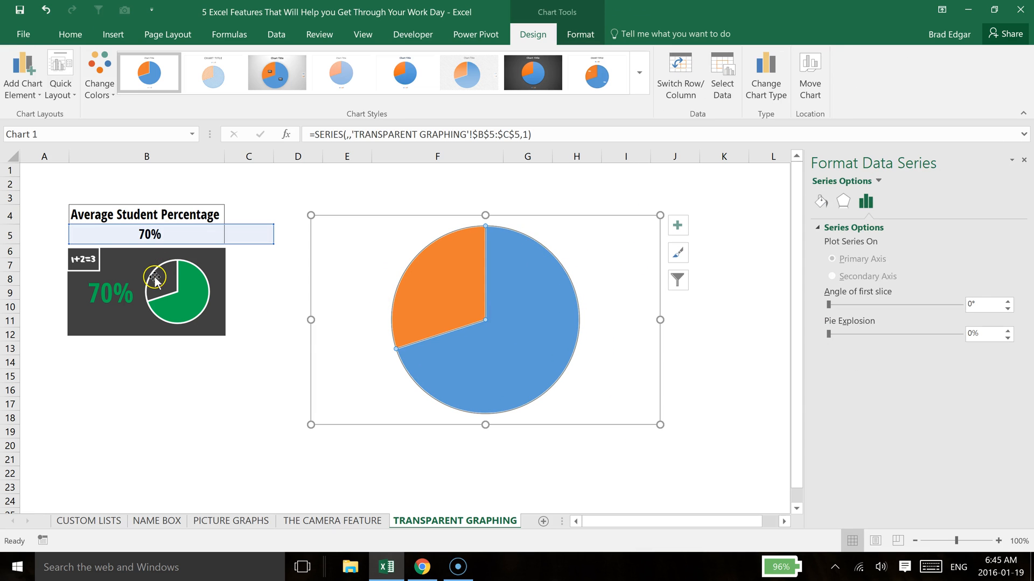
click(724, 348)
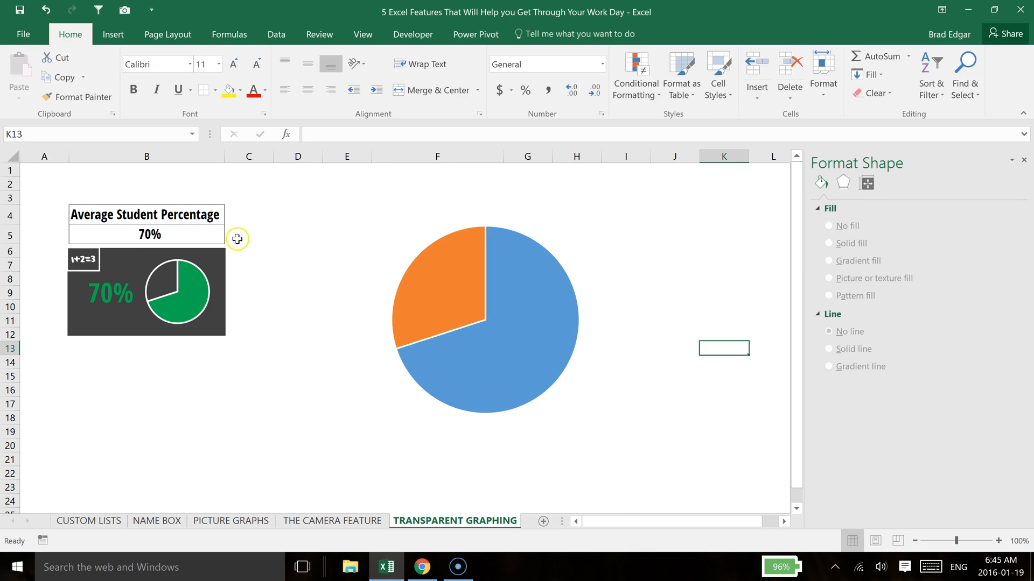
click(249, 234)
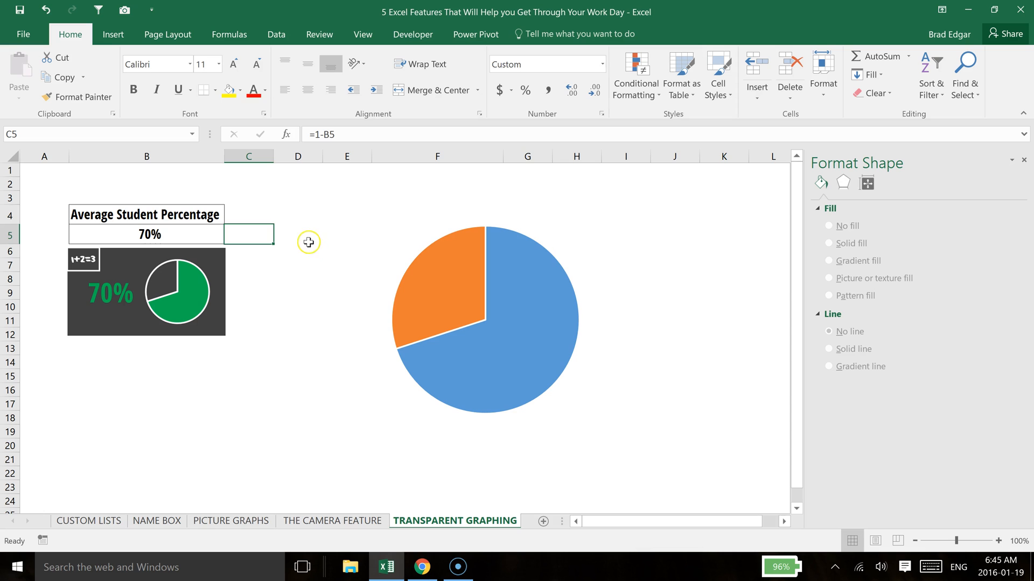
mouse_move(268, 237)
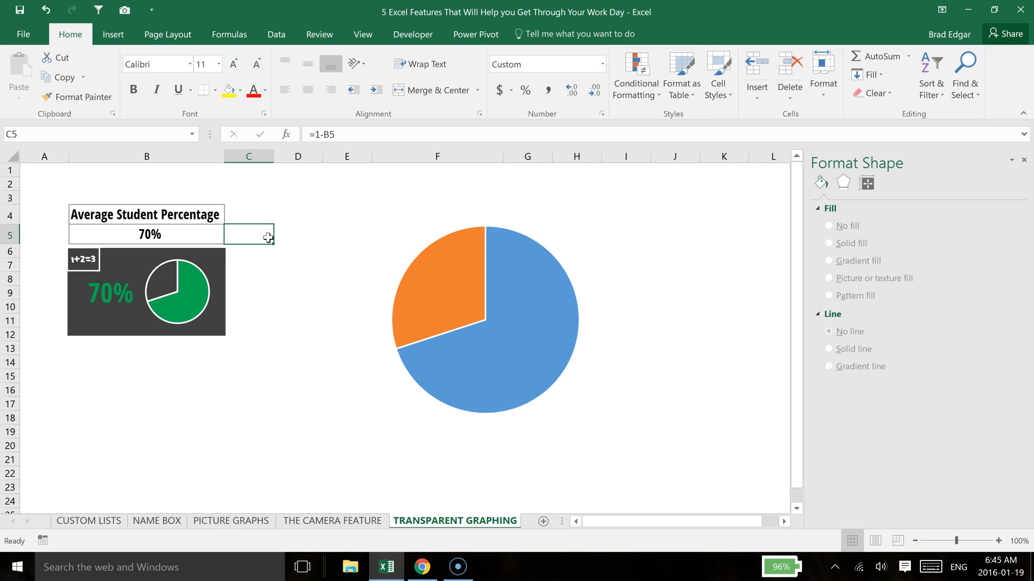
- Give C5 the custom number format ;;; so its value is hidden
key(ctrl+1)
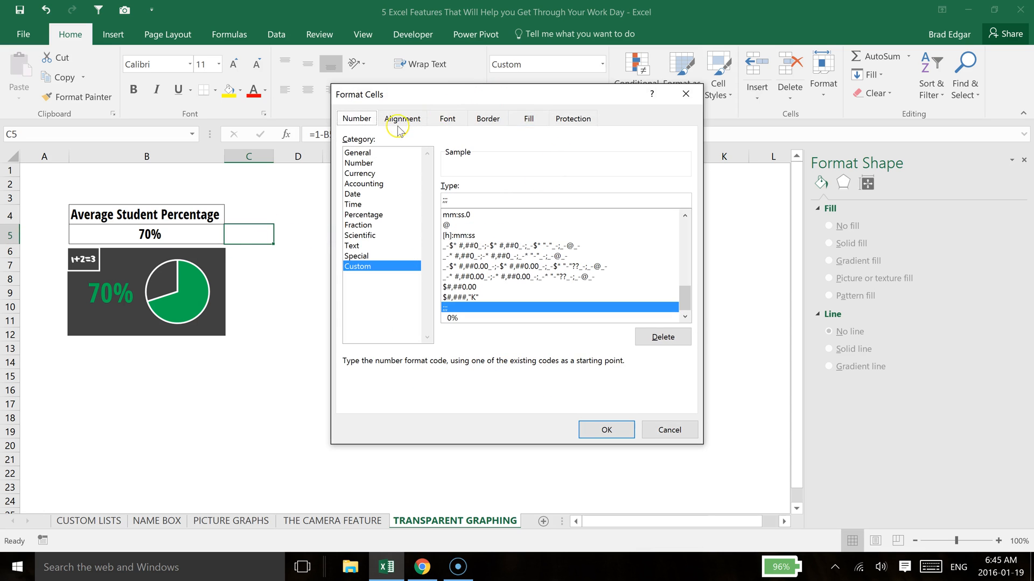
mouse_move(378, 273)
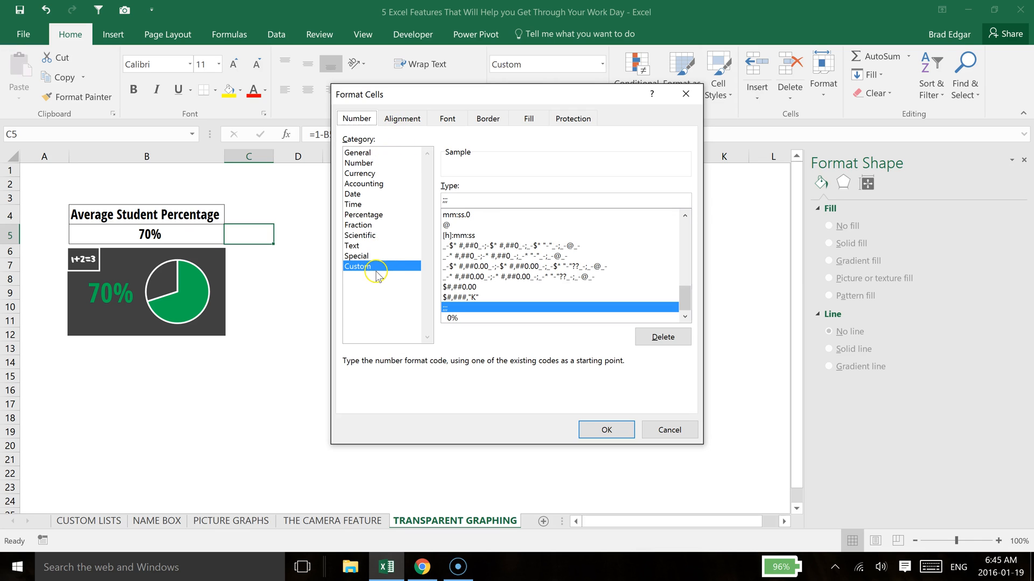
mouse_move(478, 216)
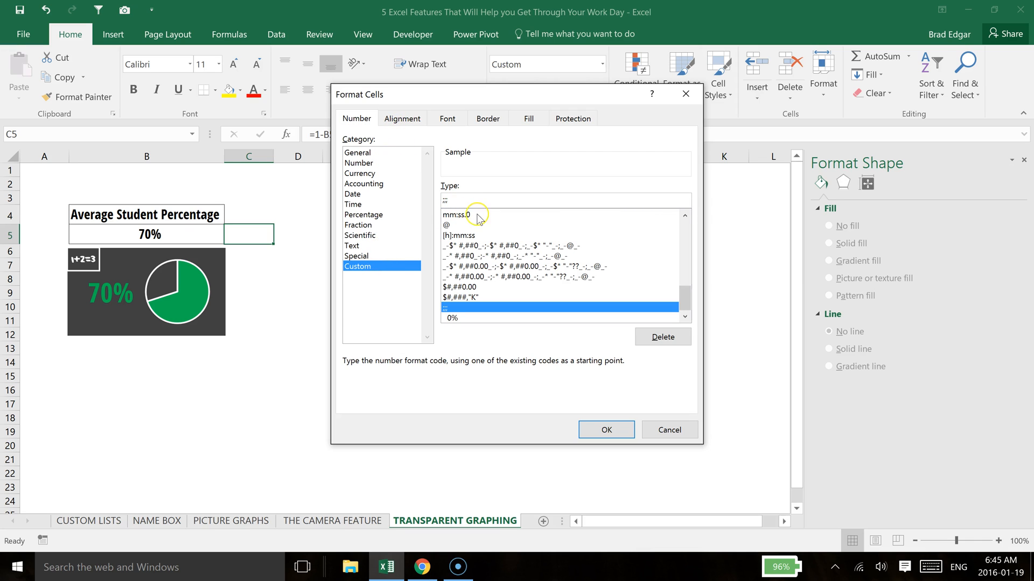
mouse_move(443, 203)
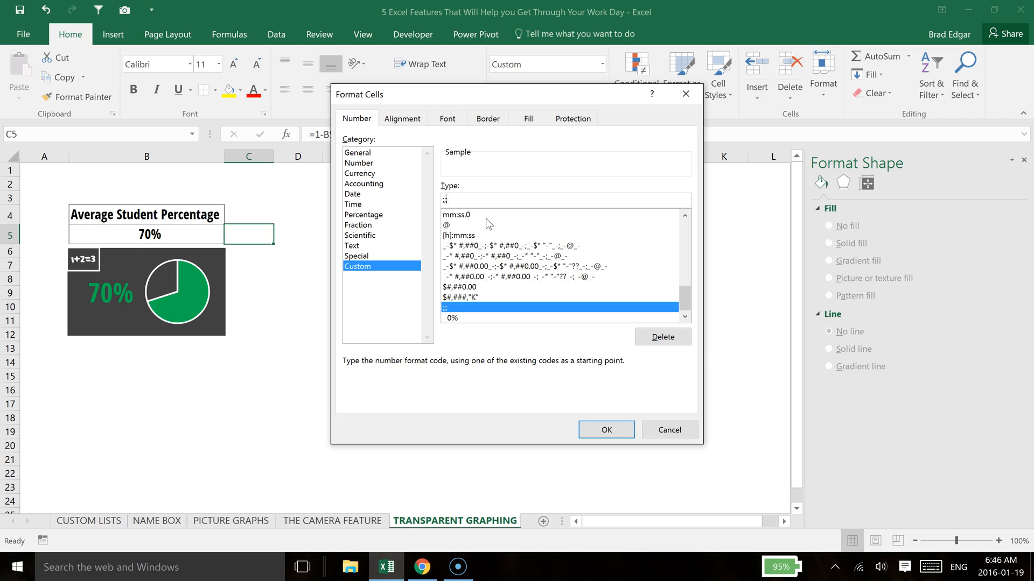
text(;;;)
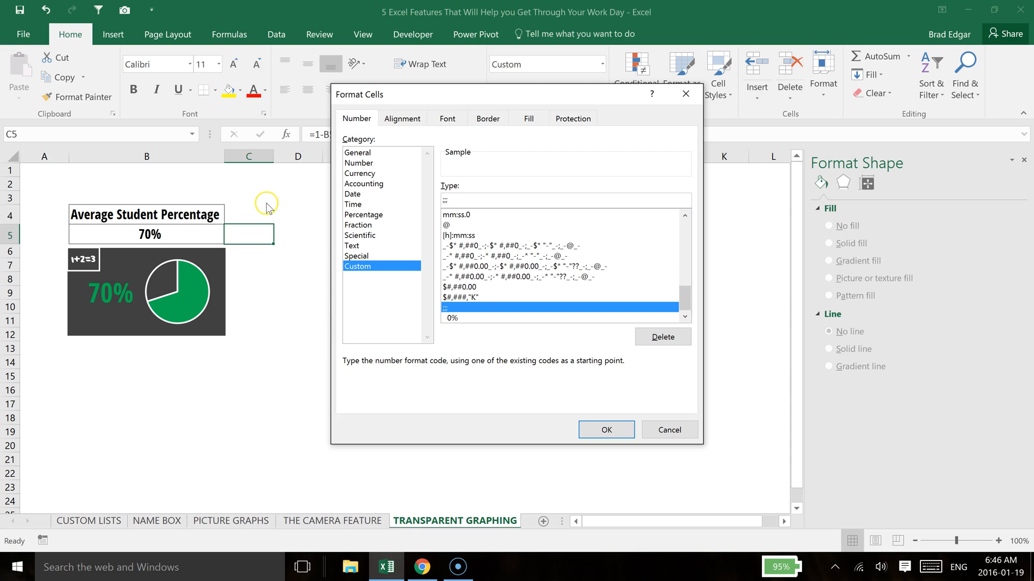
mouse_move(389, 274)
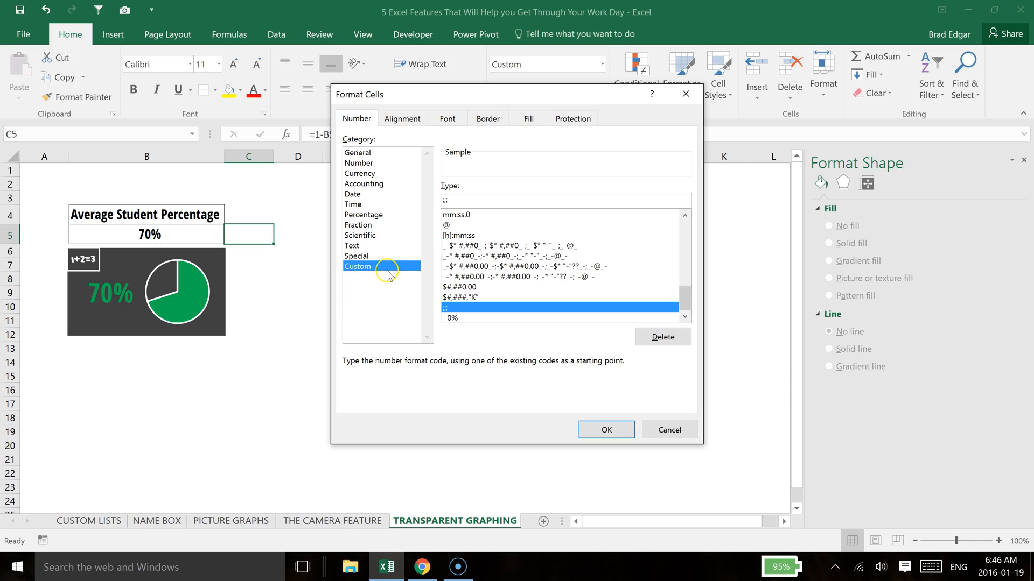
mouse_move(494, 211)
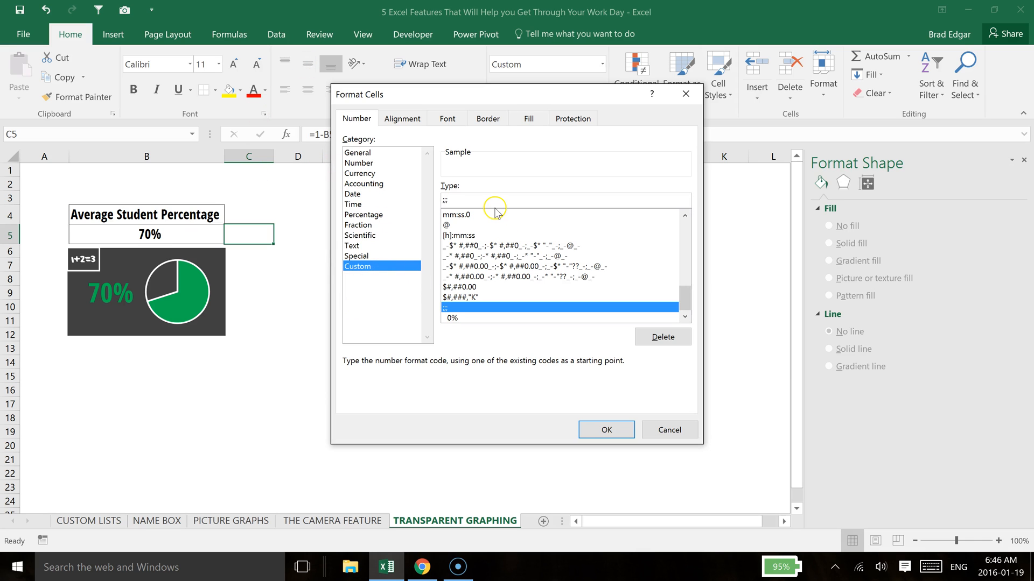
mouse_move(723, 467)
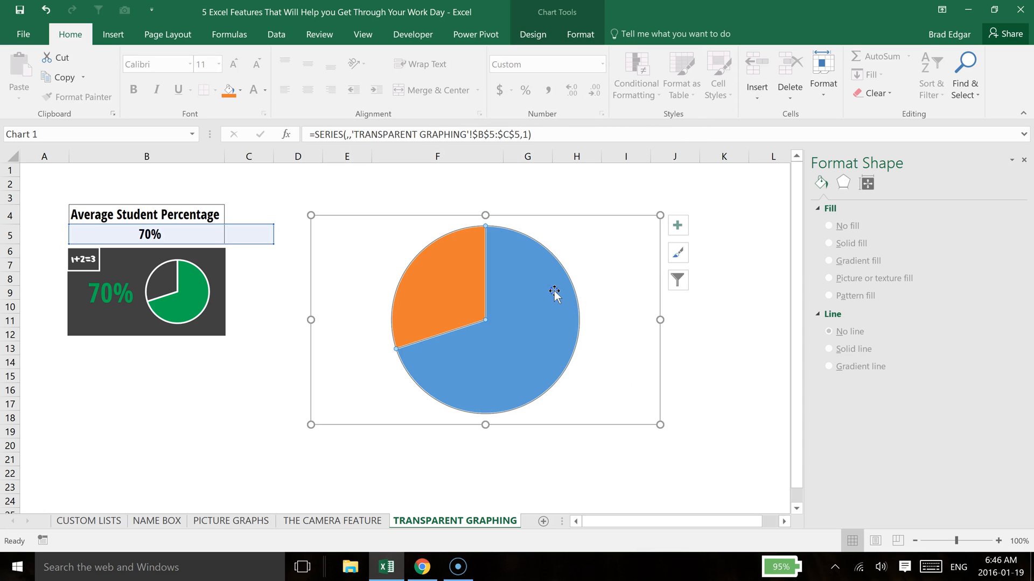
- Set the orange remainder slice of the pie to No fill so it disappears
click(435, 286)
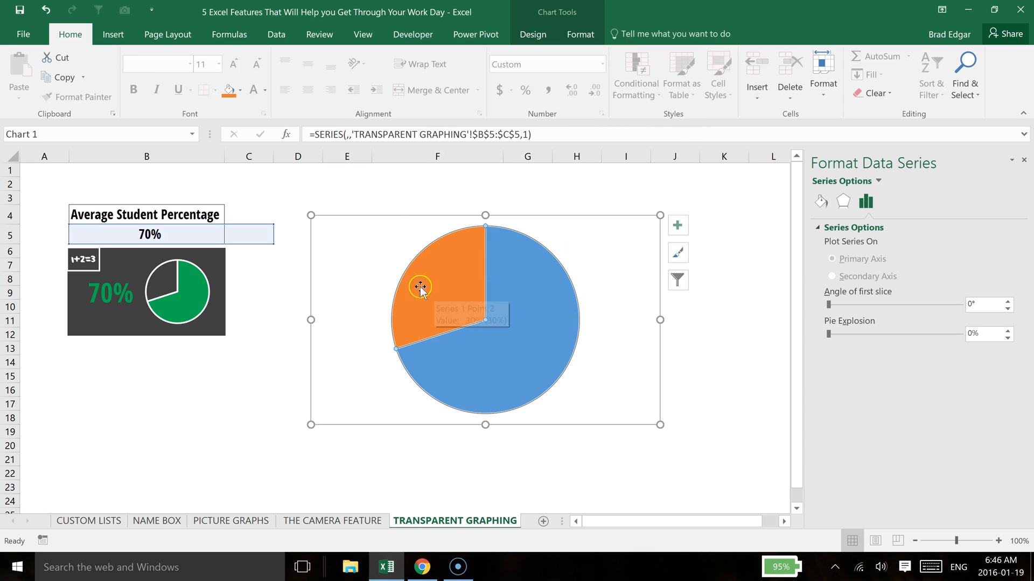
mouse_move(450, 271)
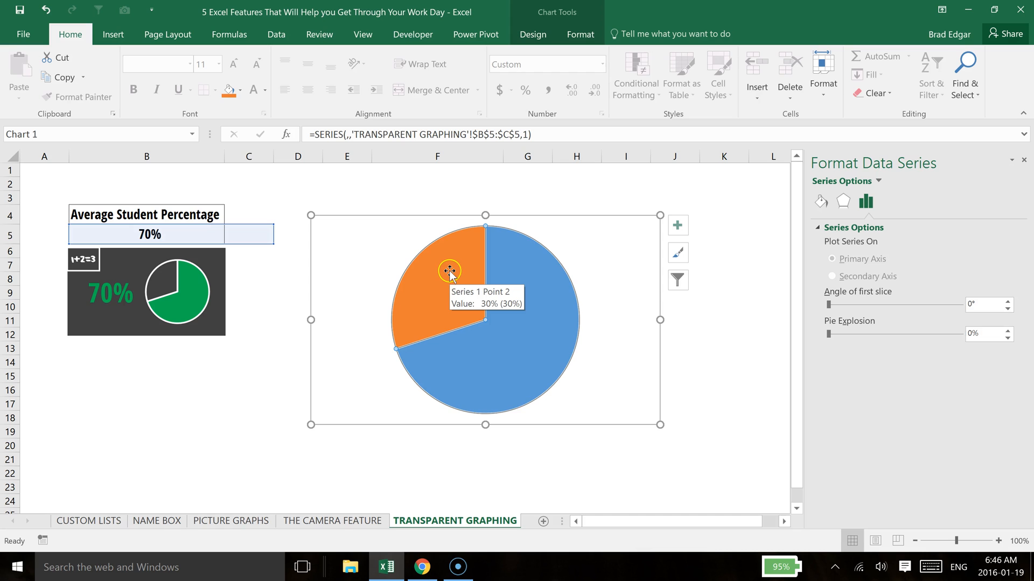
mouse_move(434, 275)
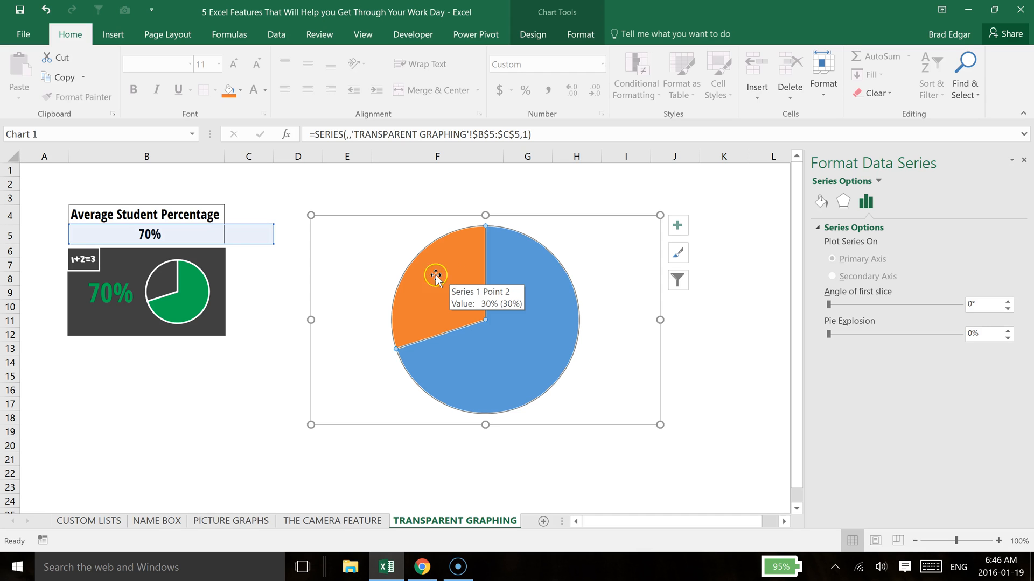
click(249, 234)
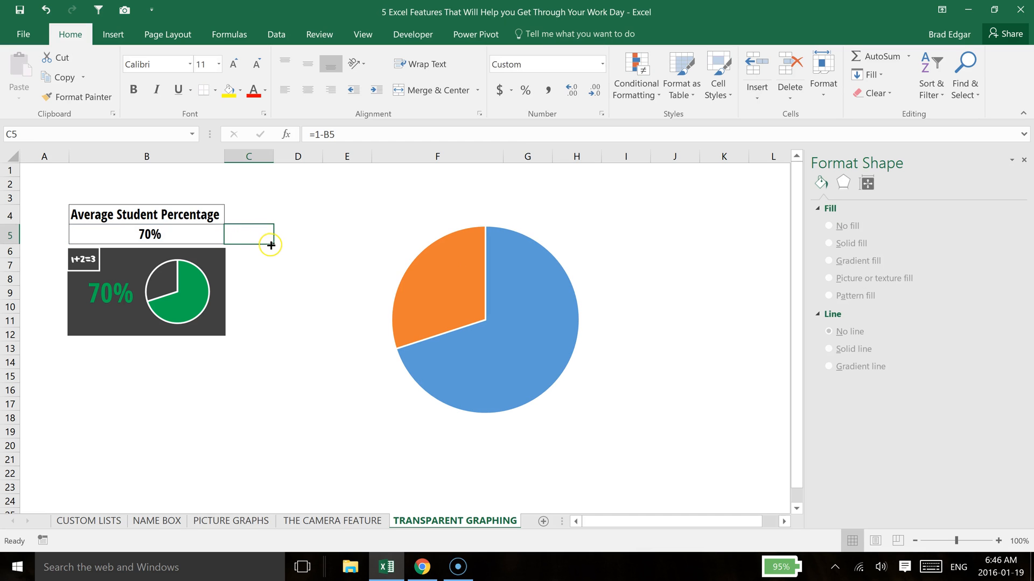
mouse_move(254, 247)
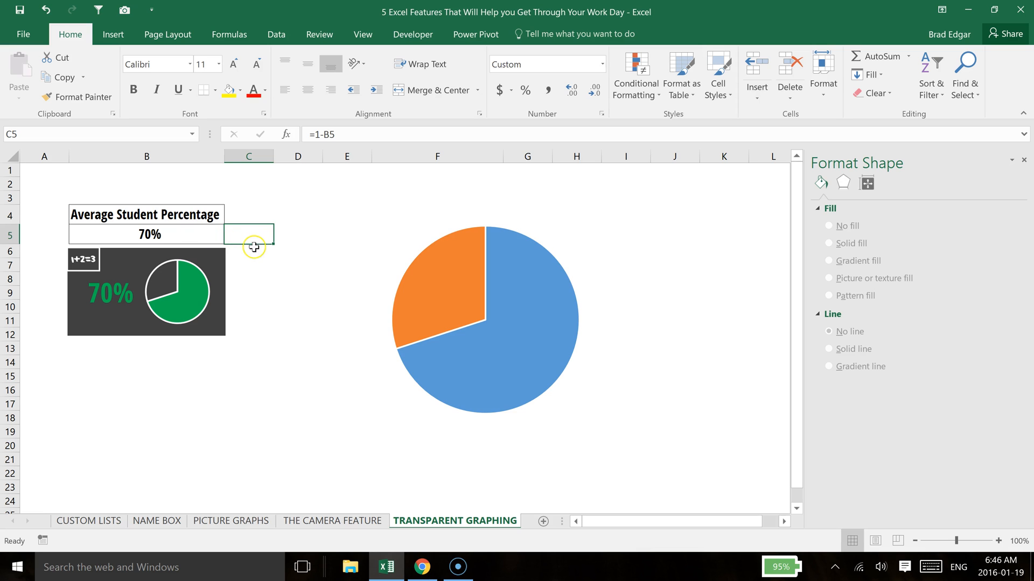
mouse_move(453, 297)
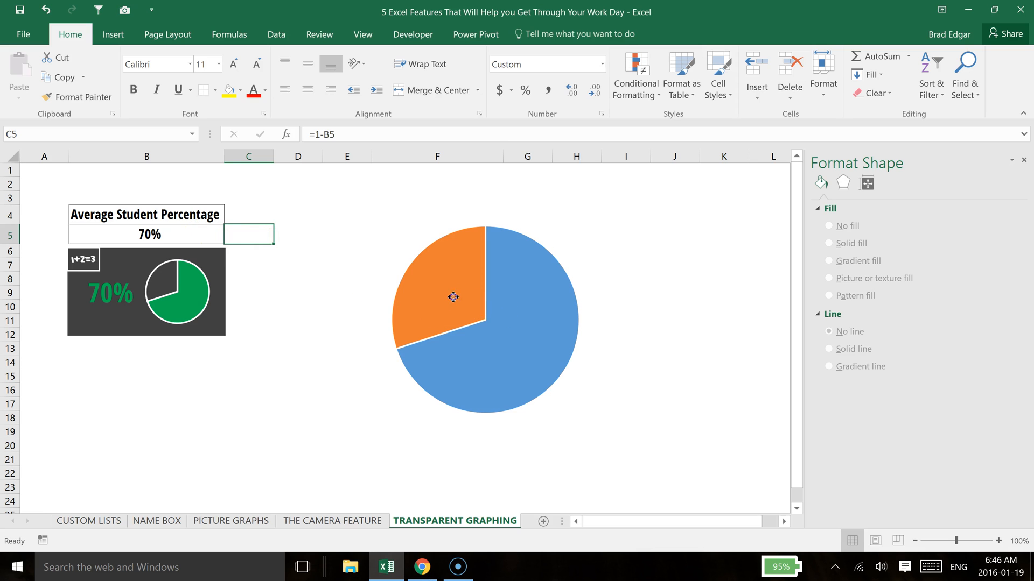
click(529, 296)
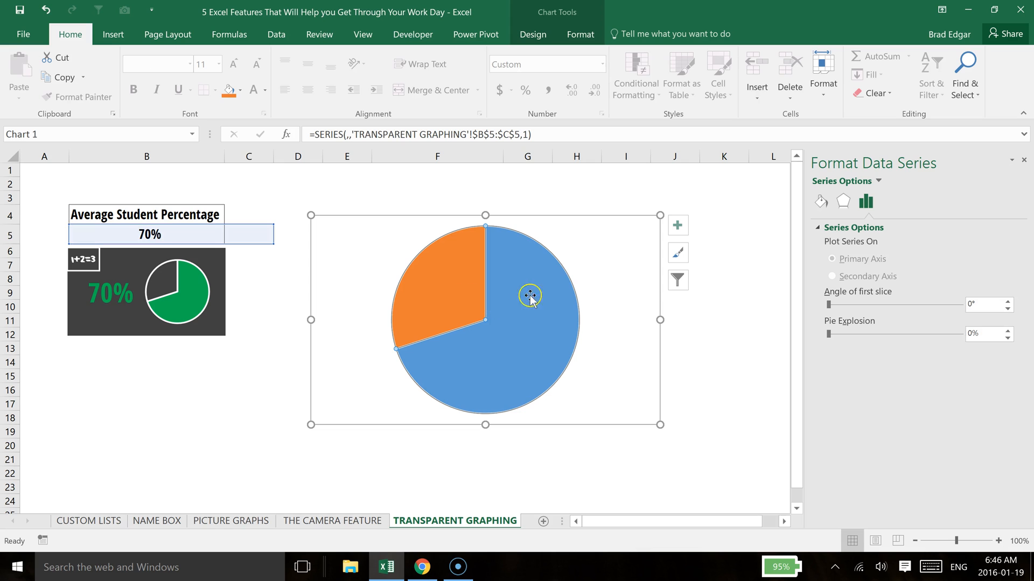
mouse_move(831, 216)
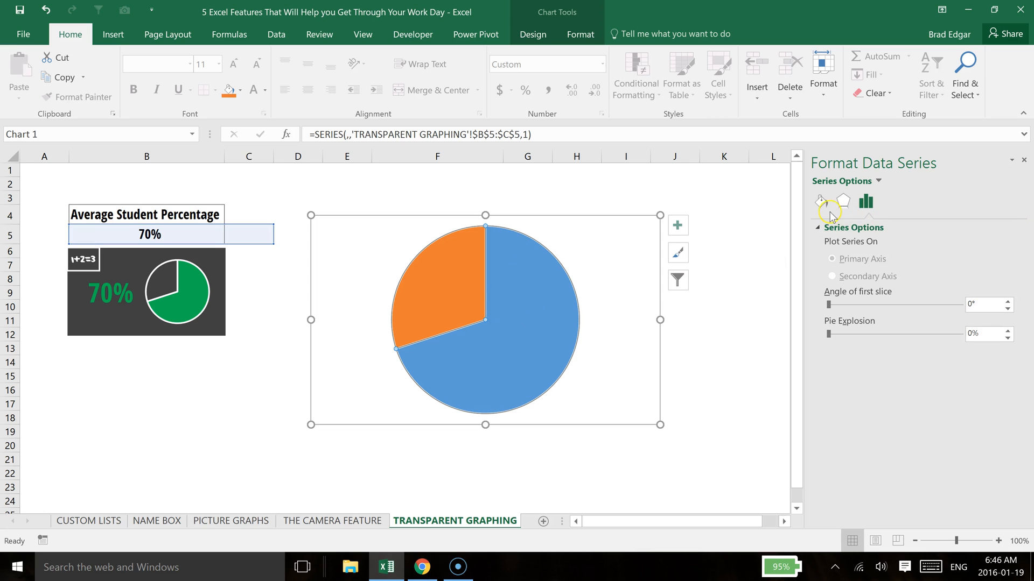
click(820, 201)
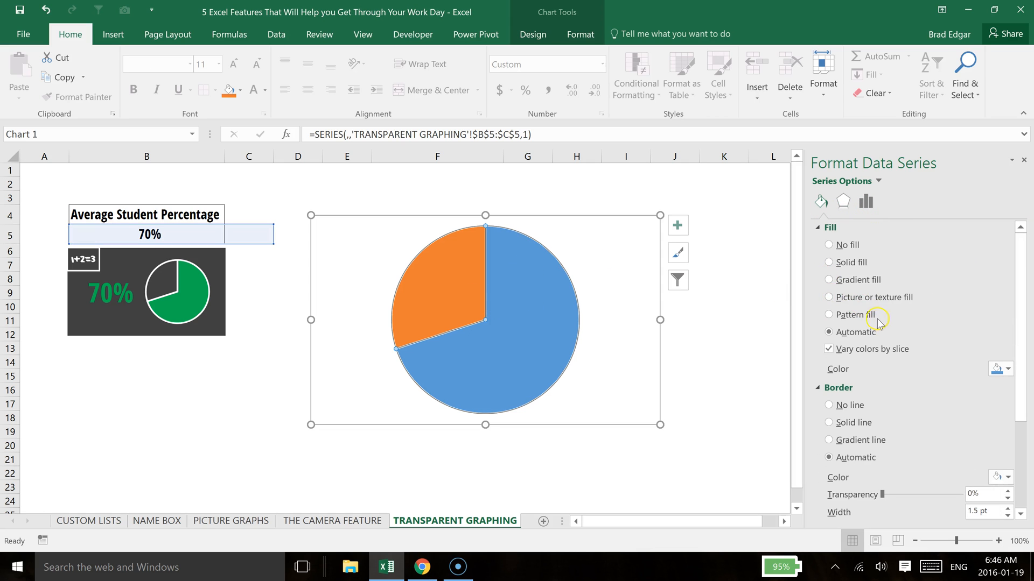
click(829, 244)
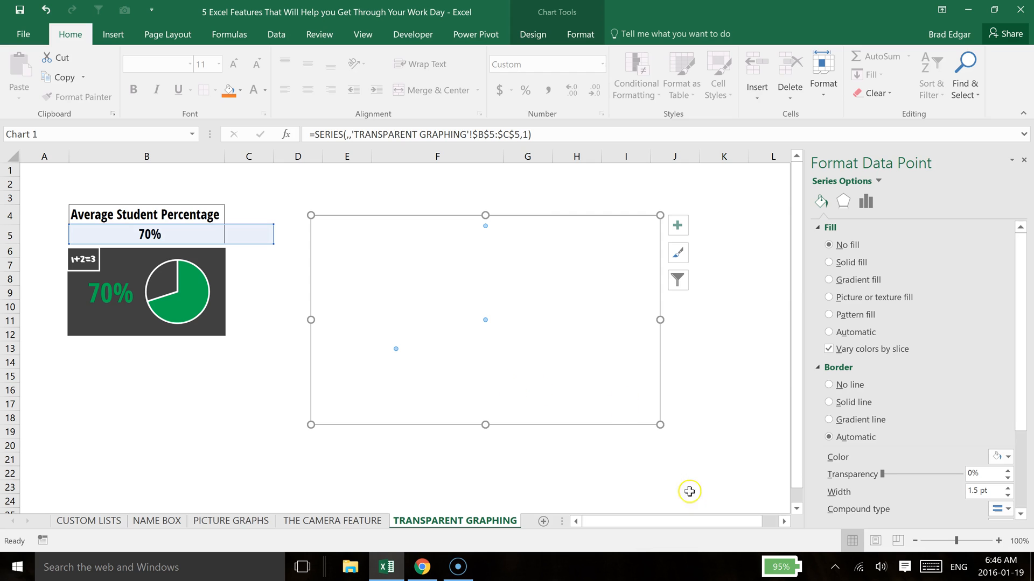
- Colour the 70% slice green with a solid fill and an automatic border
click(833, 262)
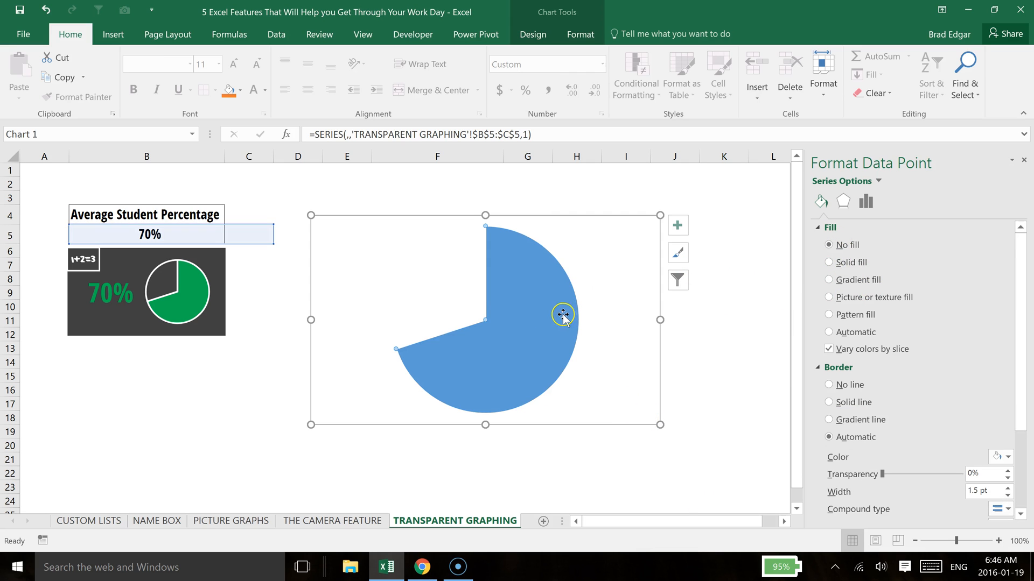
right_click(562, 313)
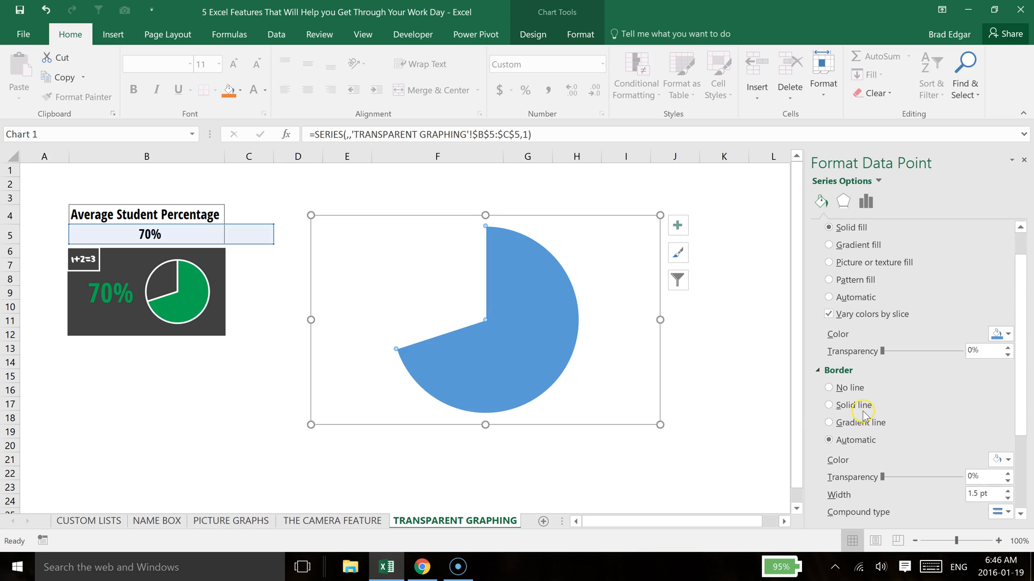
click(829, 405)
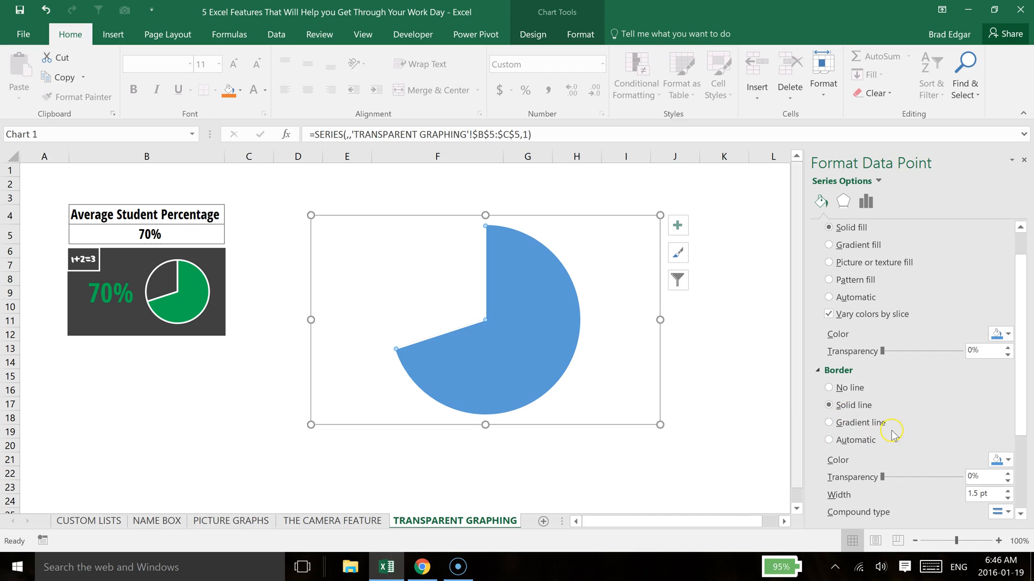
click(1008, 460)
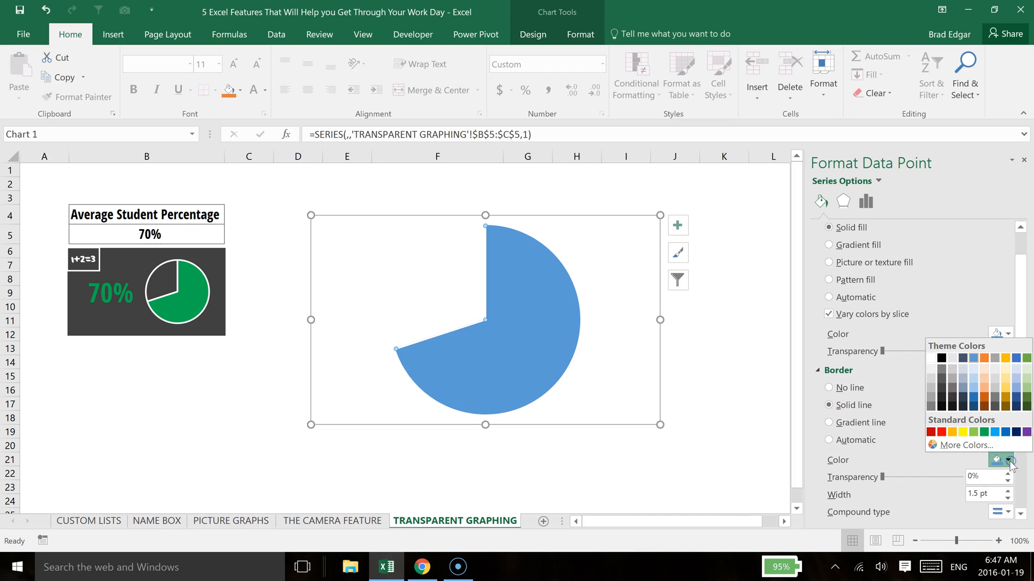
mouse_move(946, 388)
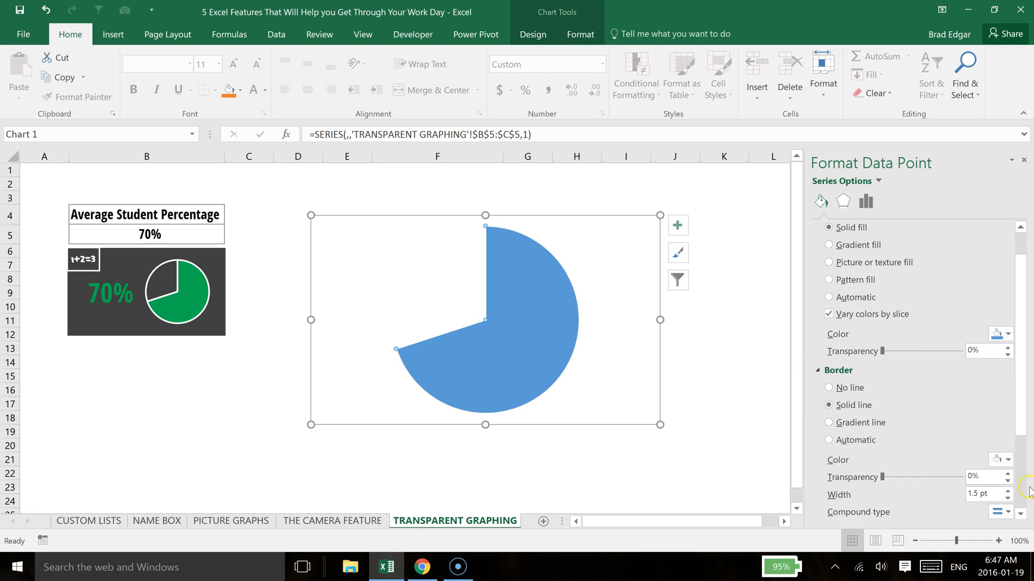
click(1008, 334)
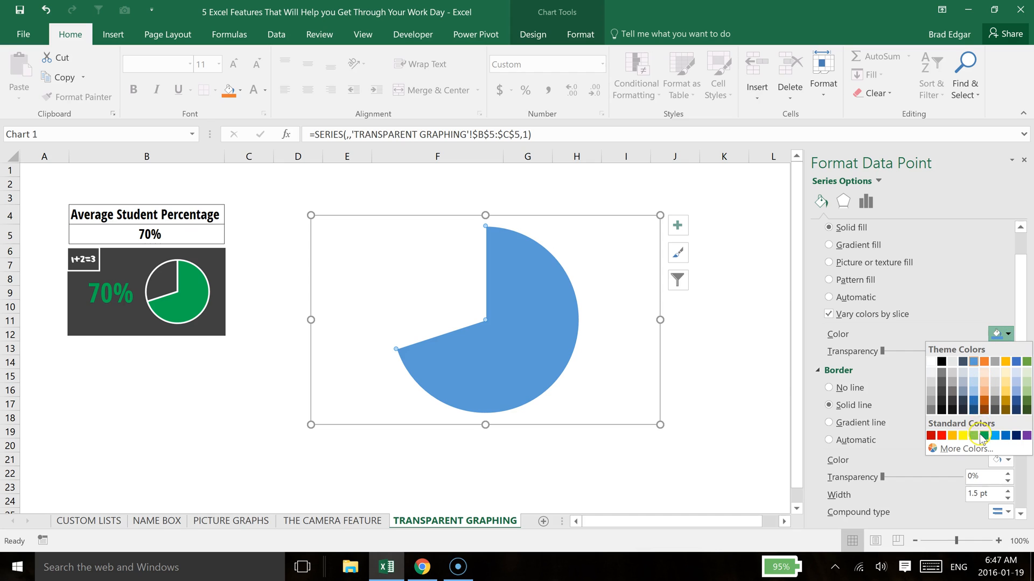
click(975, 436)
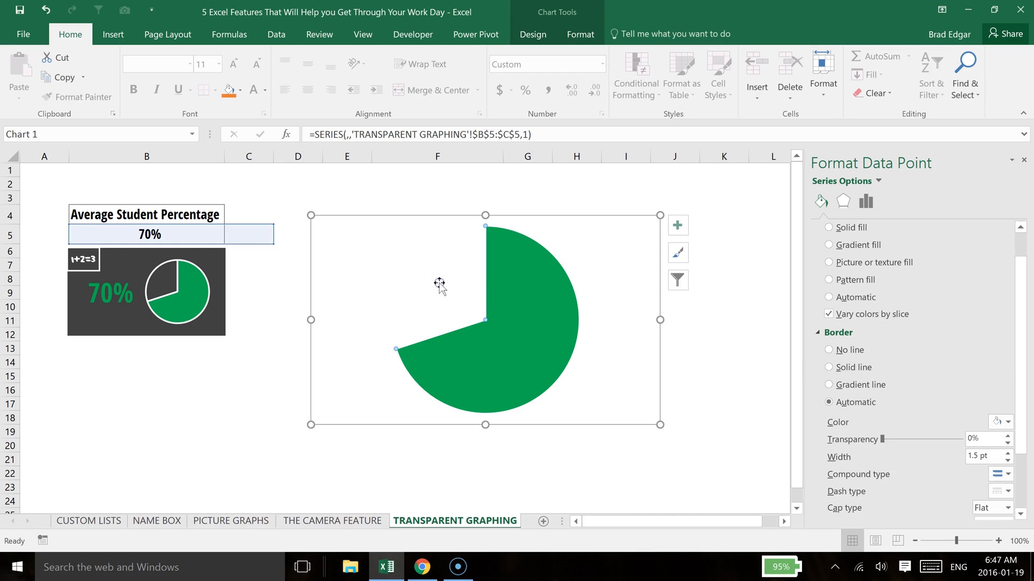
mouse_move(999, 424)
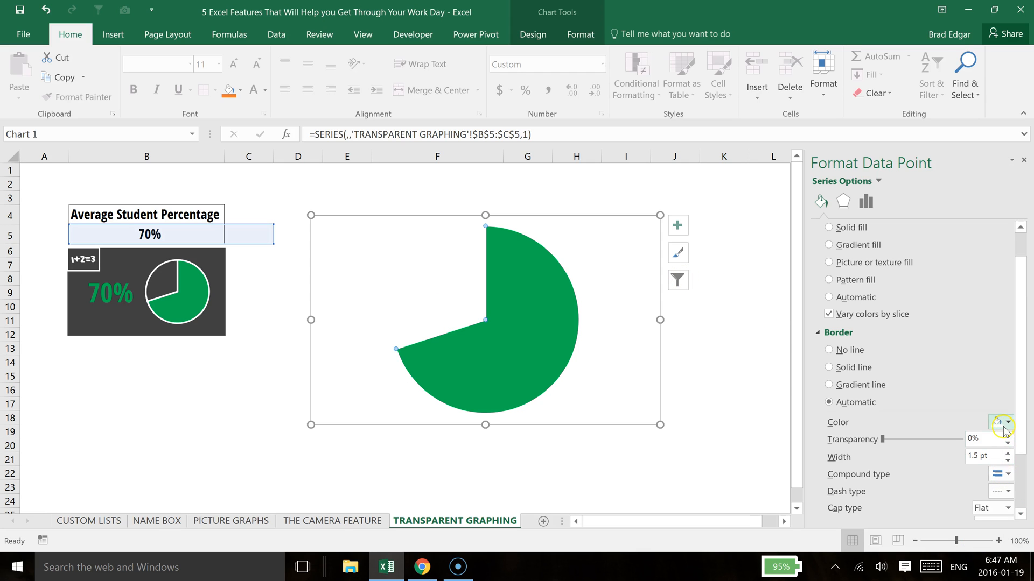
click(1007, 422)
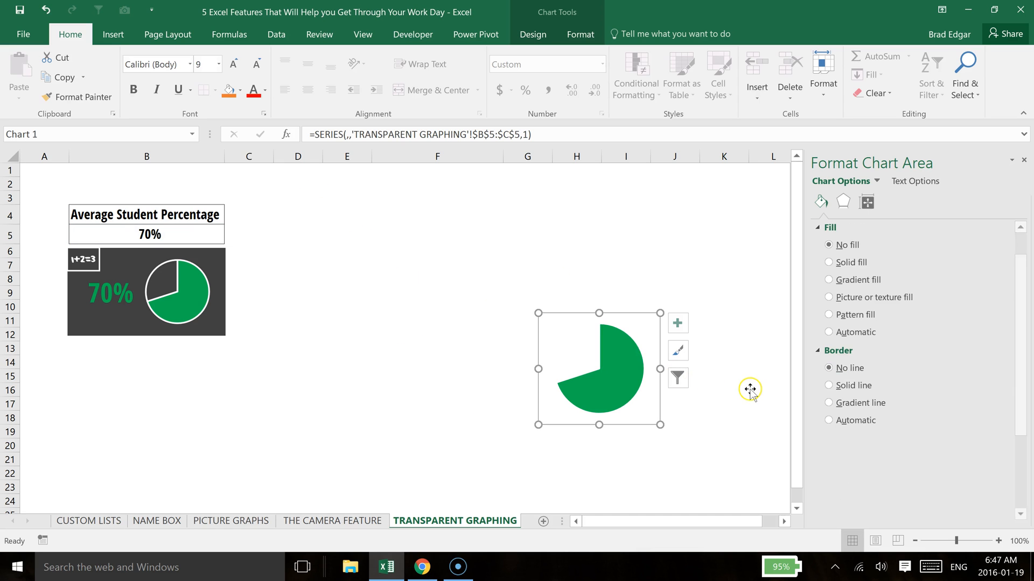
- Shrink the green pie chart down to roughly the dashboard tile's pie size
click(599, 333)
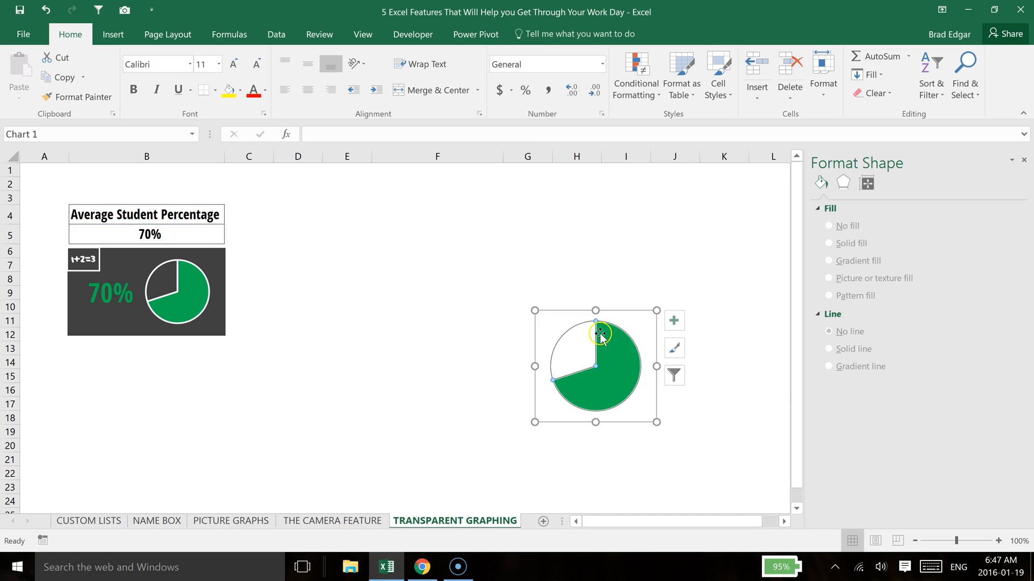
click(596, 333)
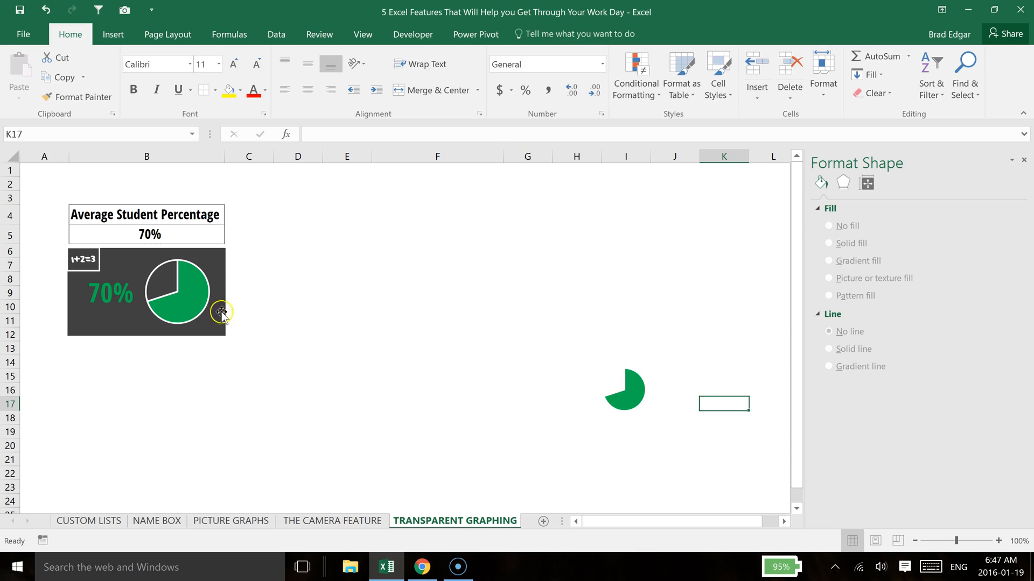
click(623, 388)
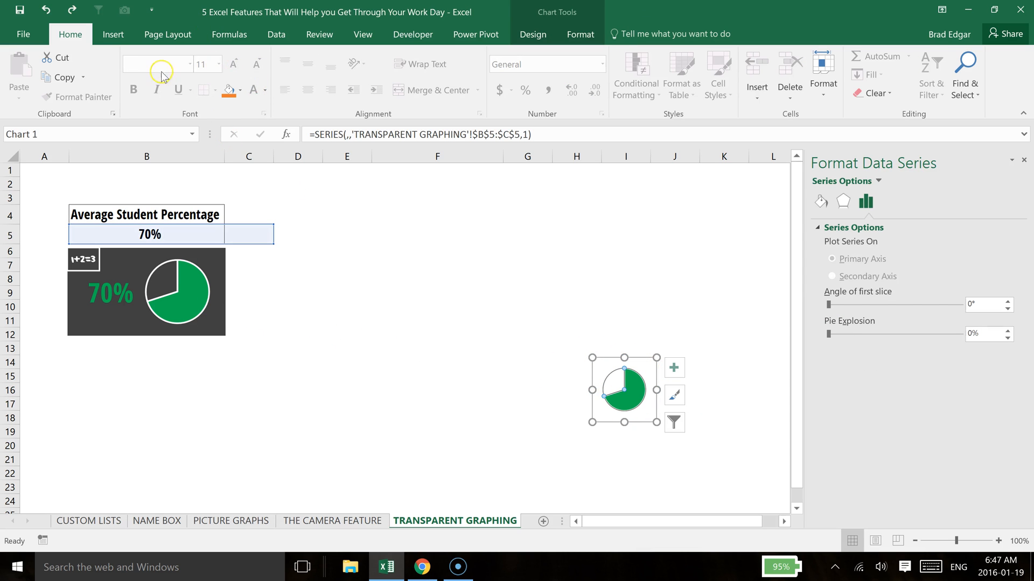
- Draw a rectangle with a dark grey fill and no outline above the small pie
click(113, 34)
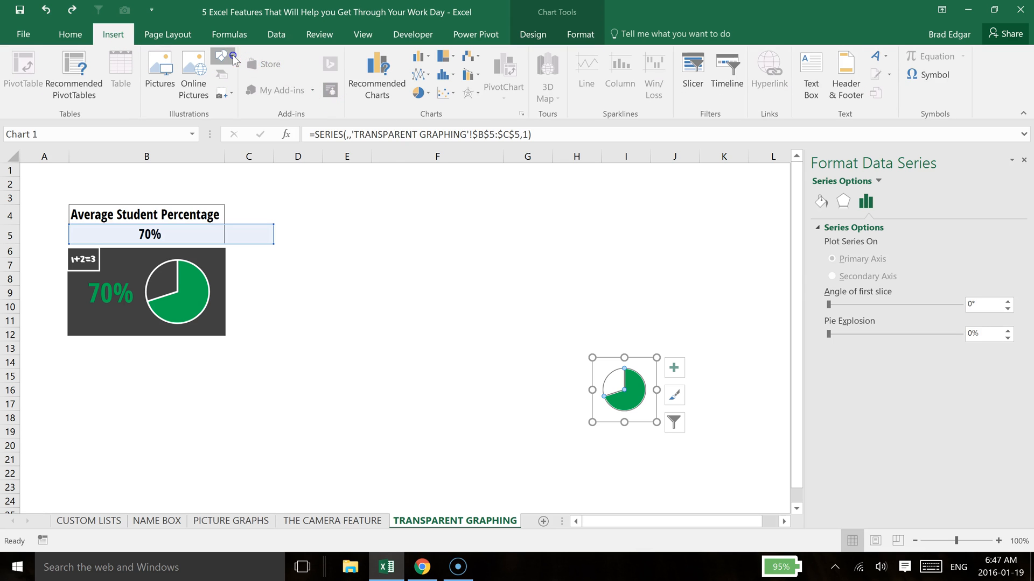
click(222, 56)
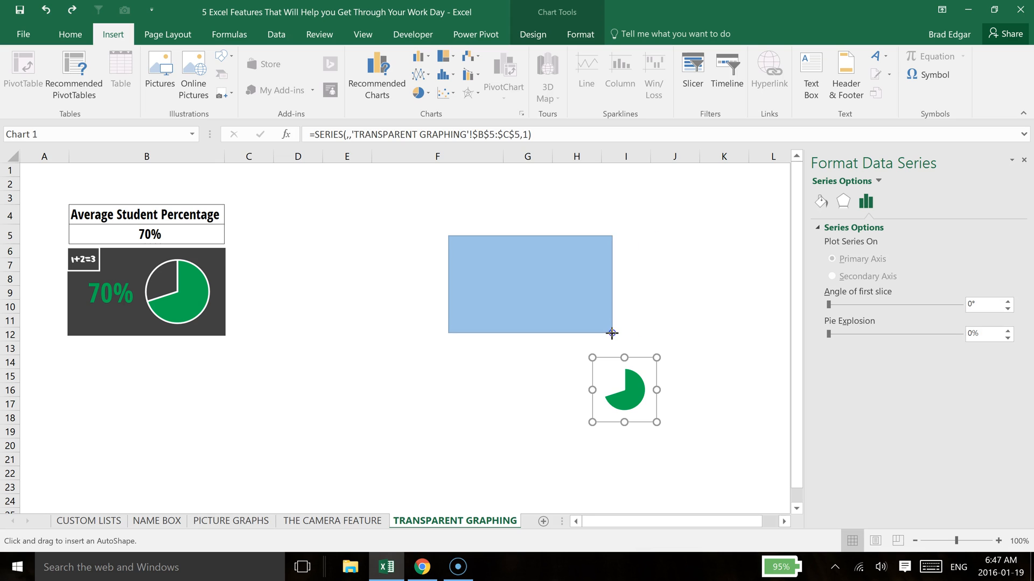
click(530, 283)
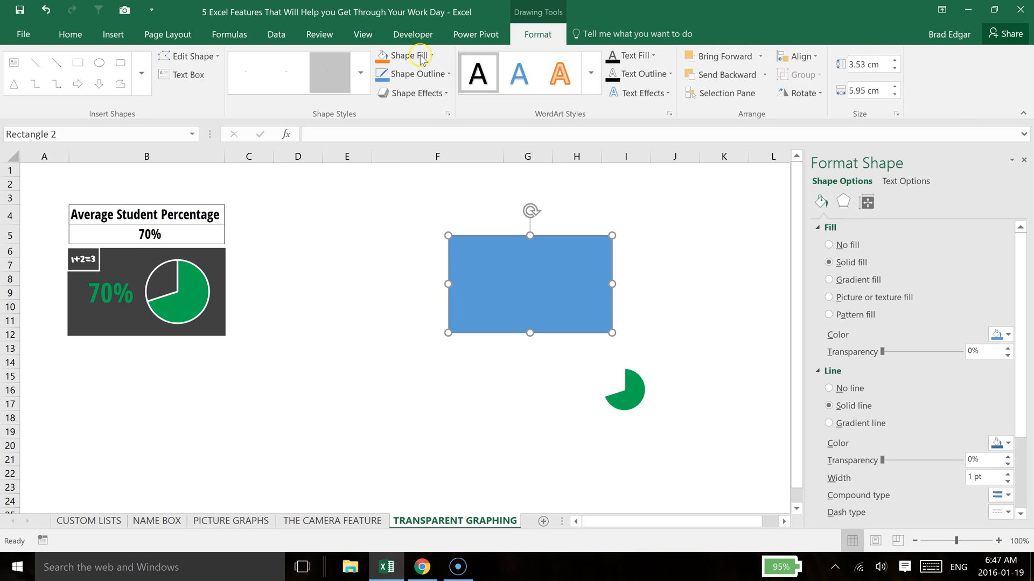
click(404, 54)
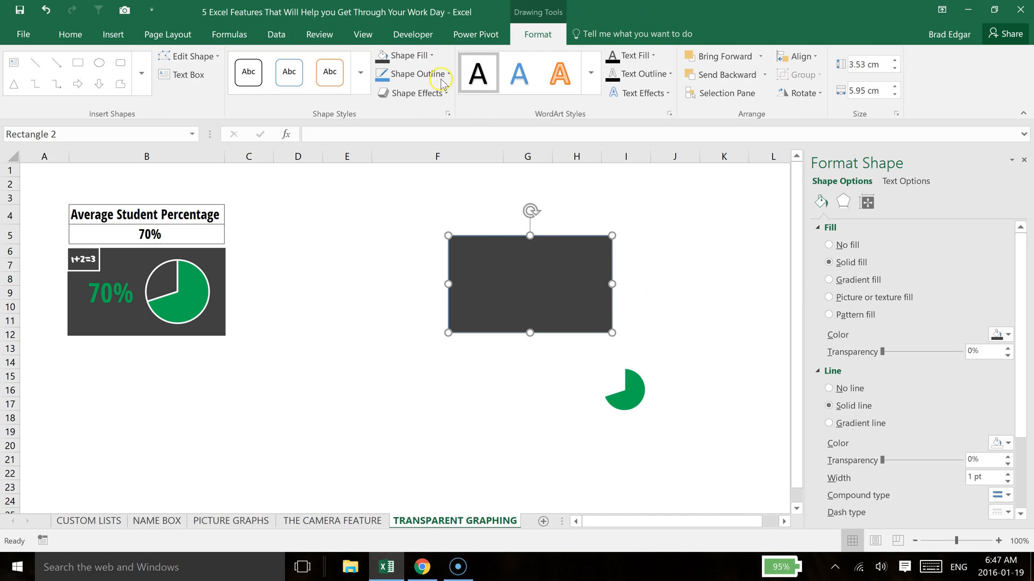
click(413, 73)
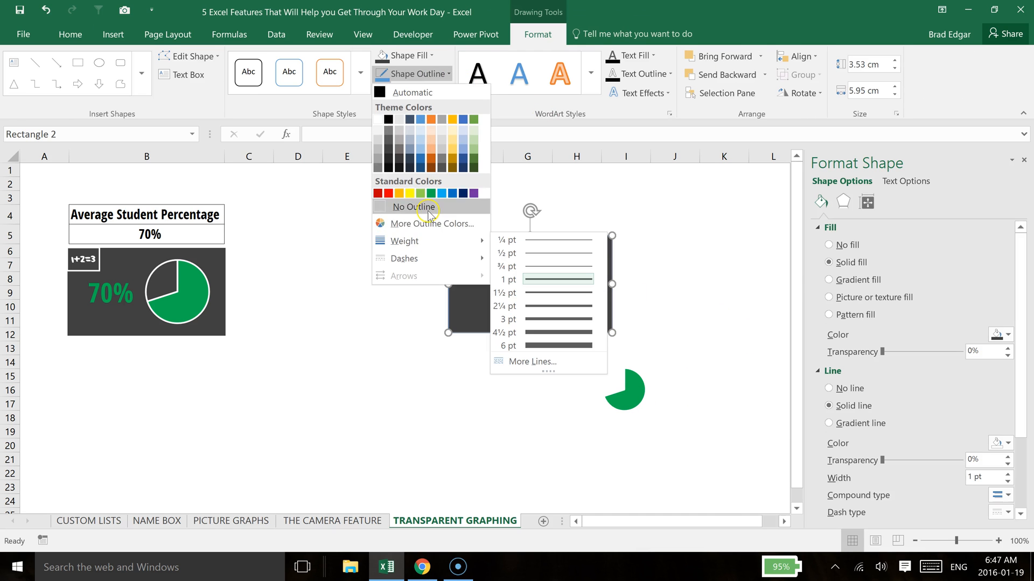
click(412, 207)
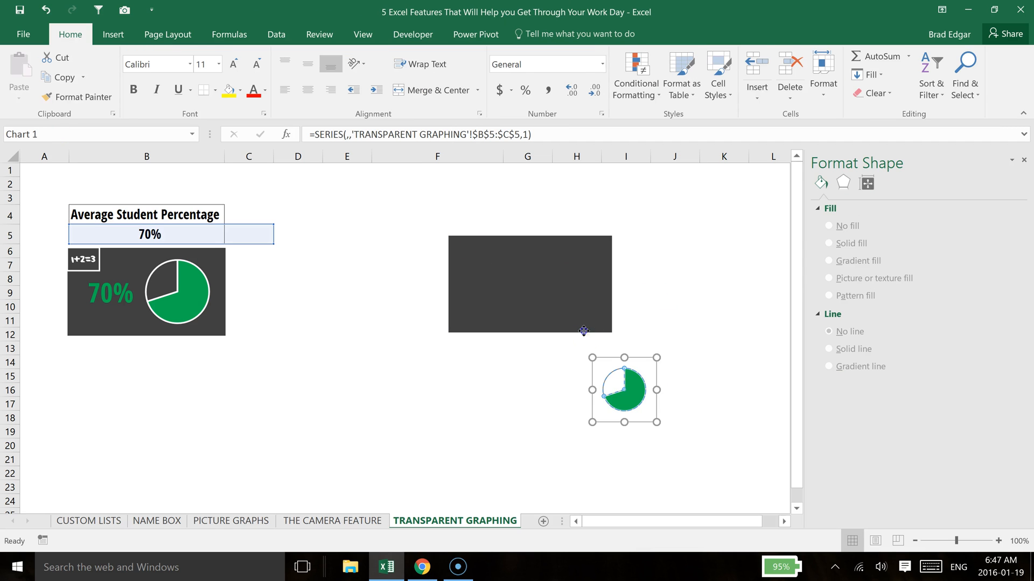
- Move the green pie chart onto the right half of the dark rectangle and resize it to fit
click(623, 388)
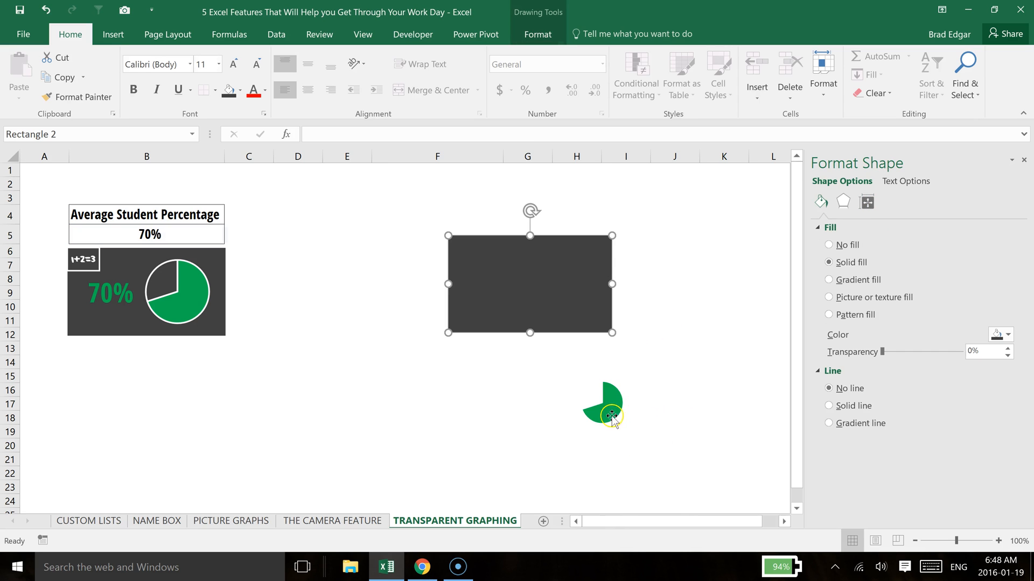
click(606, 416)
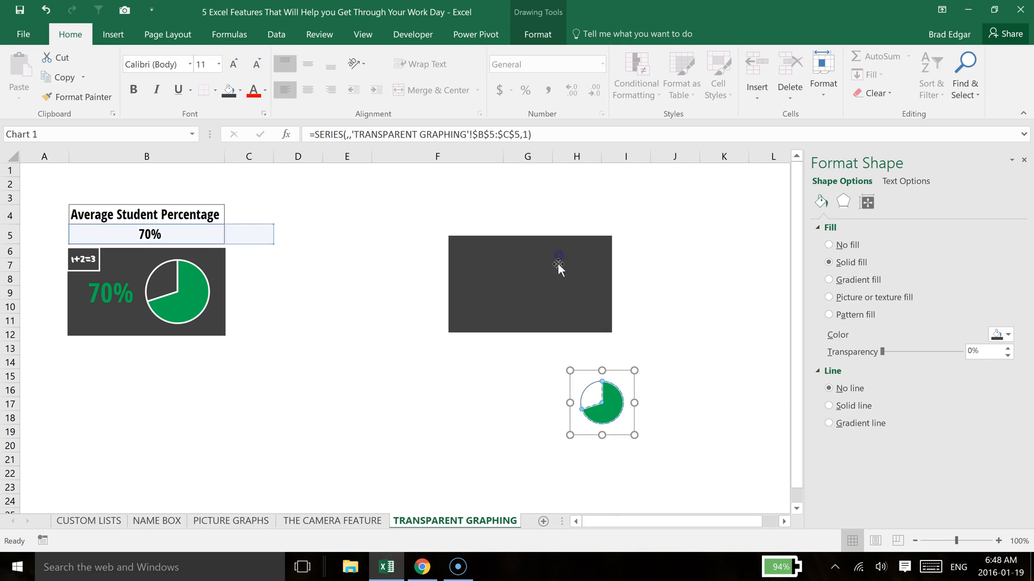
click(563, 277)
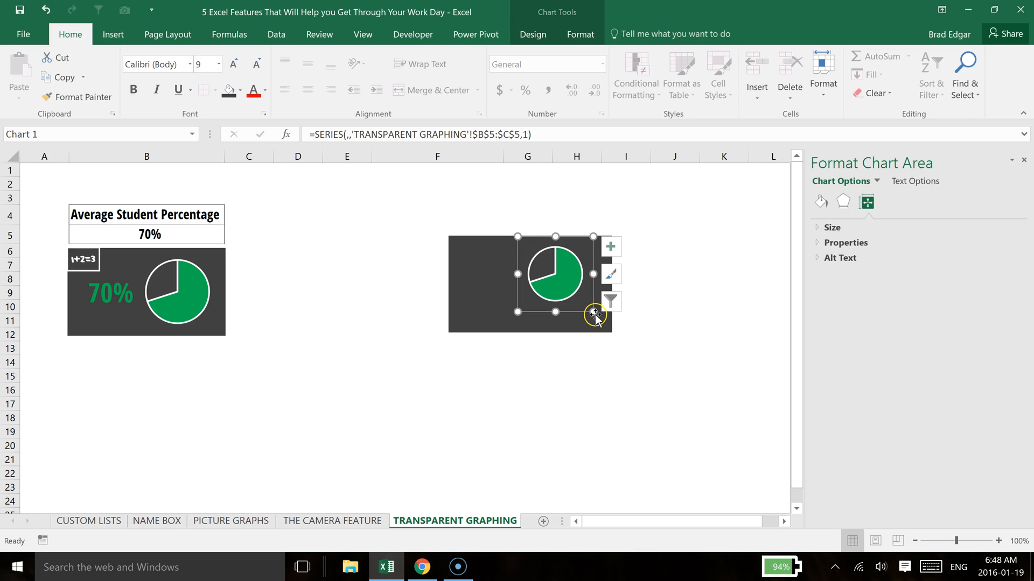
click(674, 347)
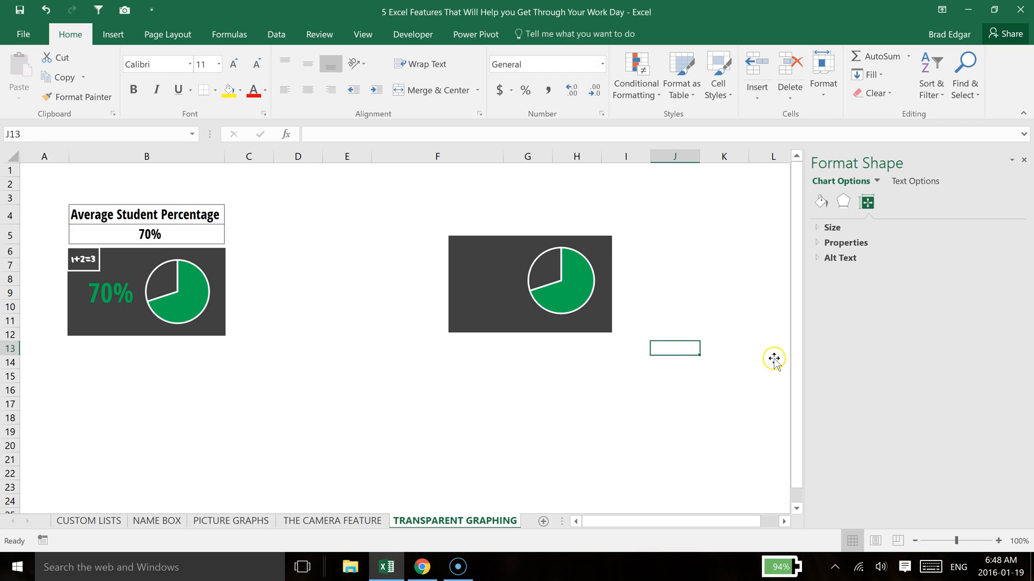
click(560, 281)
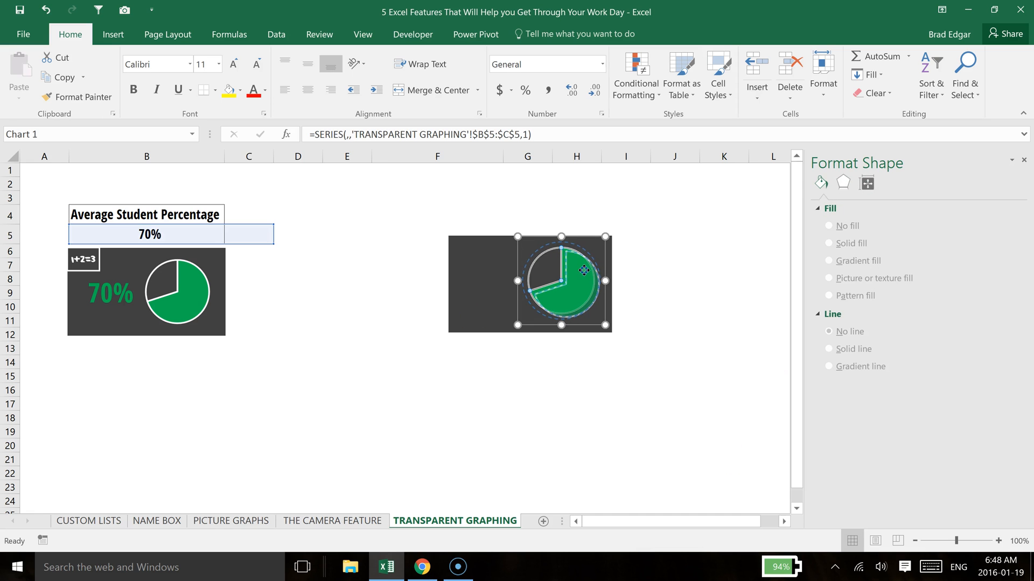
click(562, 276)
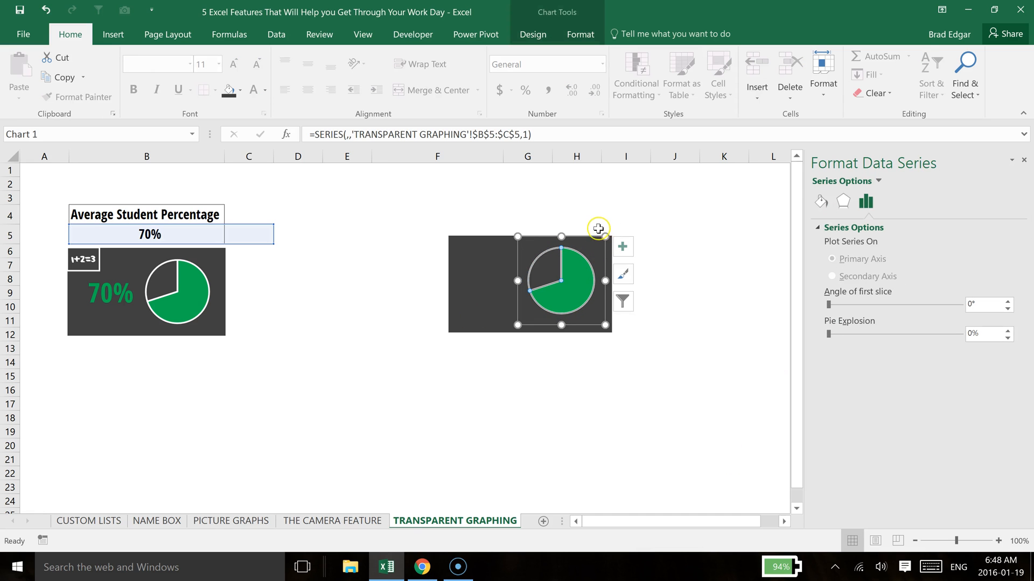
click(596, 239)
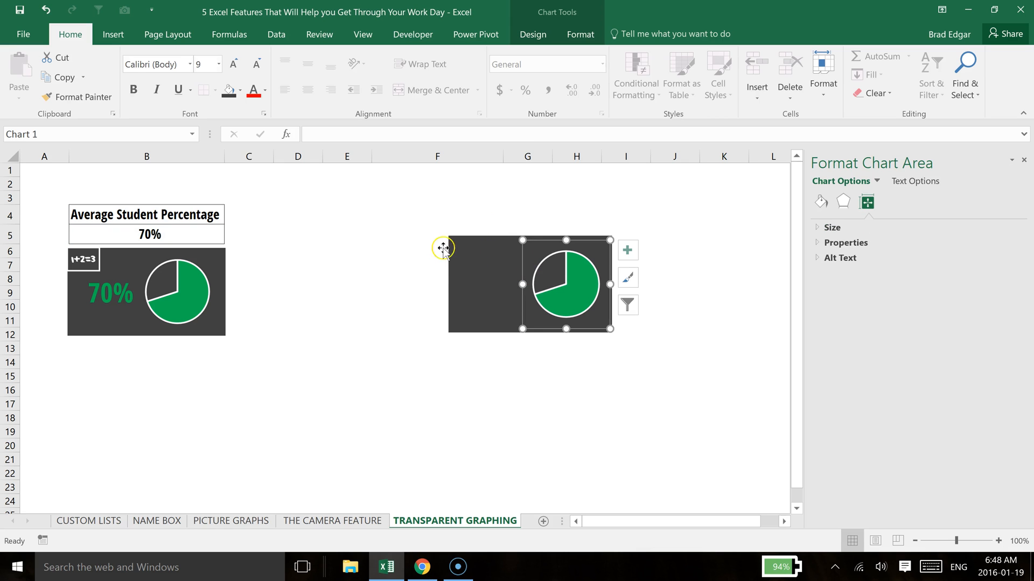
- Group the copied dark rectangle and green pie chart into a second tile
click(488, 307)
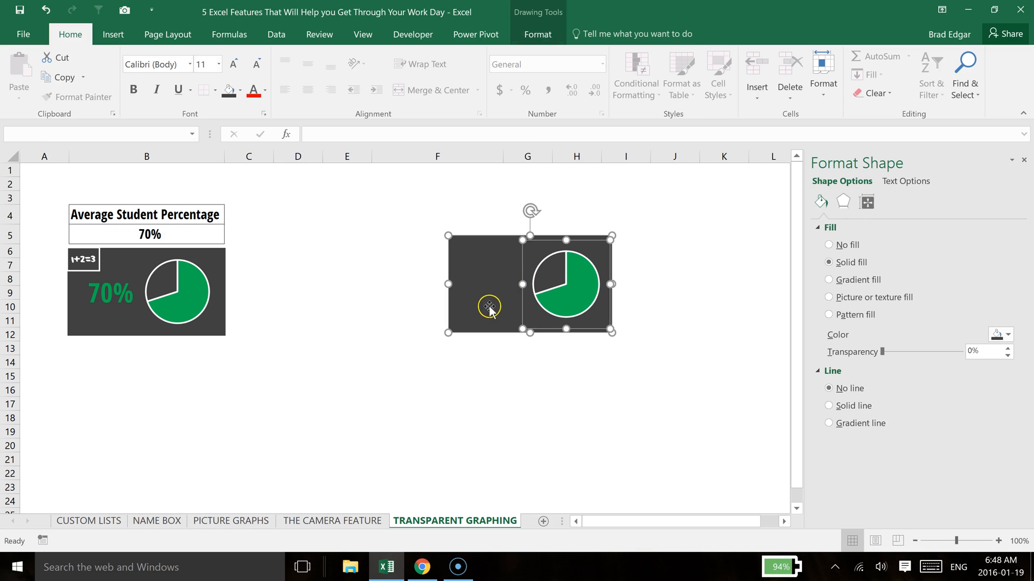
right_click(489, 307)
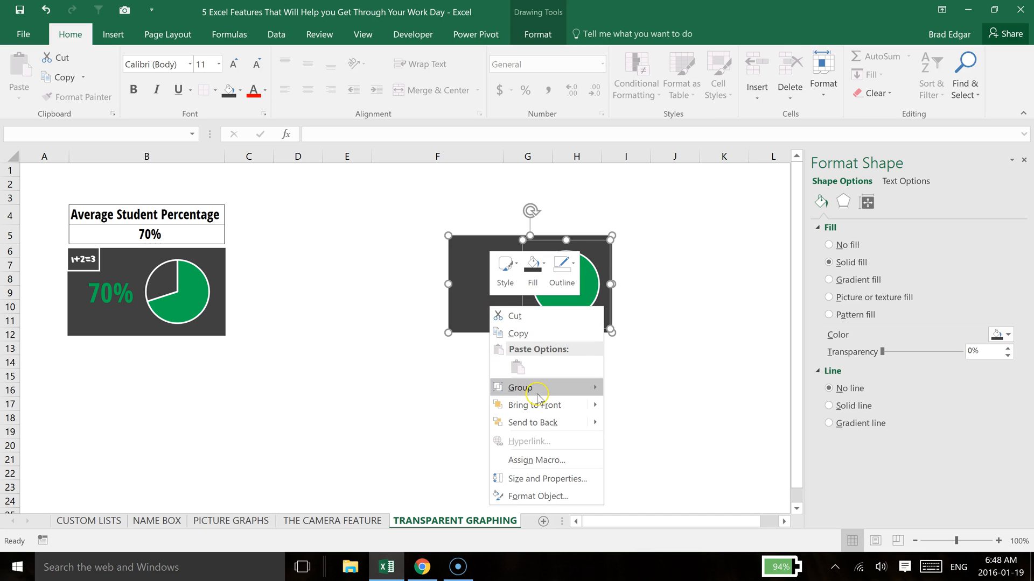
click(517, 387)
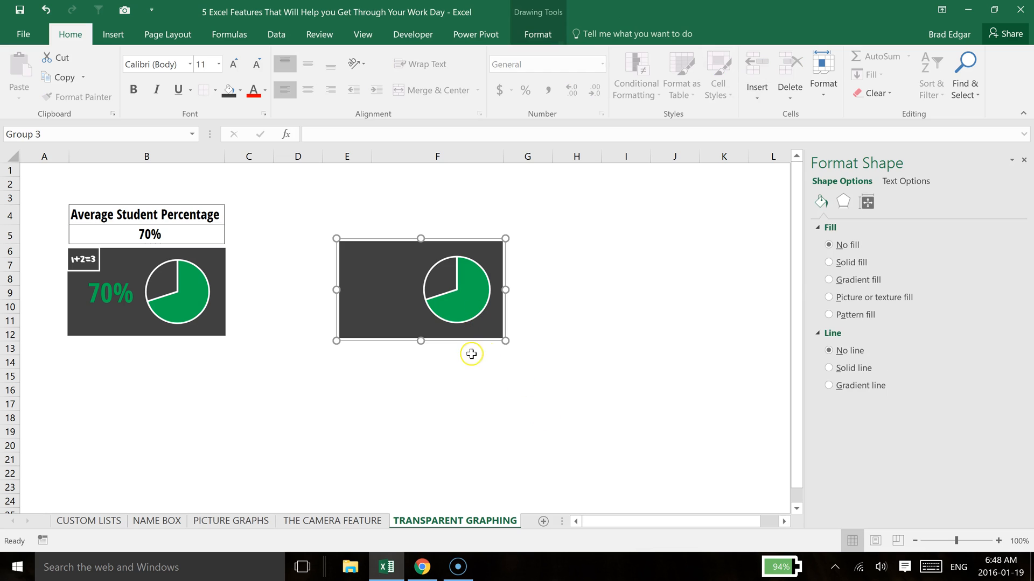
mouse_move(484, 280)
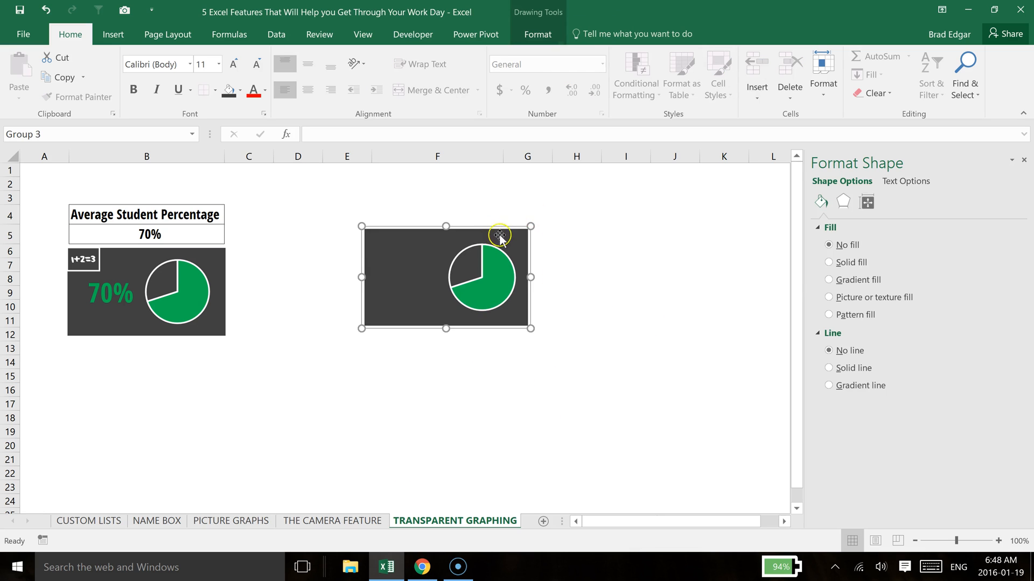
click(482, 276)
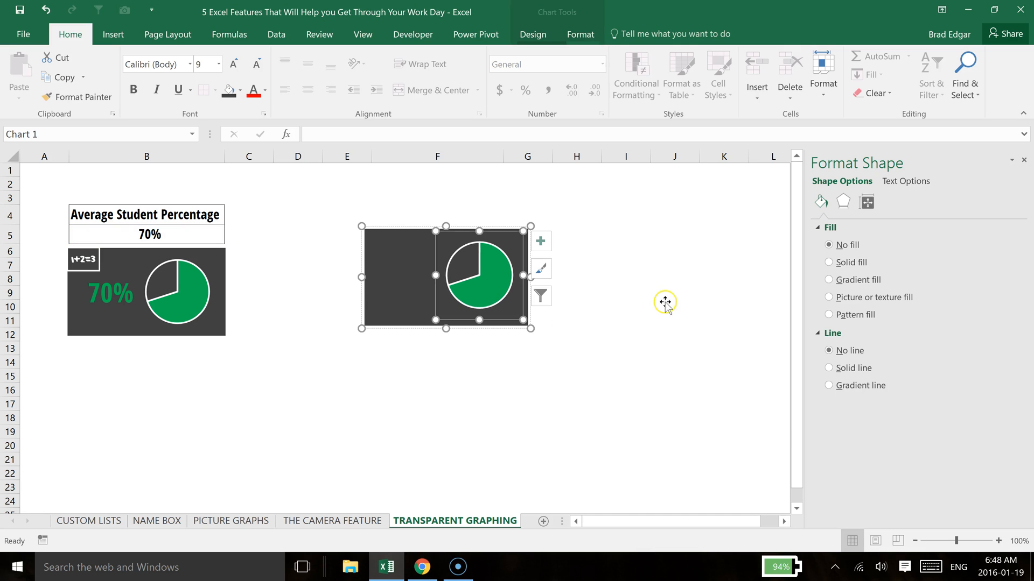
click(624, 460)
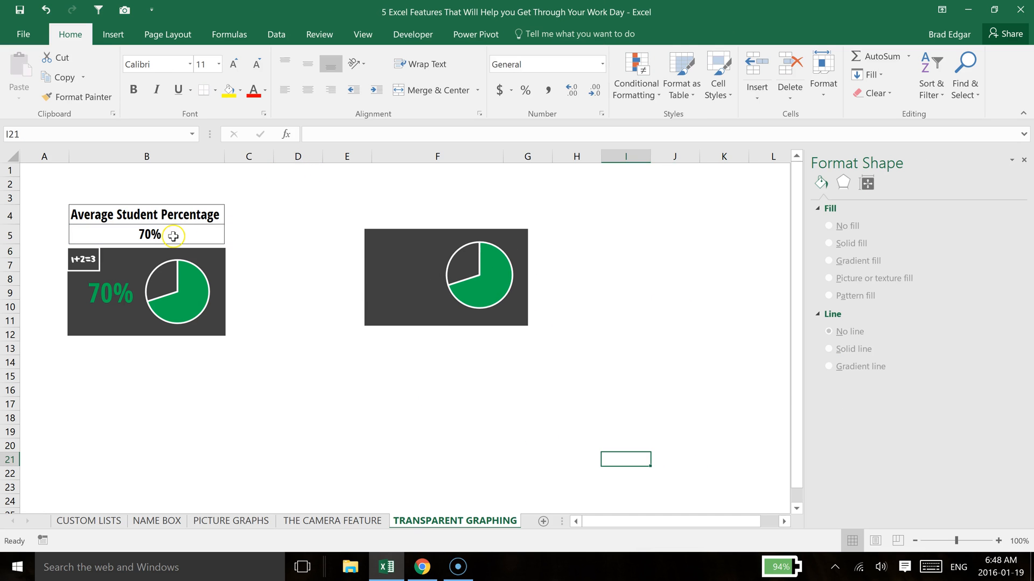
- Change cell B5 to 90 so both tiles update, then select the original tile
click(147, 235)
text(25)
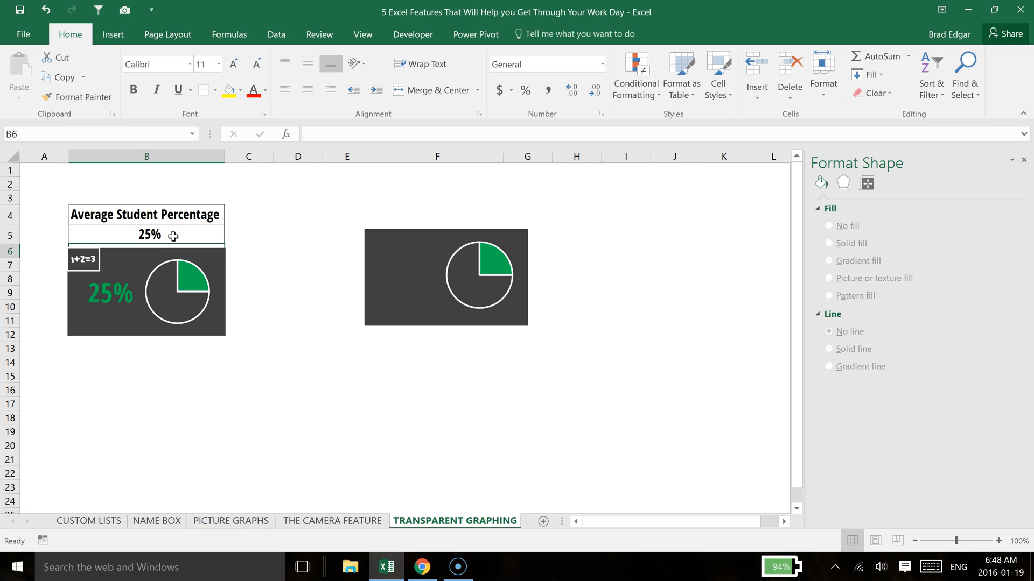
click(150, 234)
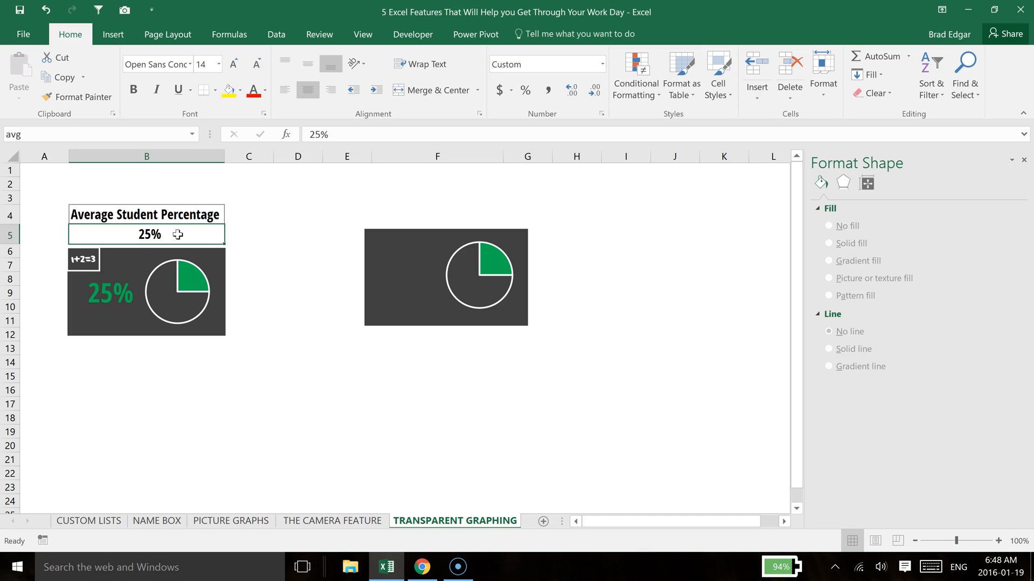
text(90%)
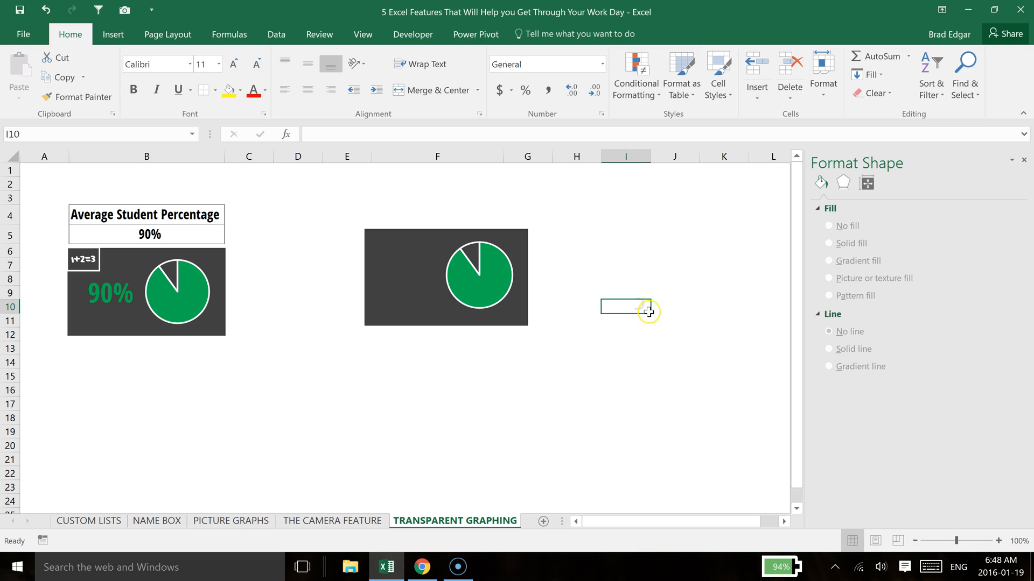
click(112, 298)
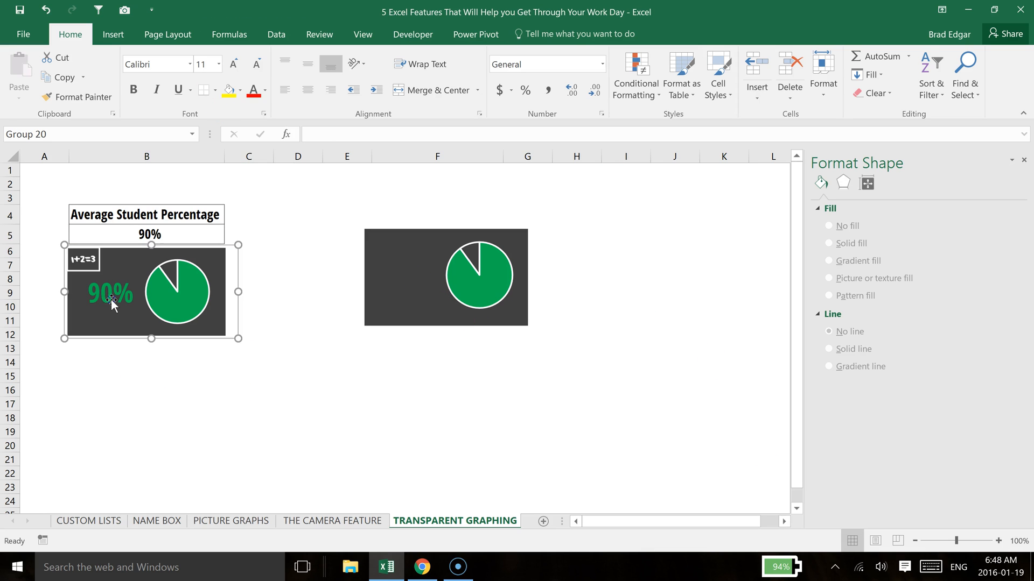
- Draw a new blue rectangle and link its text to the avg cell so it shows 90%
click(112, 33)
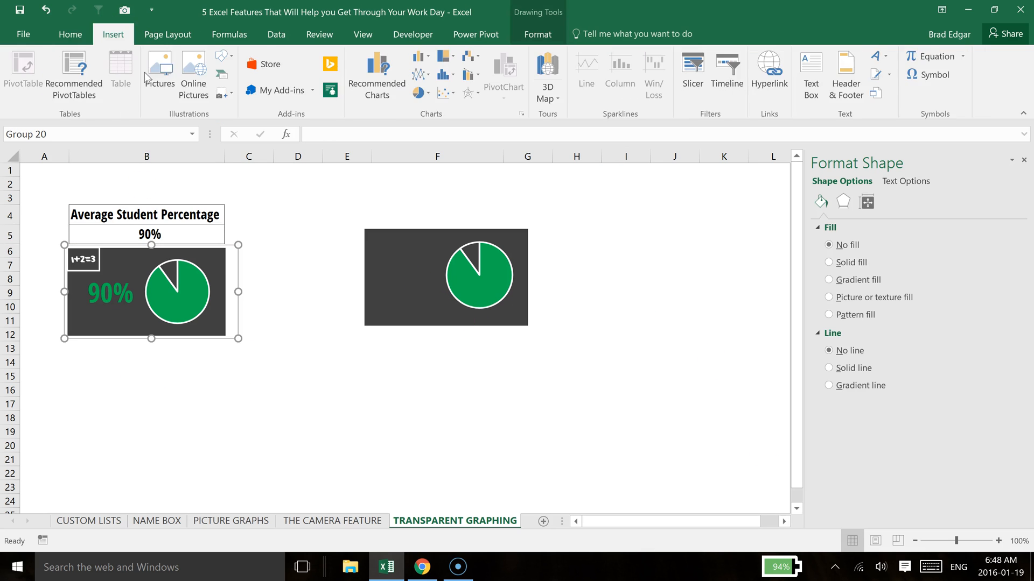
click(222, 56)
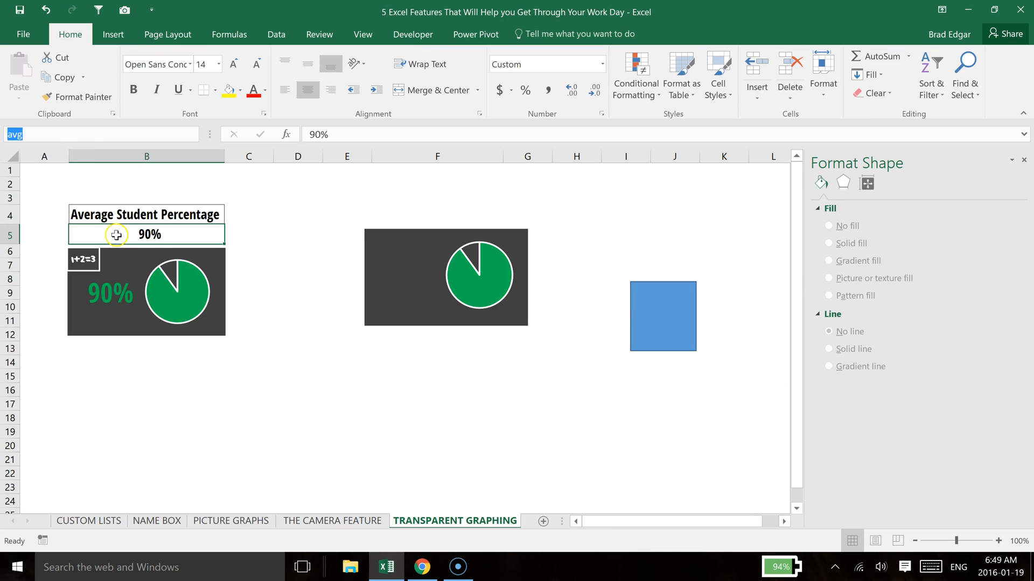
mouse_move(171, 229)
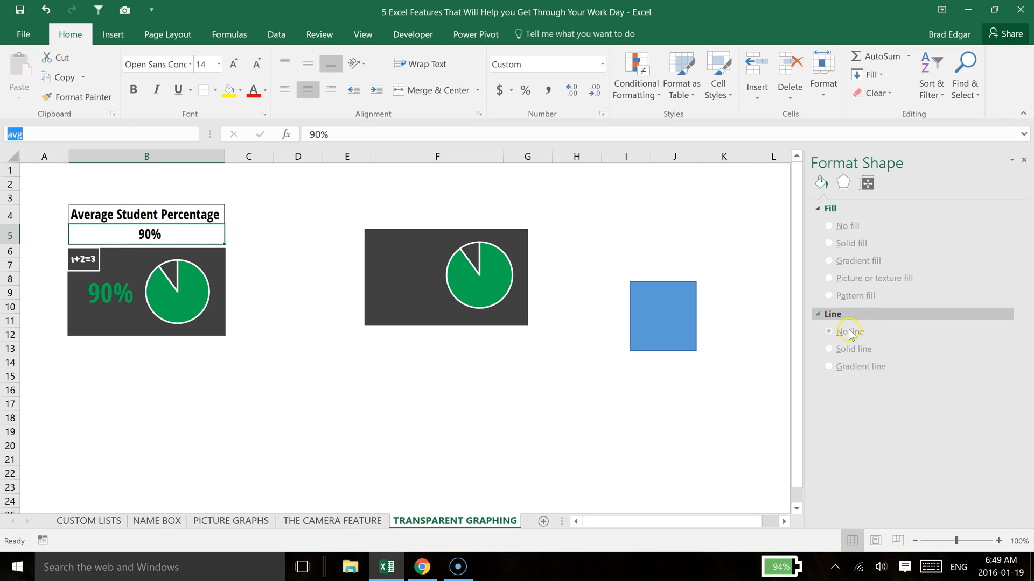
click(662, 315)
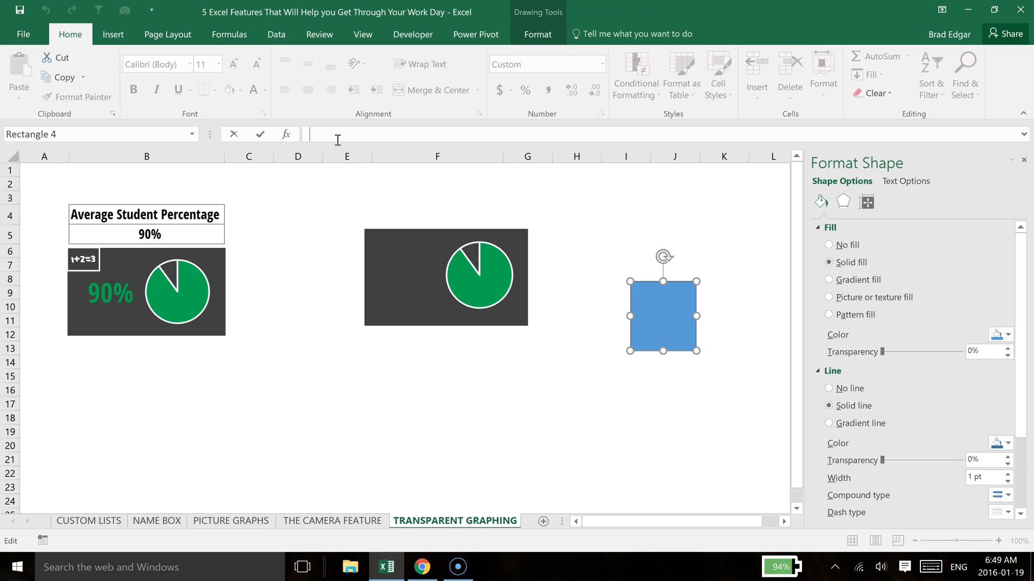
text(=)
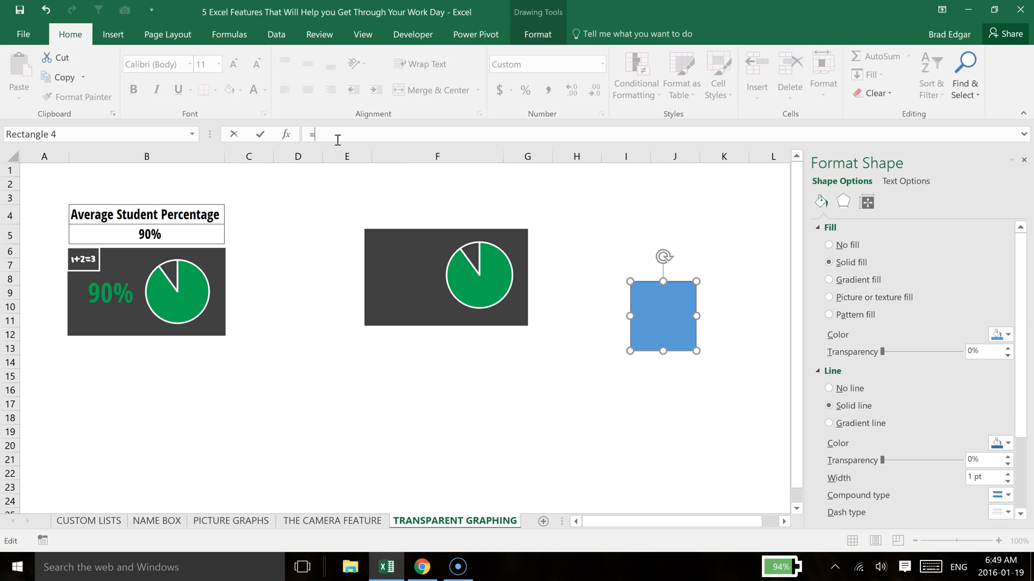
text(avg)
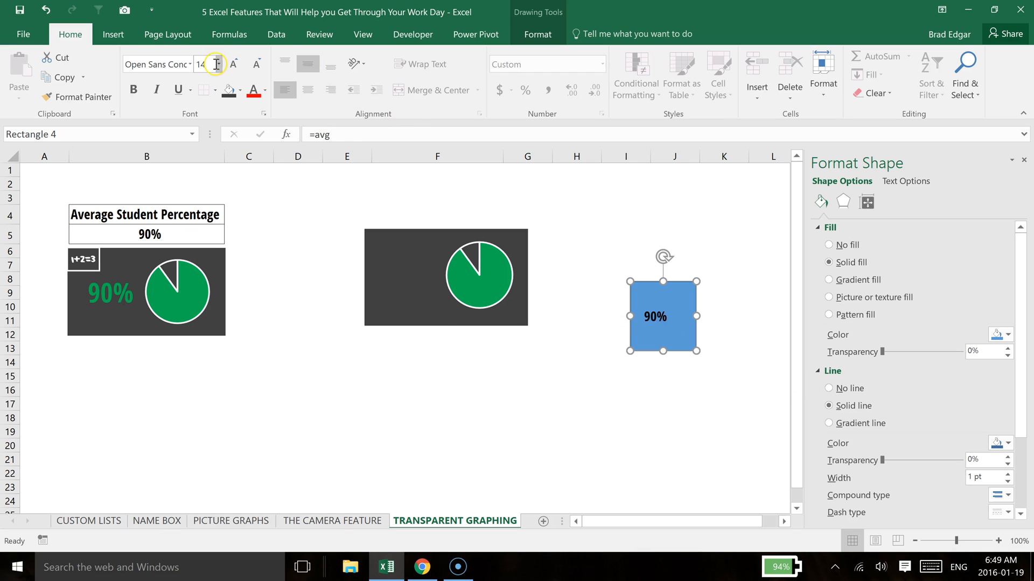
- Format the 90% label as size 40 white text with no fill
click(217, 63)
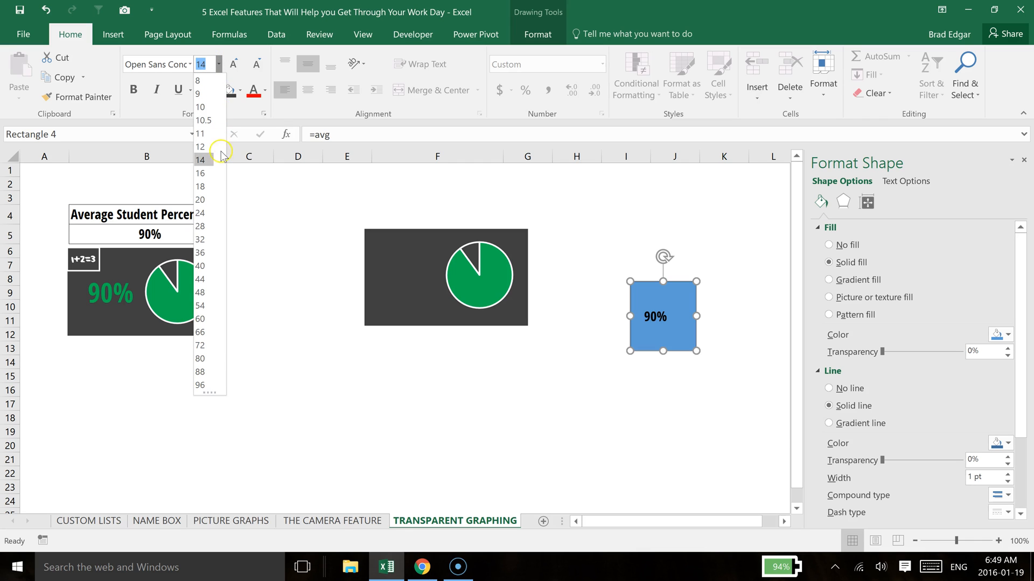
click(200, 266)
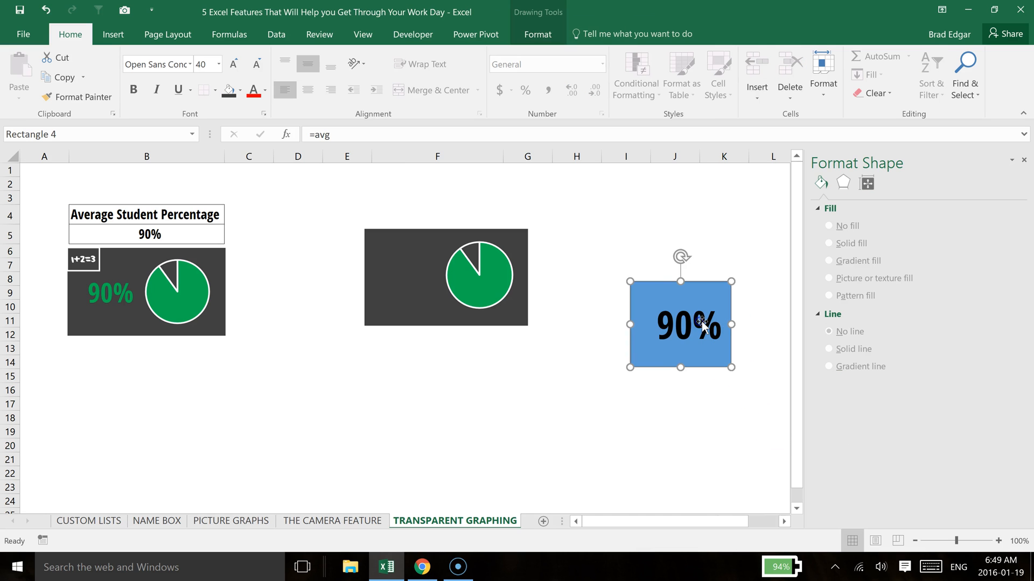
click(1008, 336)
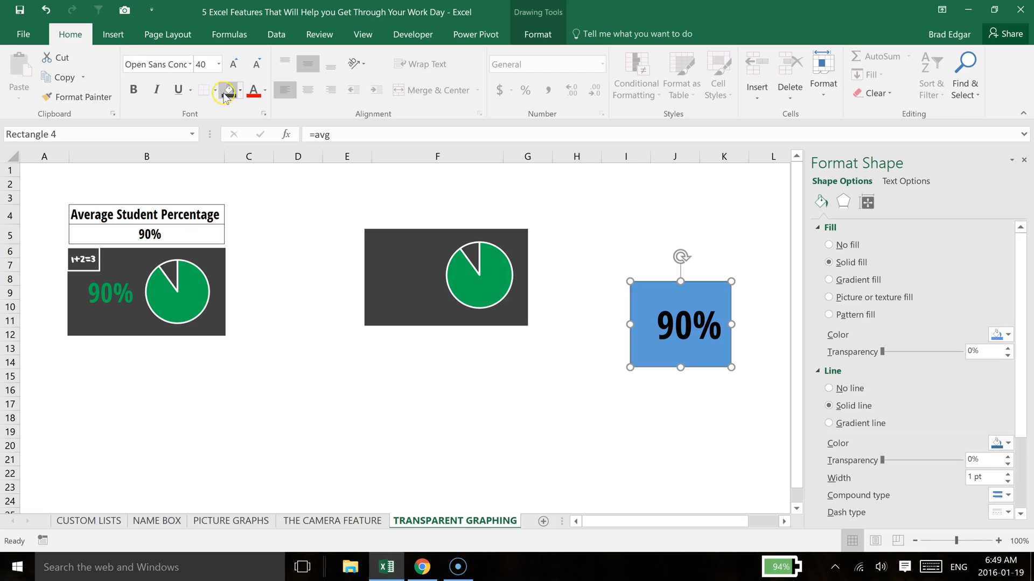
click(265, 91)
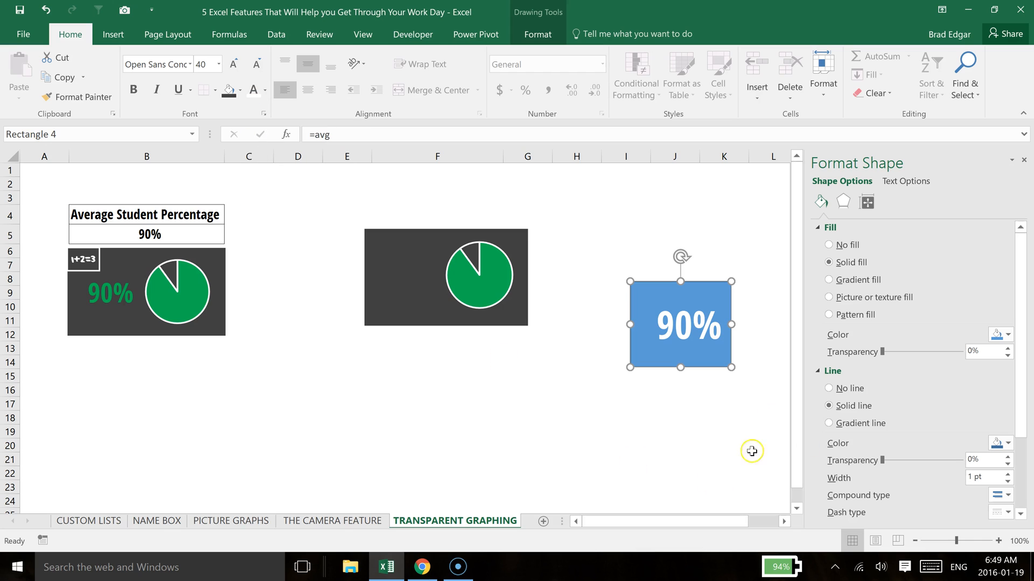
mouse_move(870, 280)
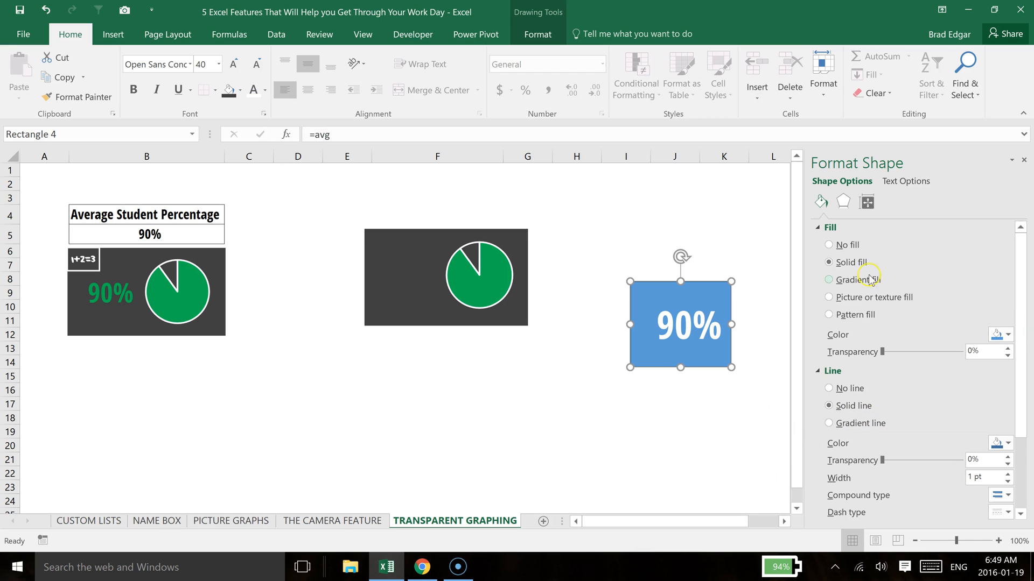
click(829, 244)
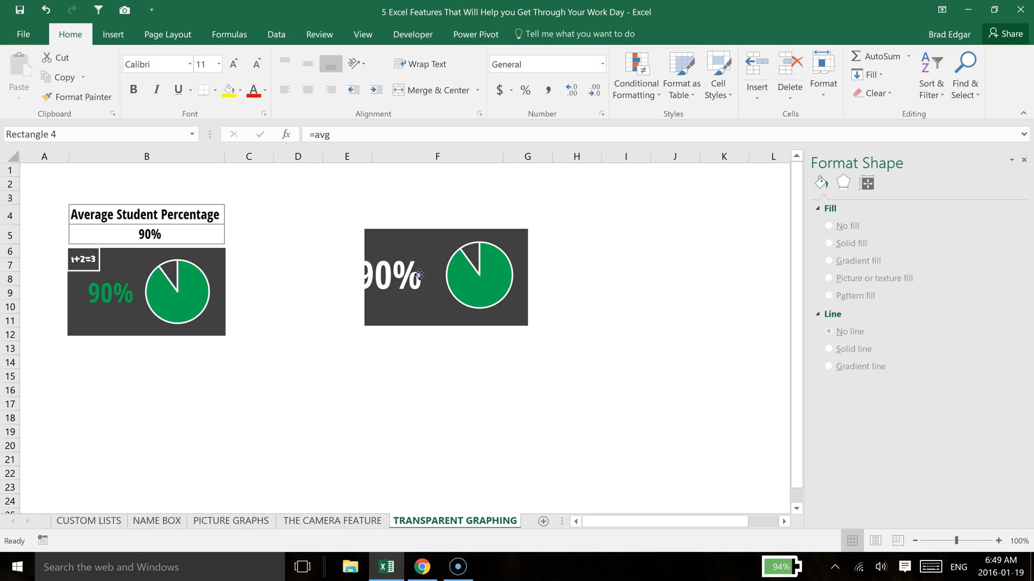
- Group the 90% label with the dark rectangle and pie chart into one tile
click(409, 276)
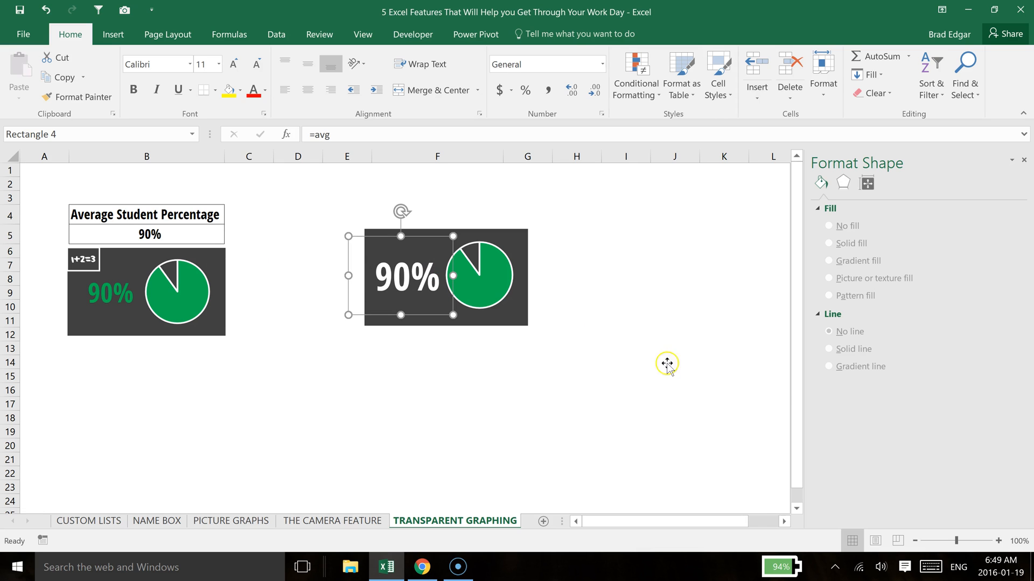
click(767, 390)
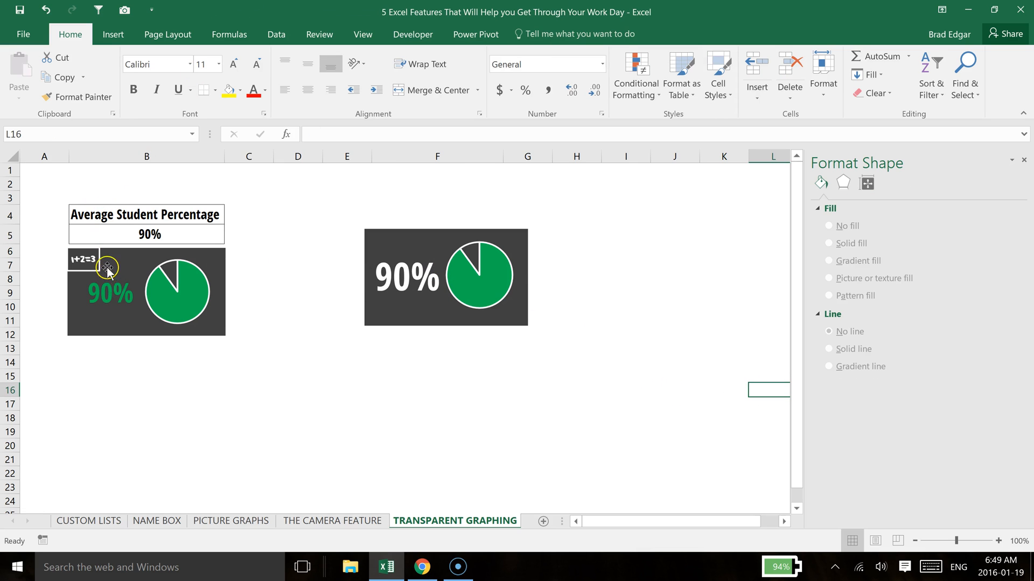
mouse_move(185, 248)
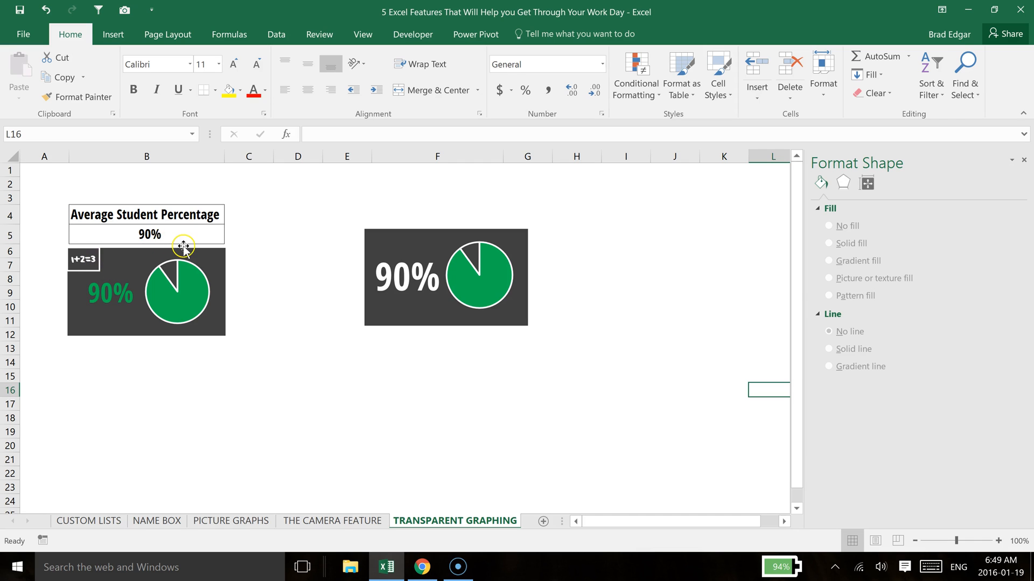
mouse_move(229, 258)
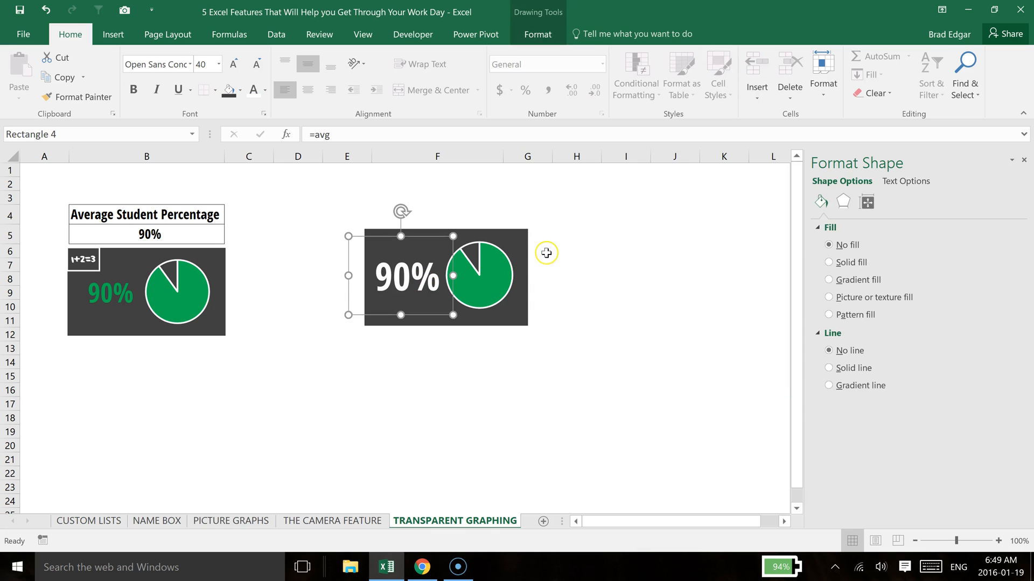
mouse_move(518, 236)
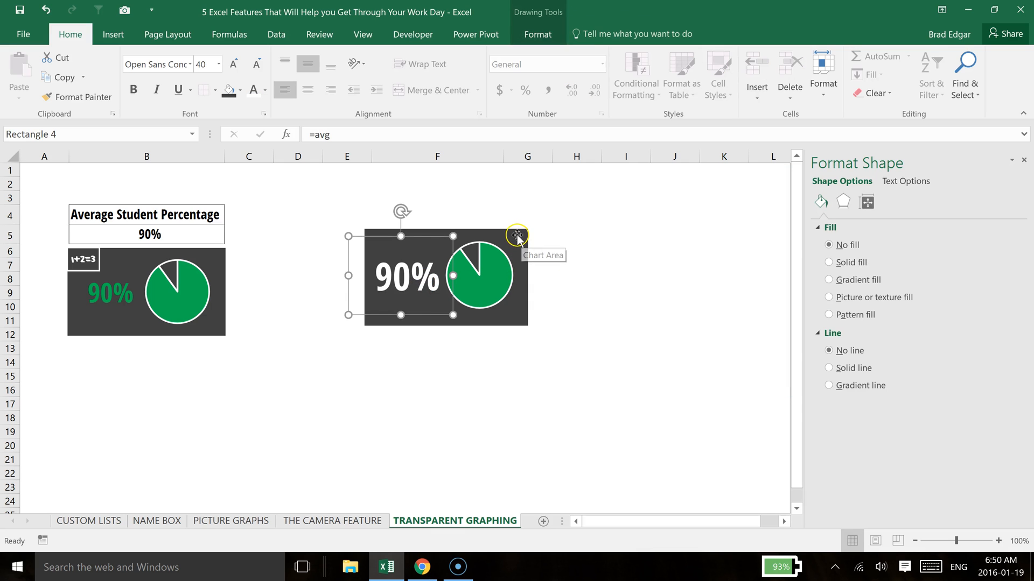
click(516, 236)
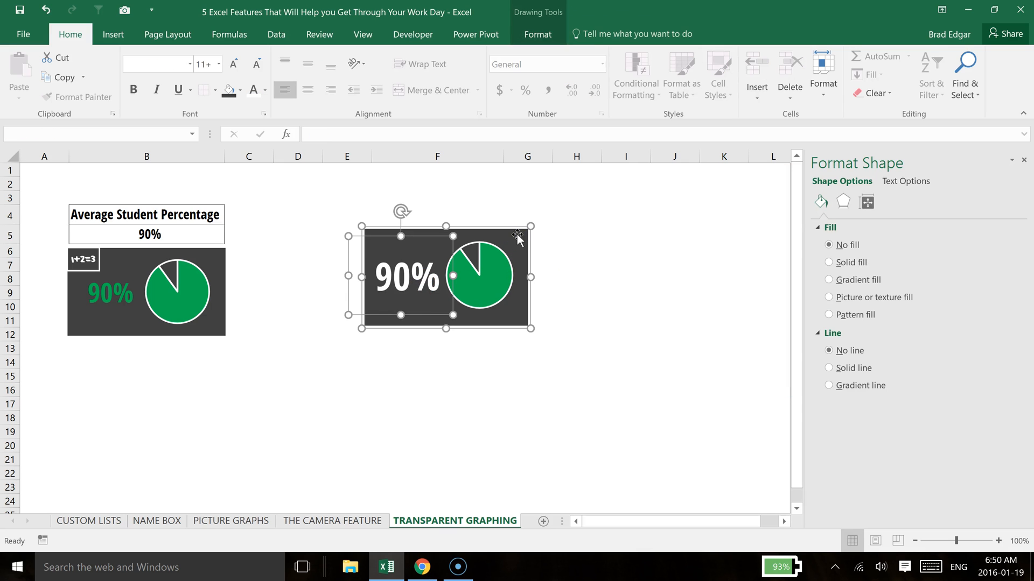
right_click(518, 236)
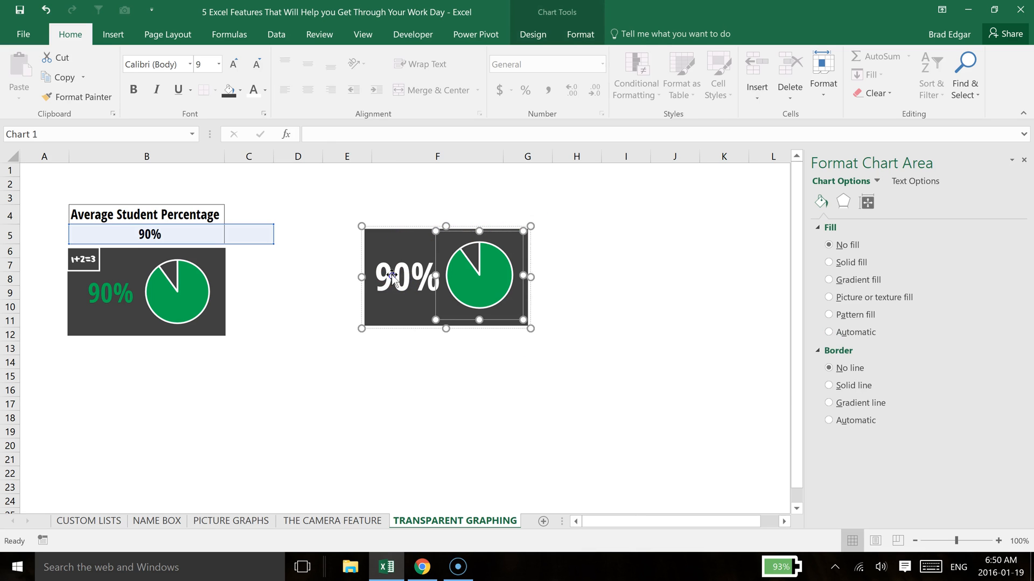
click(406, 275)
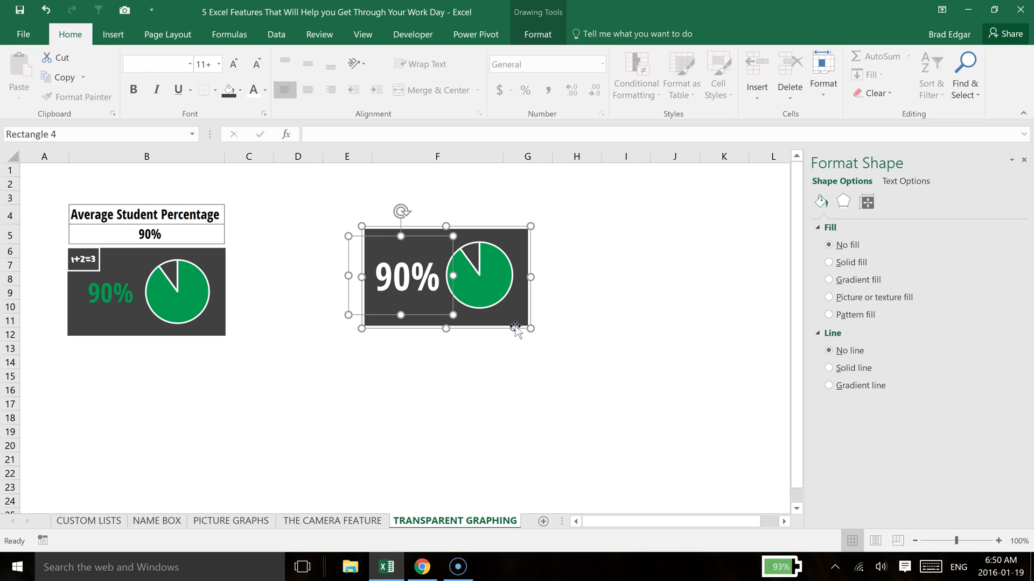
click(504, 260)
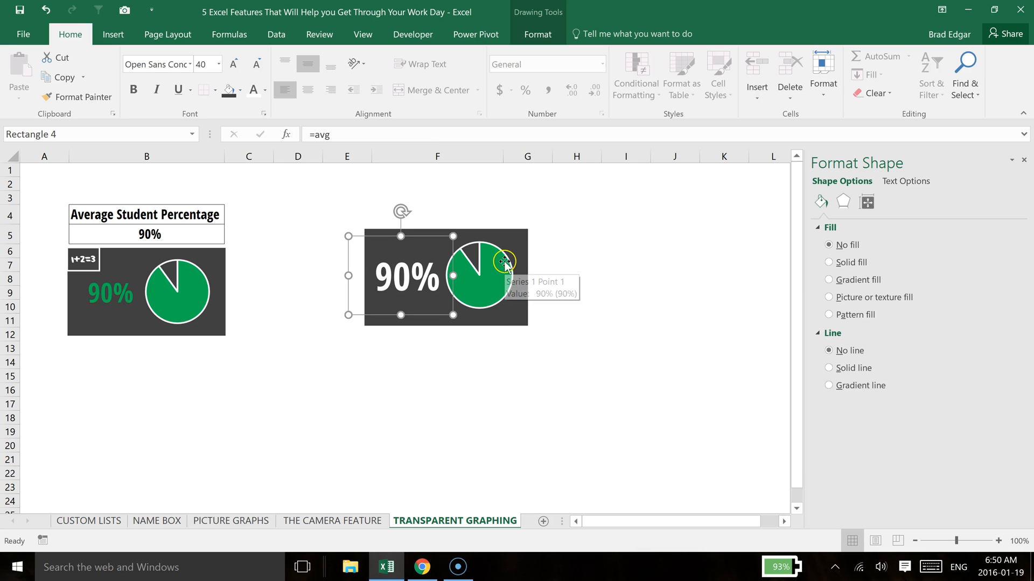
click(425, 232)
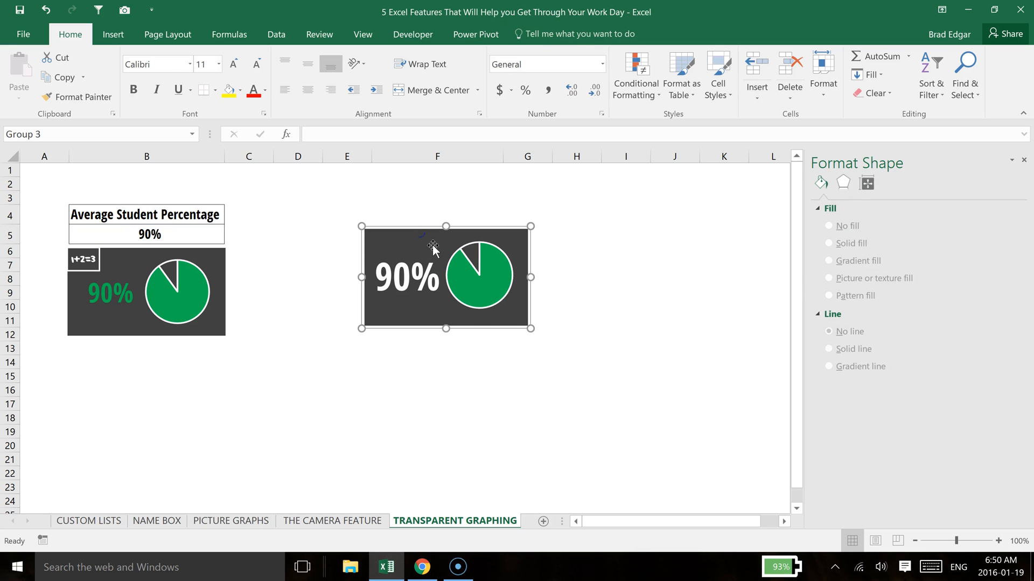
- Regroup the tile and drag it up beside the original grouped tile
click(415, 273)
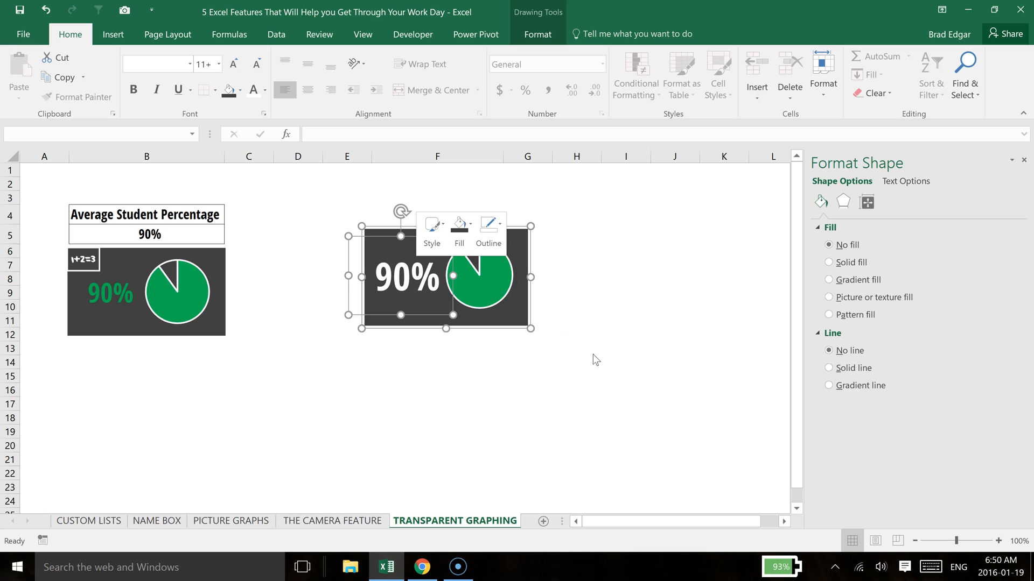
click(674, 348)
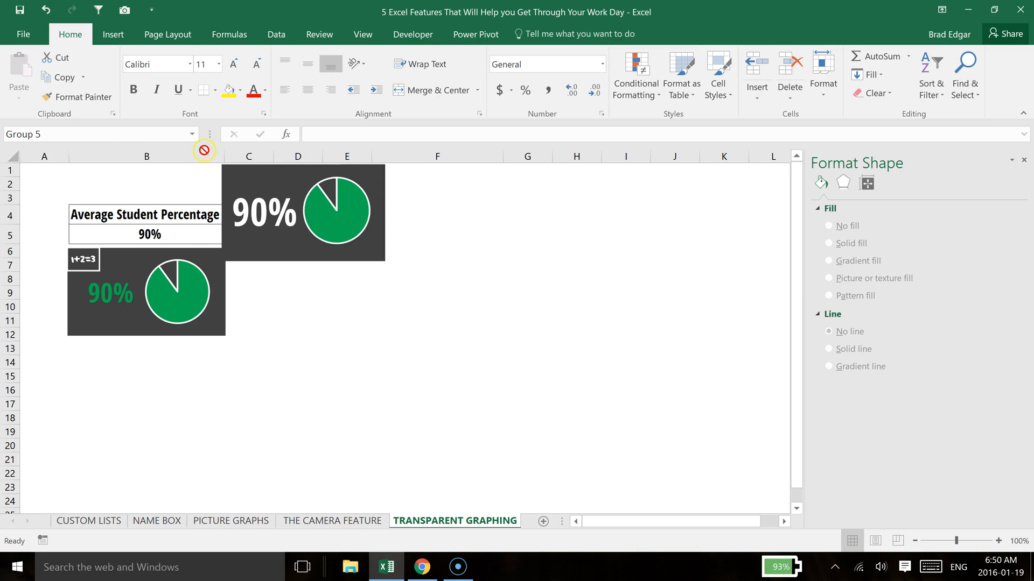
drag(205, 204, 49, 207)
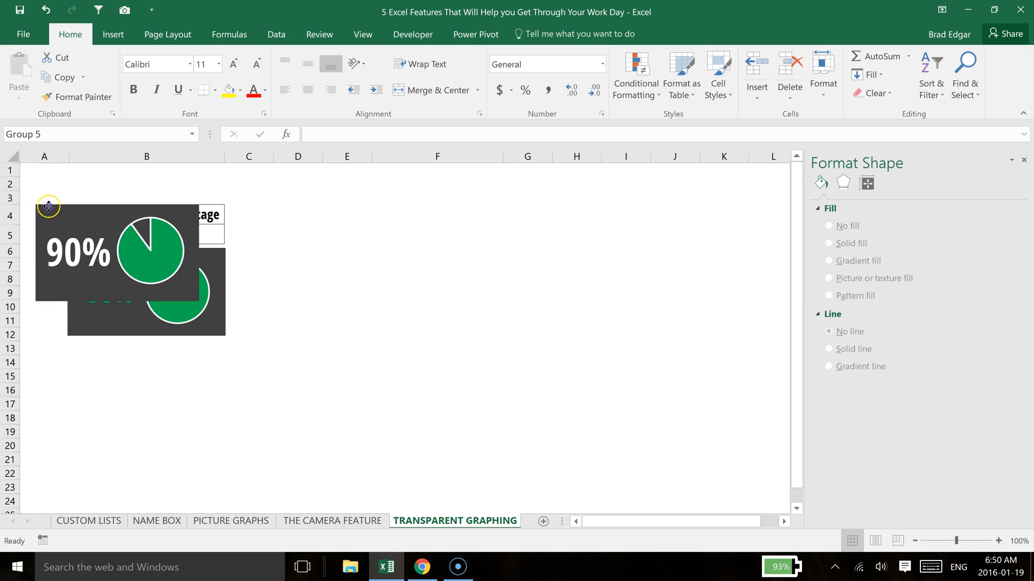
drag(48, 207, 107, 171)
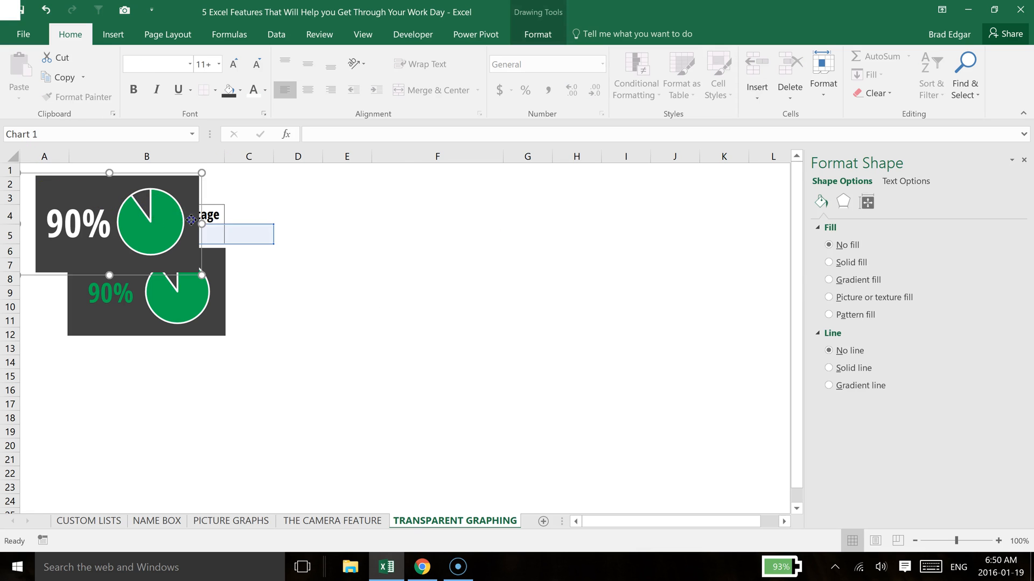
click(152, 221)
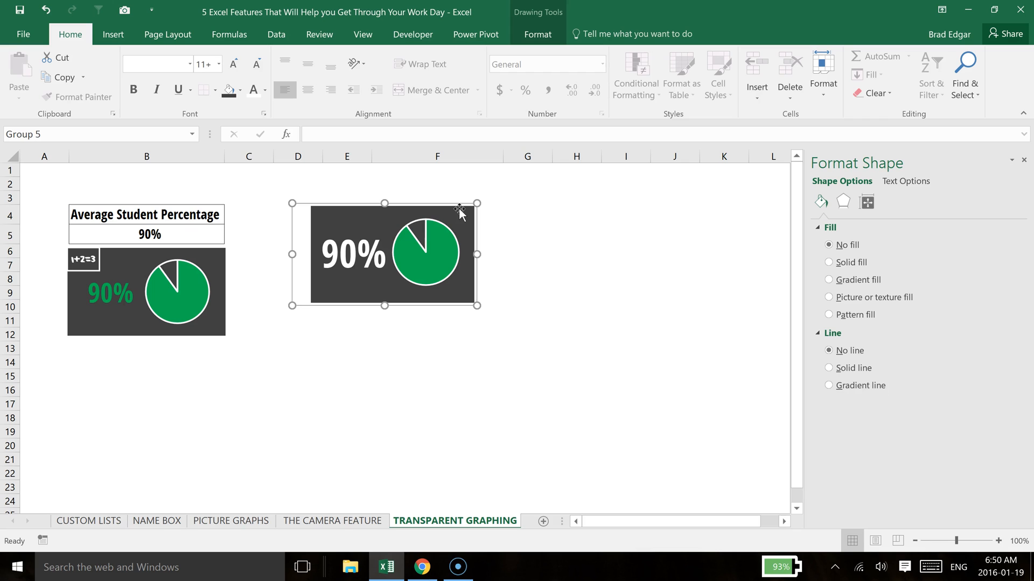
mouse_move(477, 167)
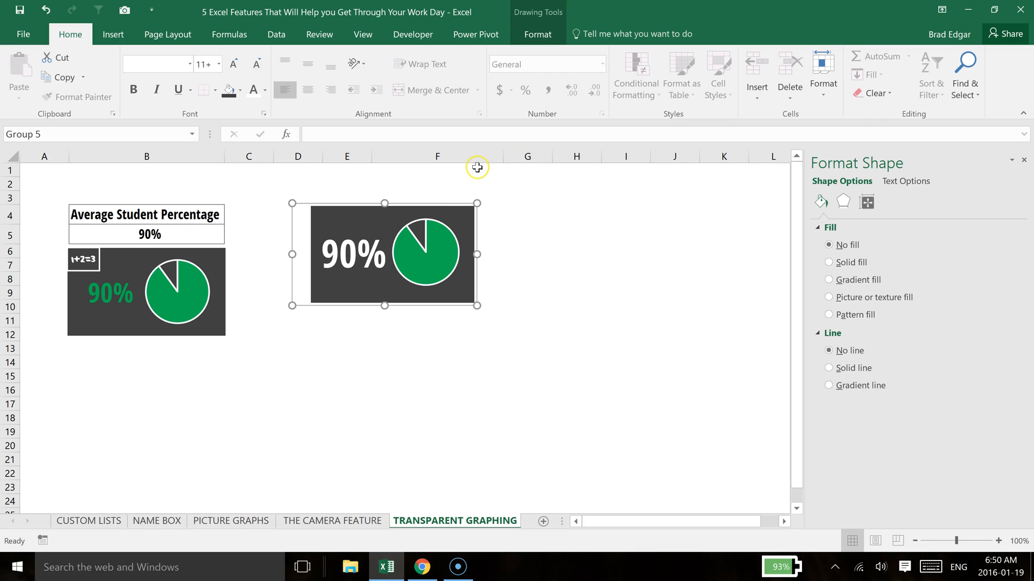